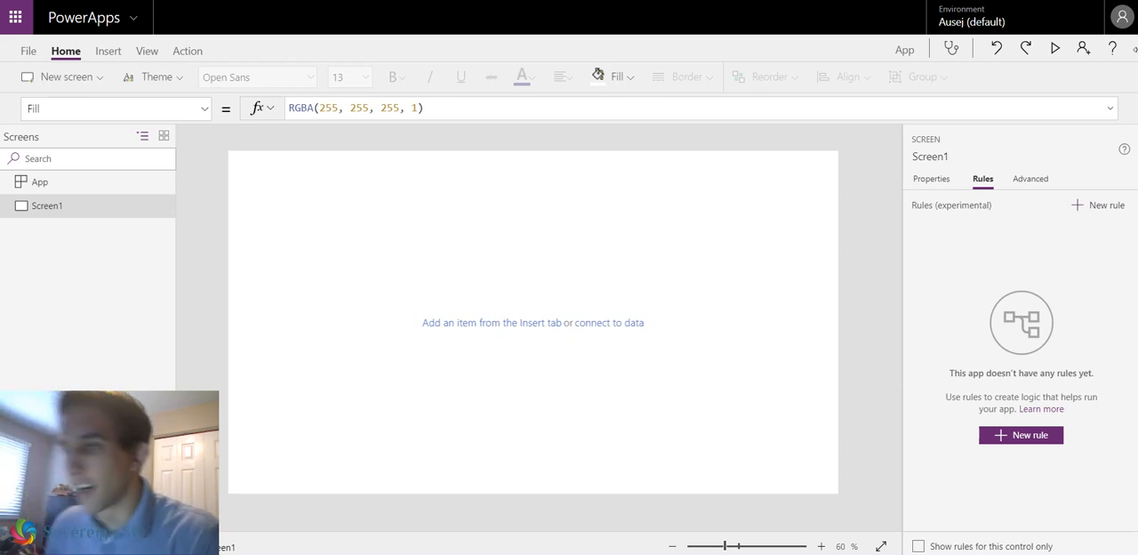
# Insert an Add (plus) icon onto the blank screen.
pyautogui.click(107, 50)
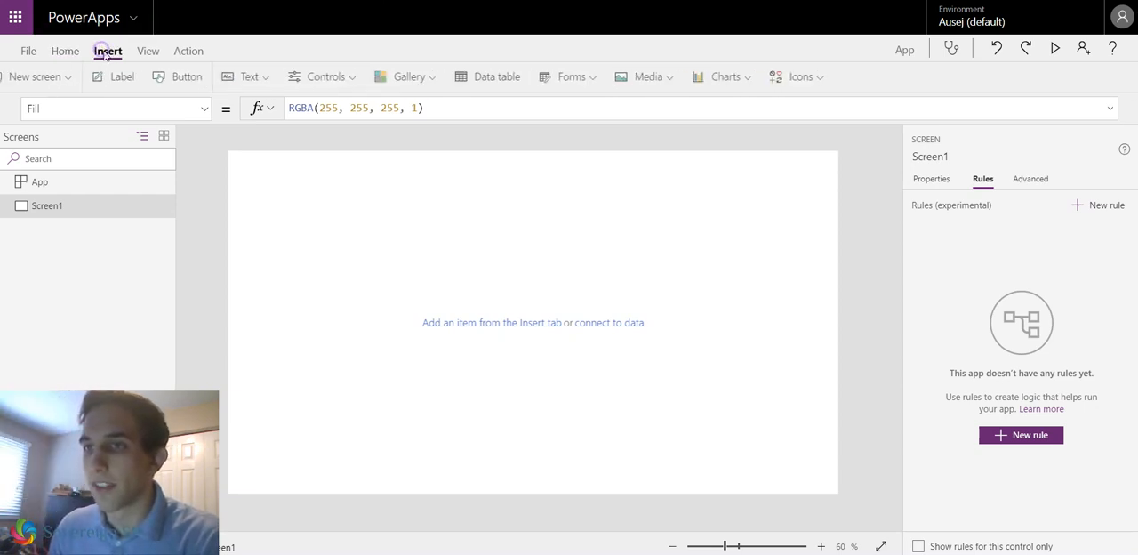
pyautogui.click(827, 76)
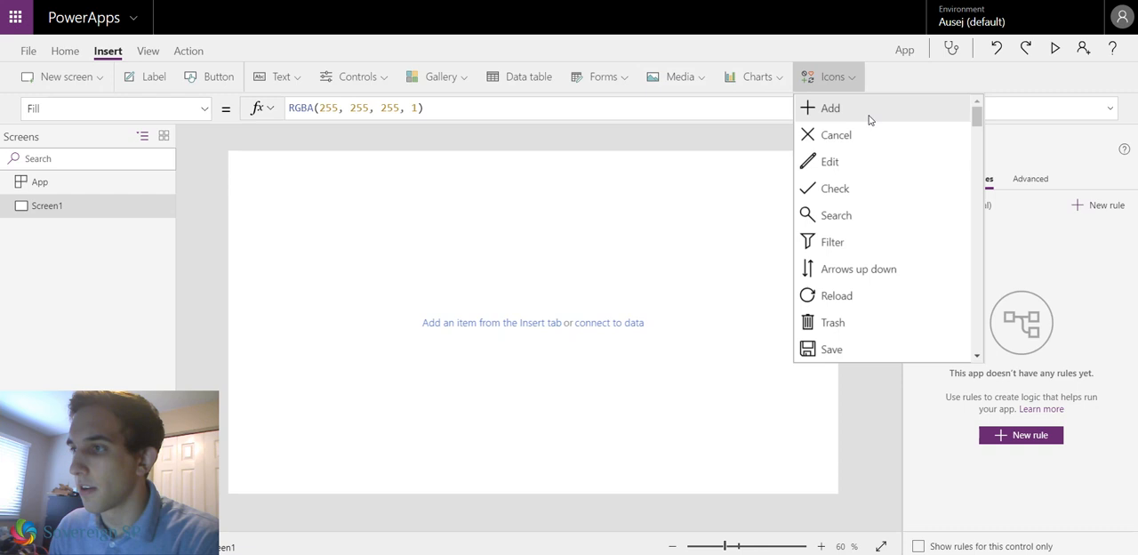
pyautogui.click(828, 107)
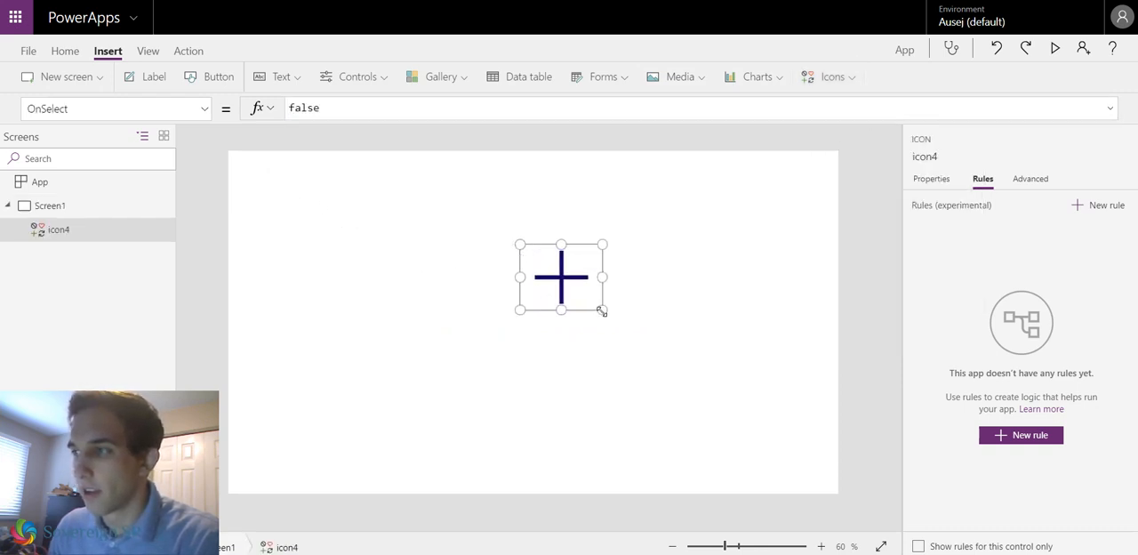
# Review the new icon's Properties and Advanced property lists.
pyautogui.click(931, 177)
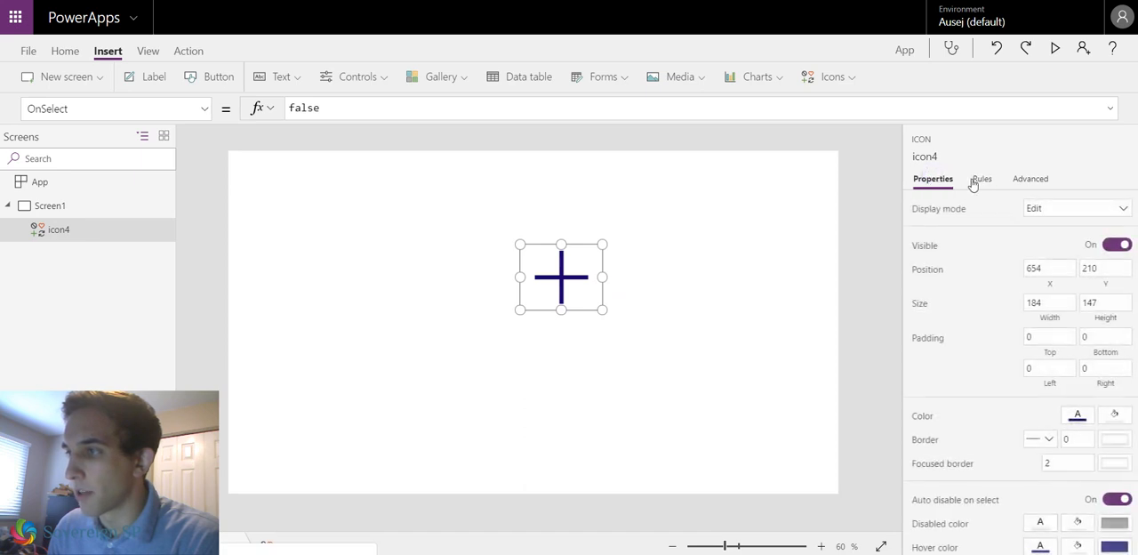
pyautogui.click(1032, 178)
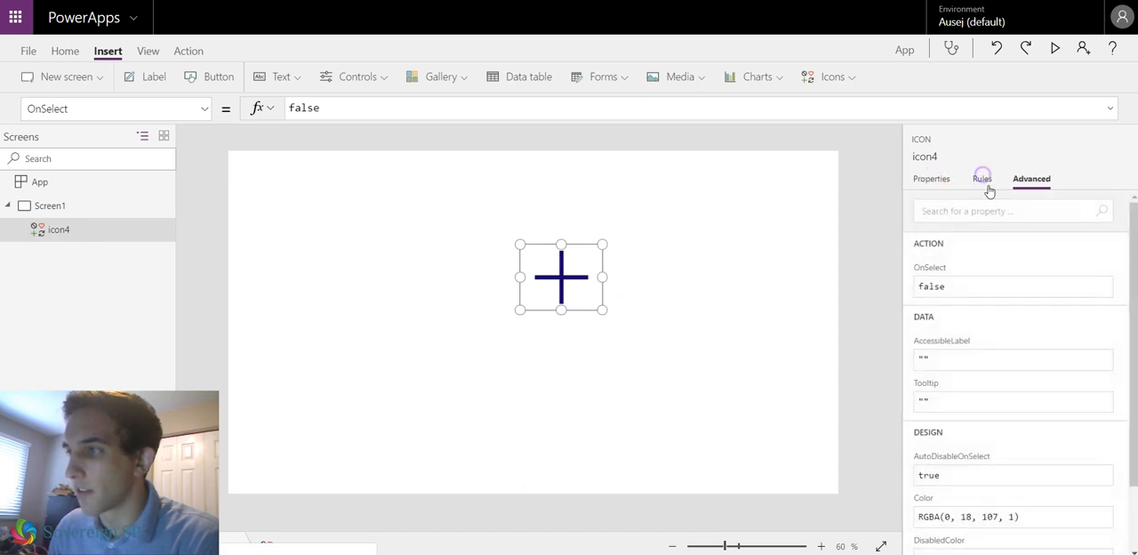
# Add a new rule for the plus icon and rename it from Rule4 to Rule 1.
pyautogui.click(982, 178)
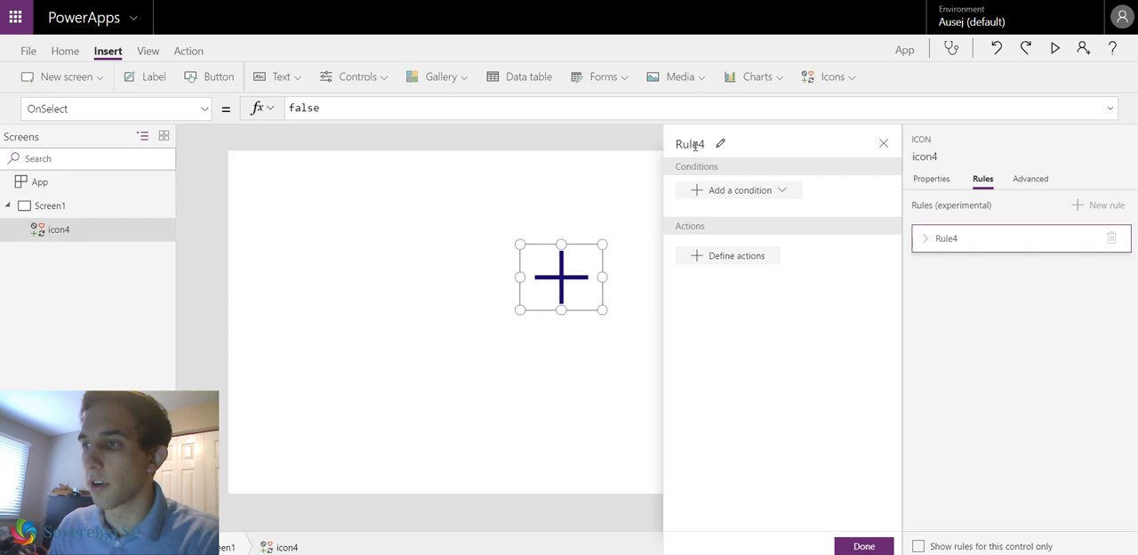
pyautogui.click(720, 144)
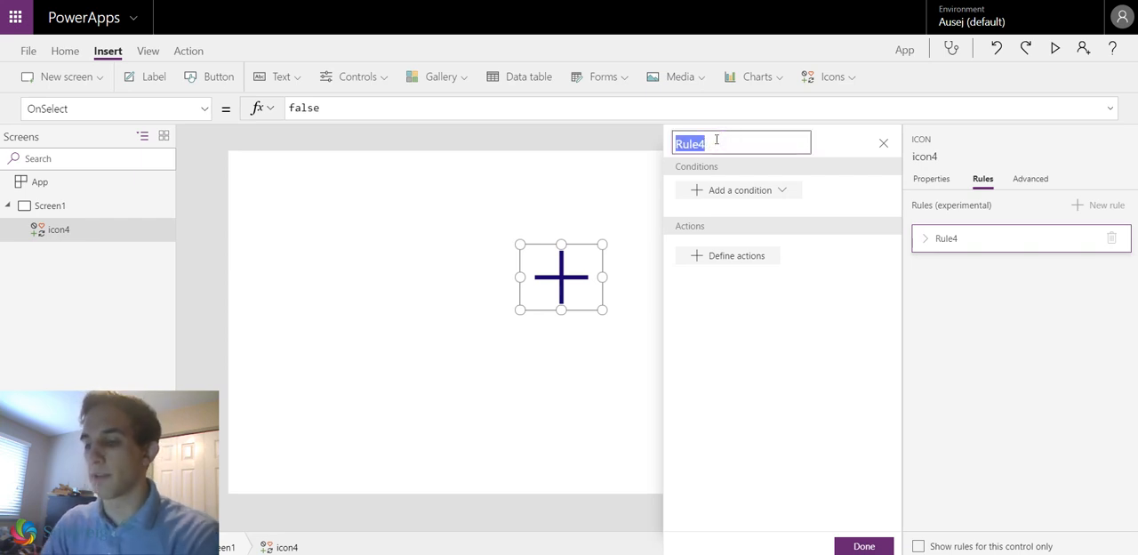
pyautogui.write('Ru')
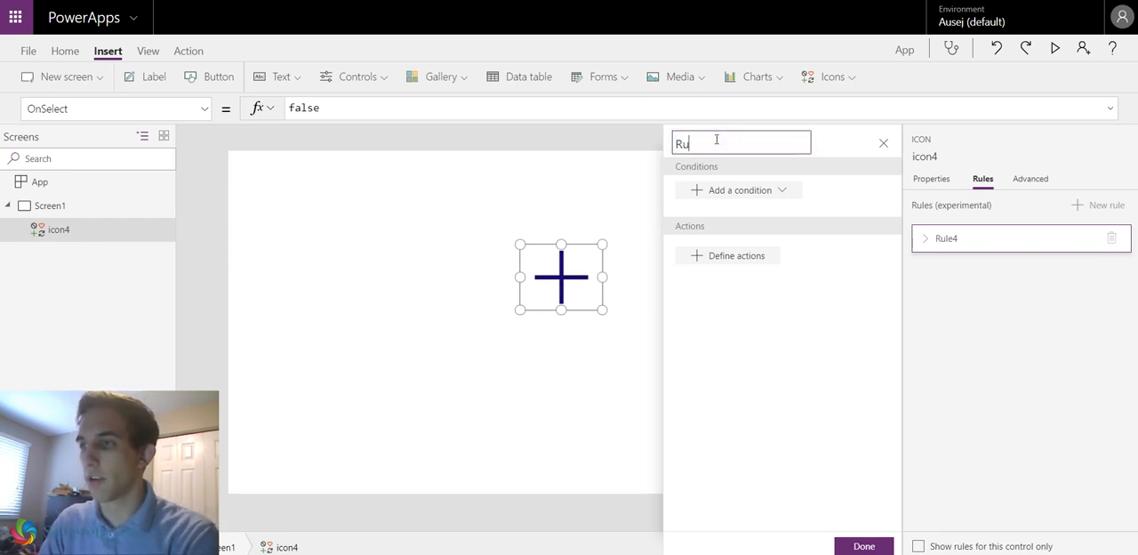
pyautogui.write('le 1')
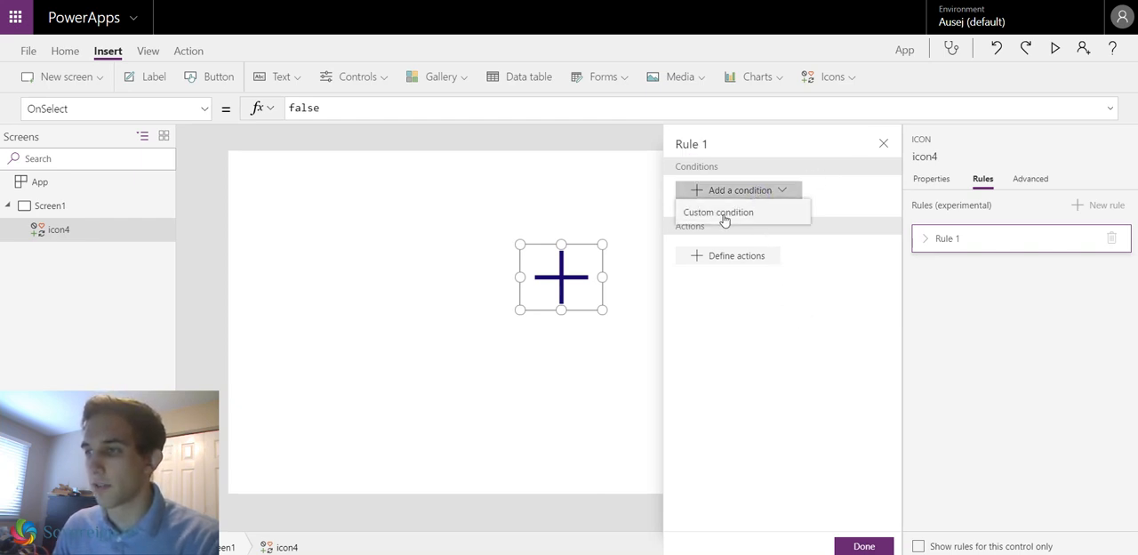
# Give Rule 1 a custom condition comparing User().FullName to a quoted name.
pyautogui.click(718, 212)
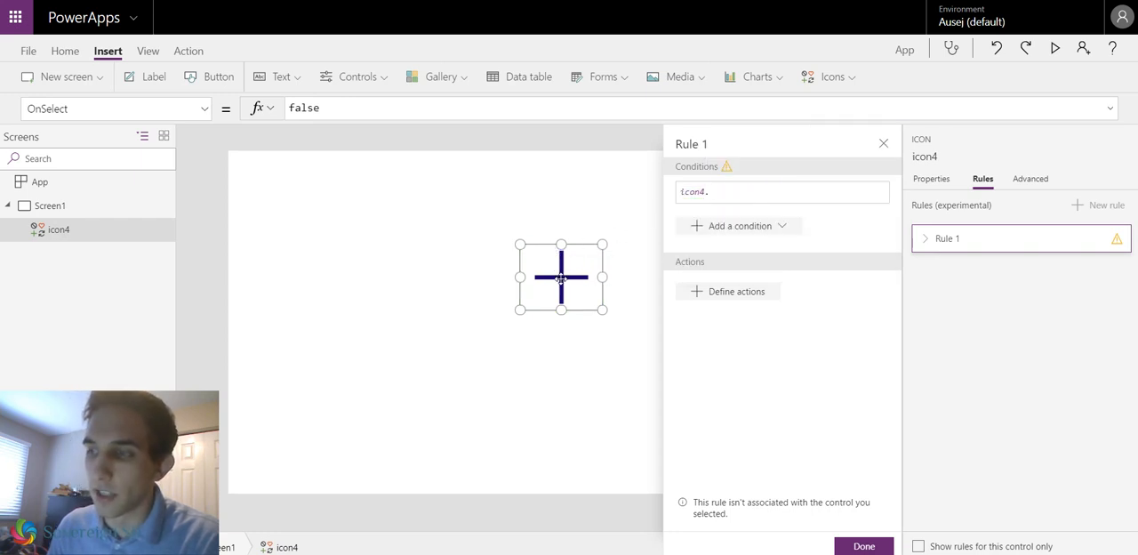
pyautogui.moveTo(524, 270)
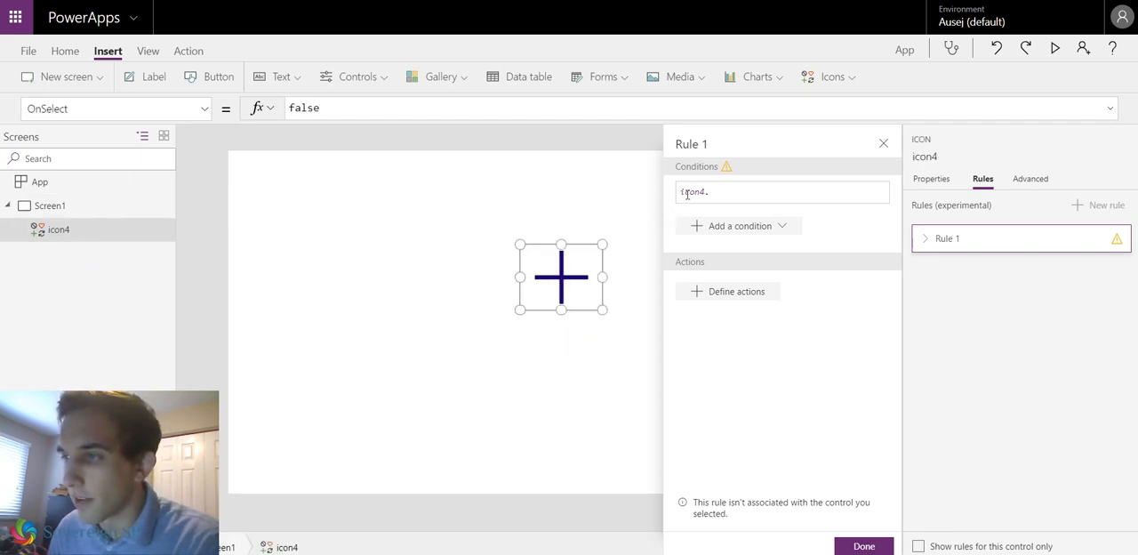
pyautogui.click(782, 192)
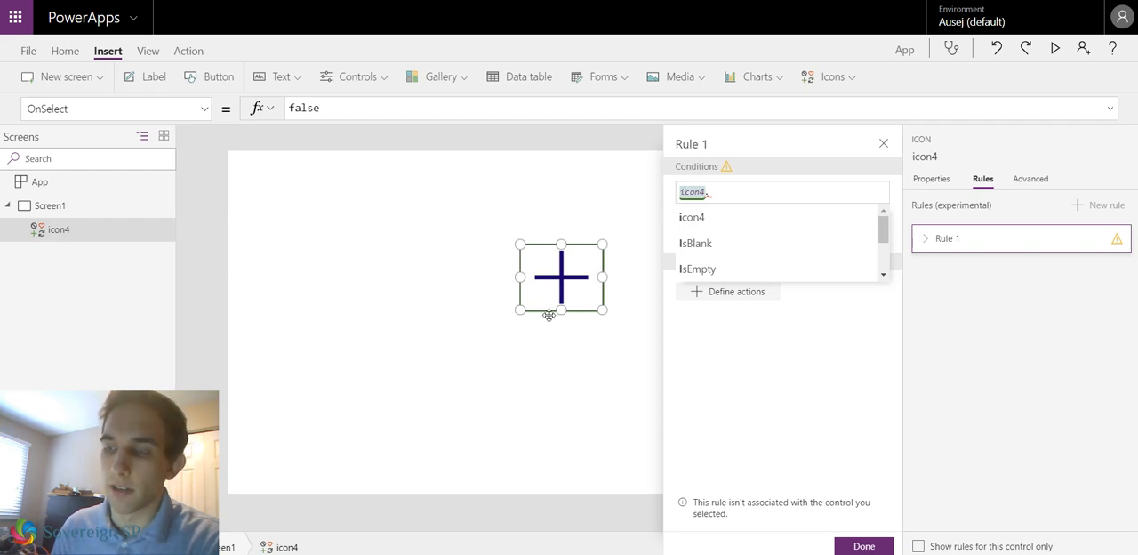
pyautogui.moveTo(441, 271)
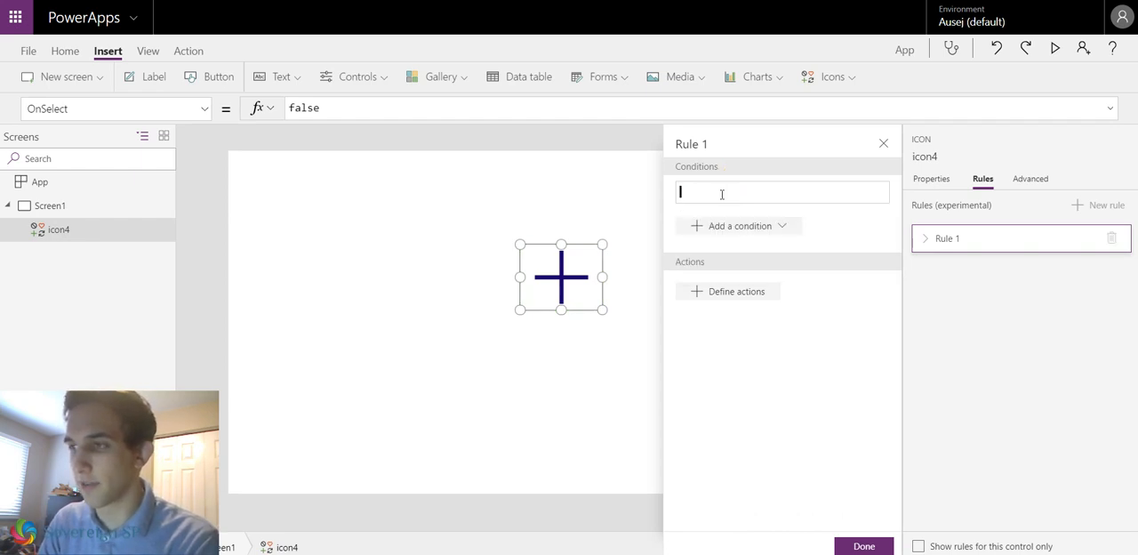
pyautogui.write('use')
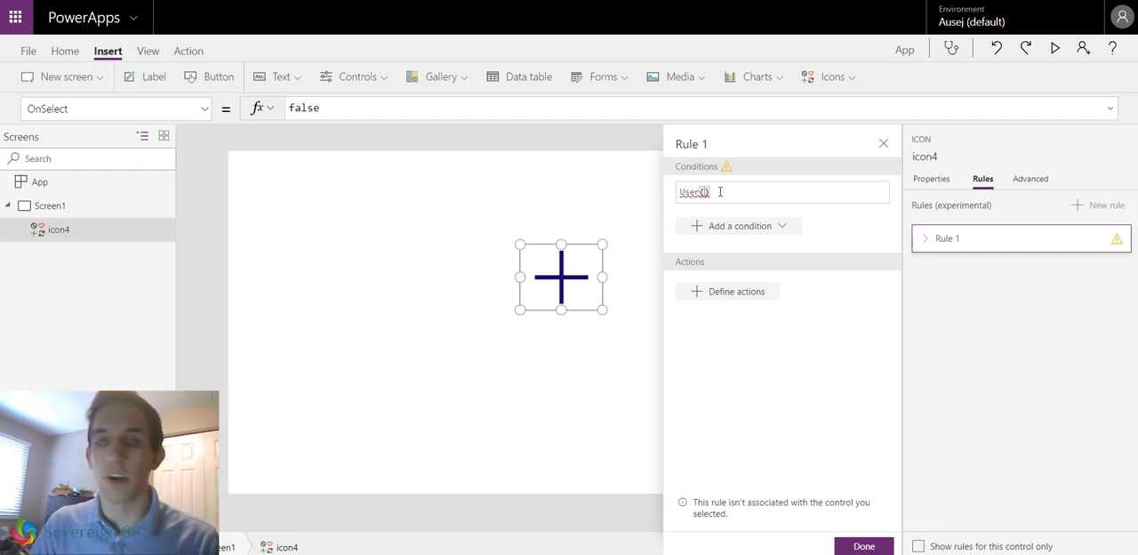
pyautogui.write('.')
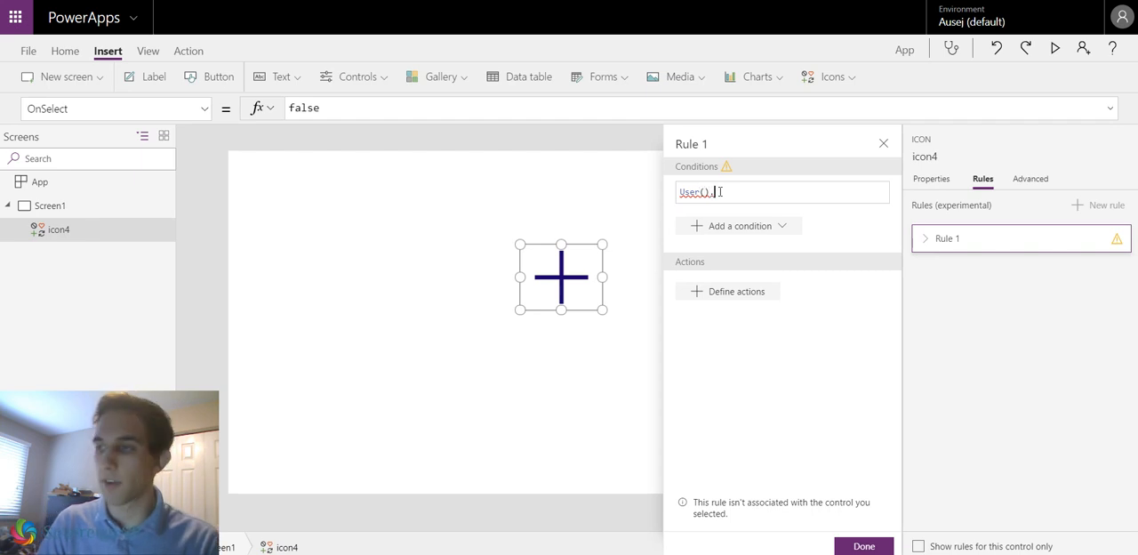
pyautogui.write('.')
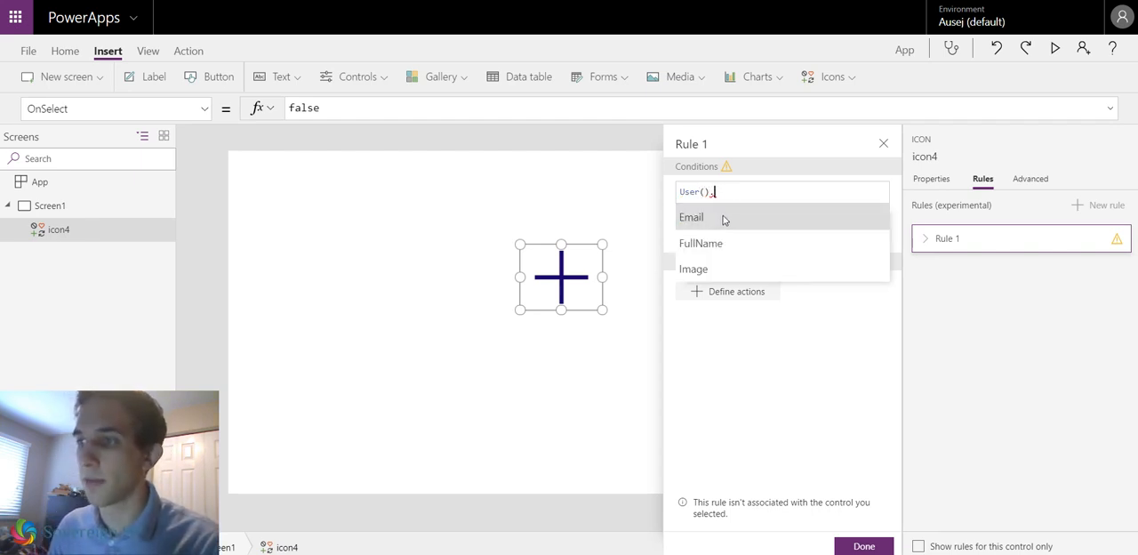
pyautogui.click(700, 241)
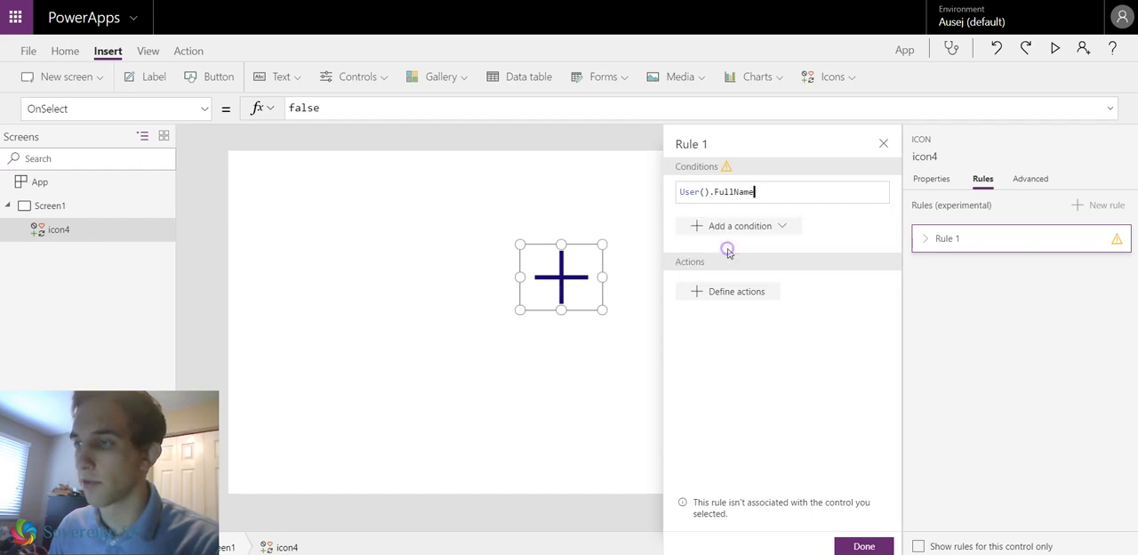
pyautogui.click(760, 192)
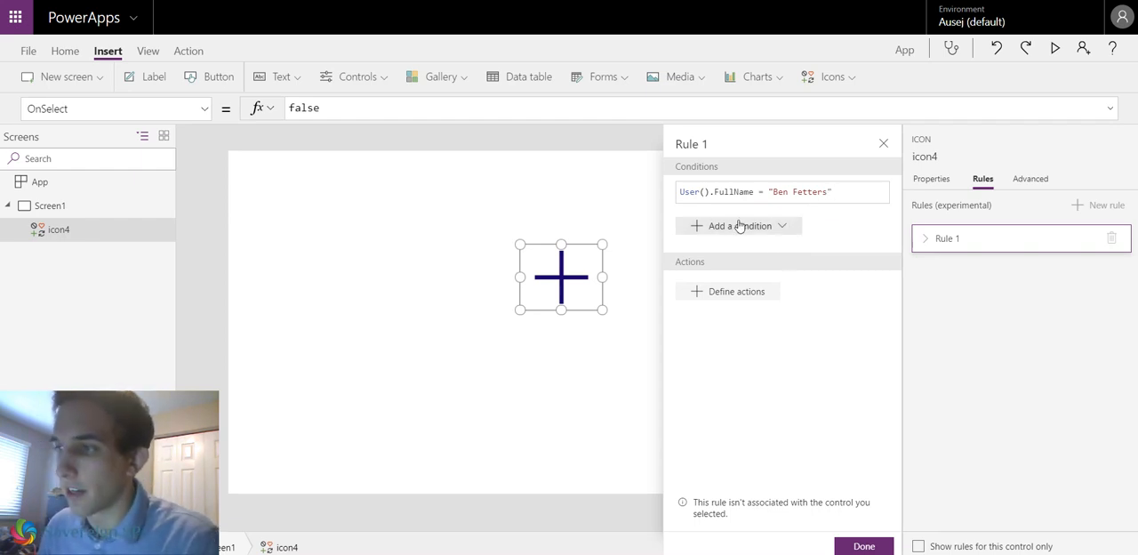
pyautogui.moveTo(736, 291)
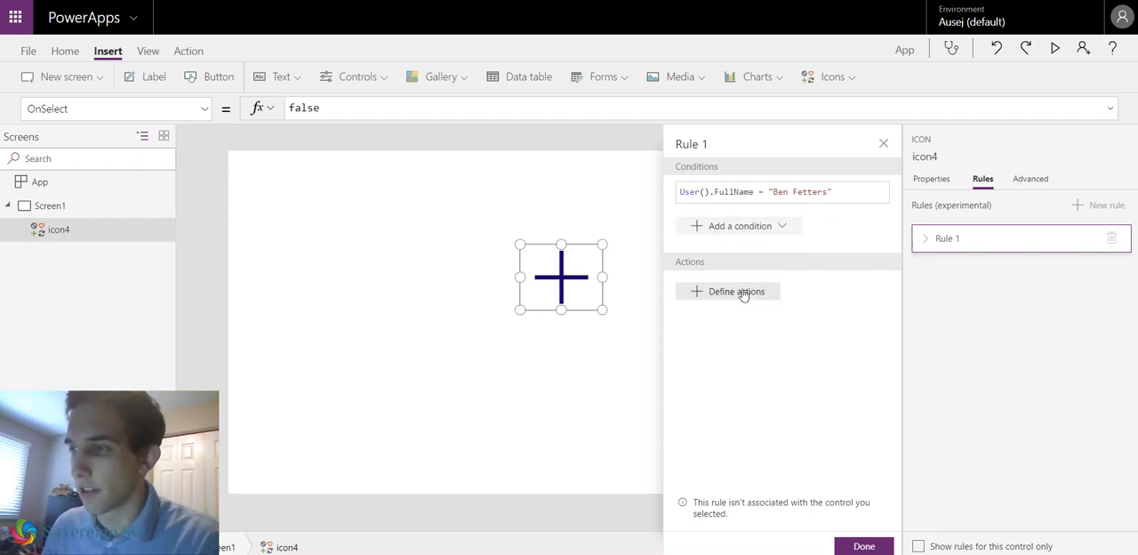
# Define Rule 1's actions: move the plus icon and recolor it green.
pyautogui.click(736, 291)
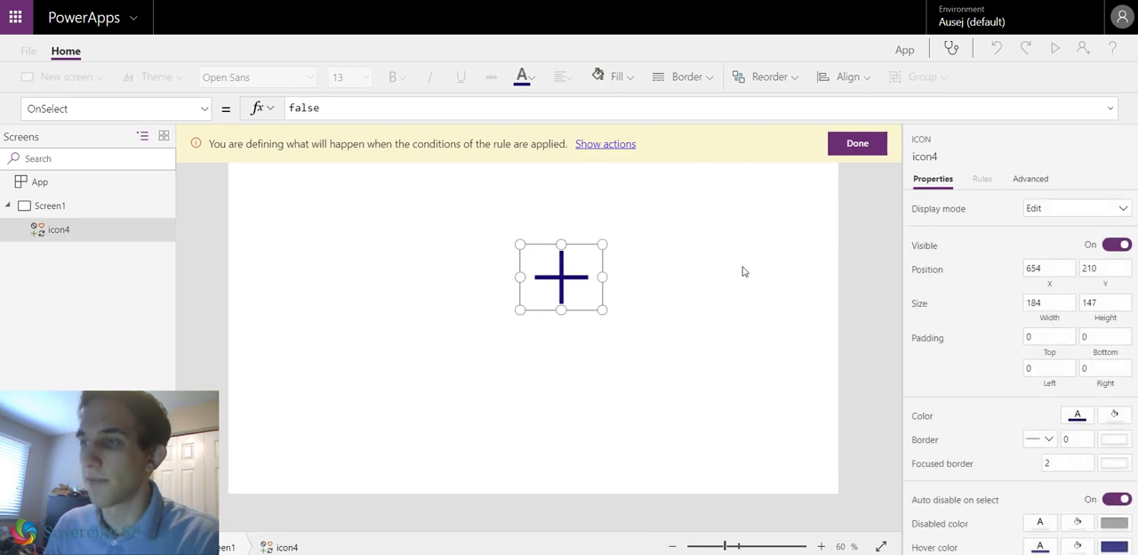
pyautogui.moveTo(720, 268)
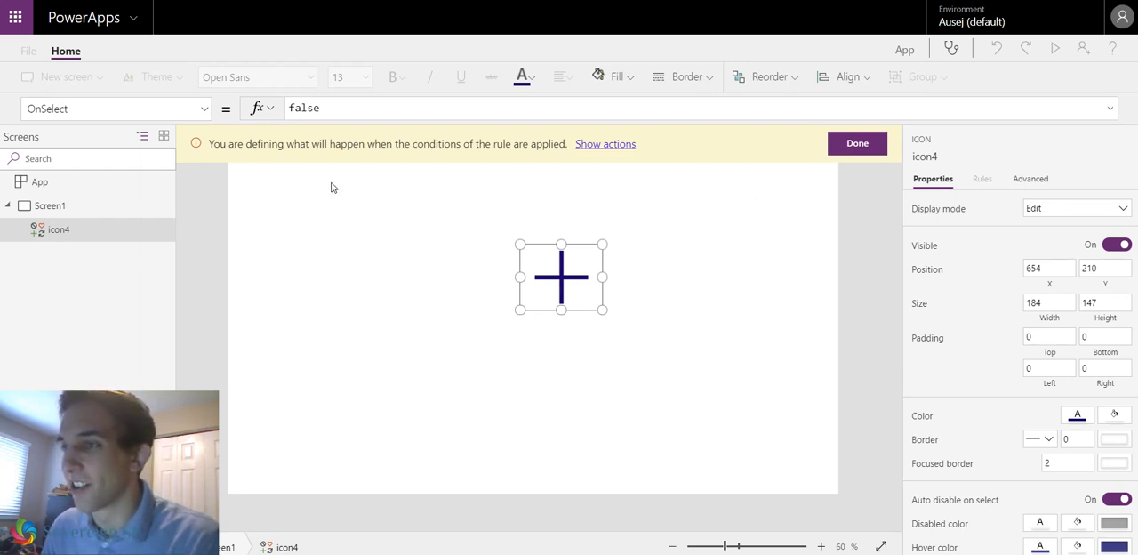
pyautogui.moveTo(893, 167)
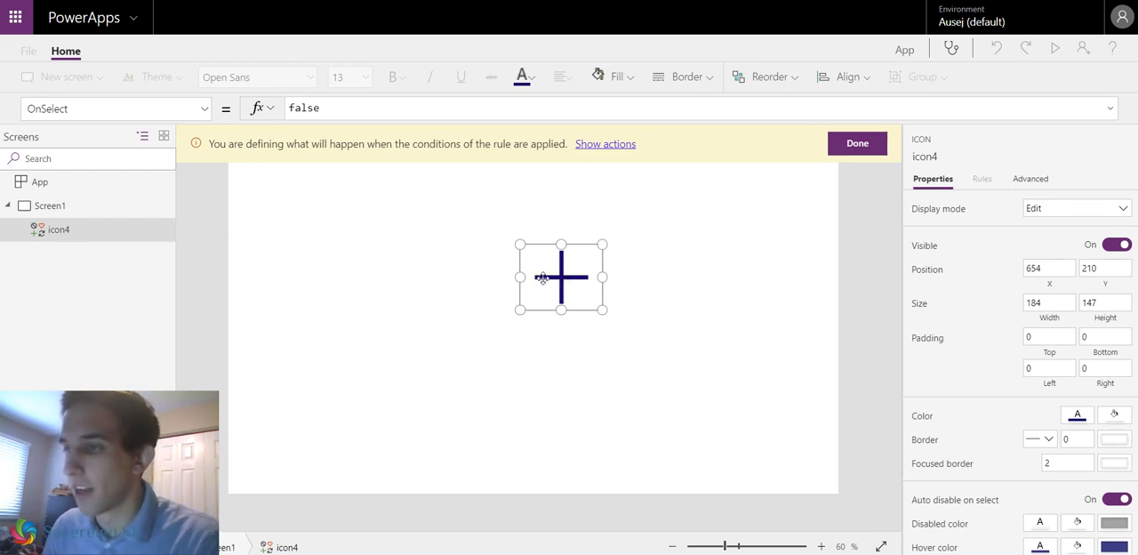
pyautogui.moveTo(981, 370)
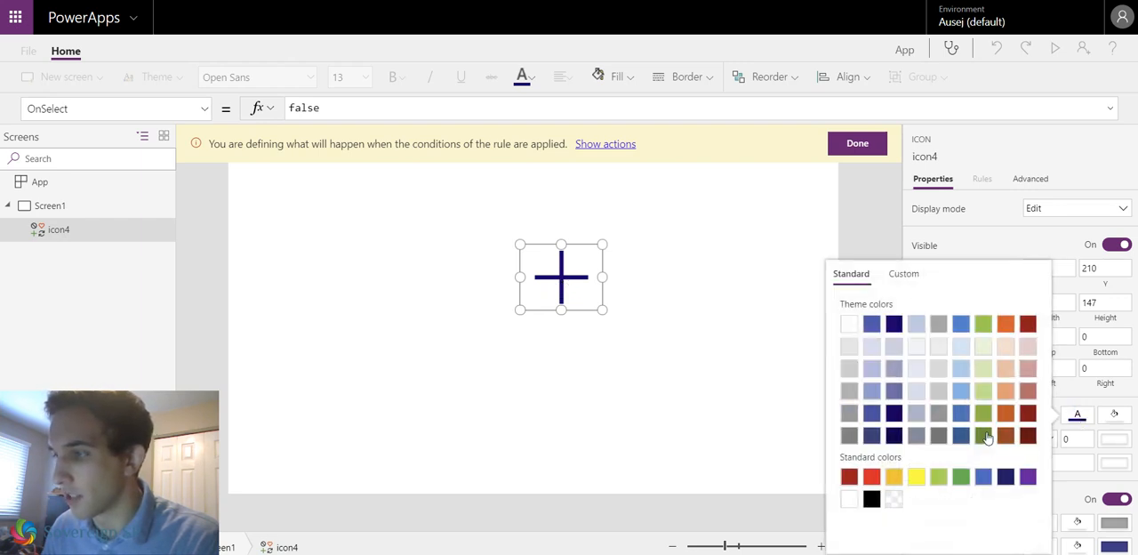
pyautogui.click(981, 434)
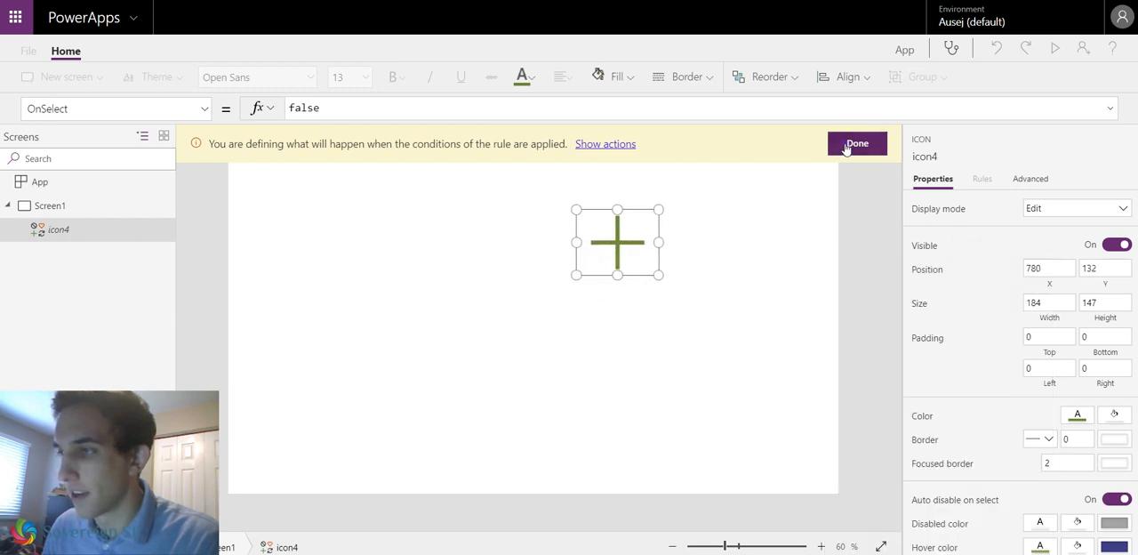
# Finish the actions and close Rule 1 with its condition, color and position.
pyautogui.click(857, 144)
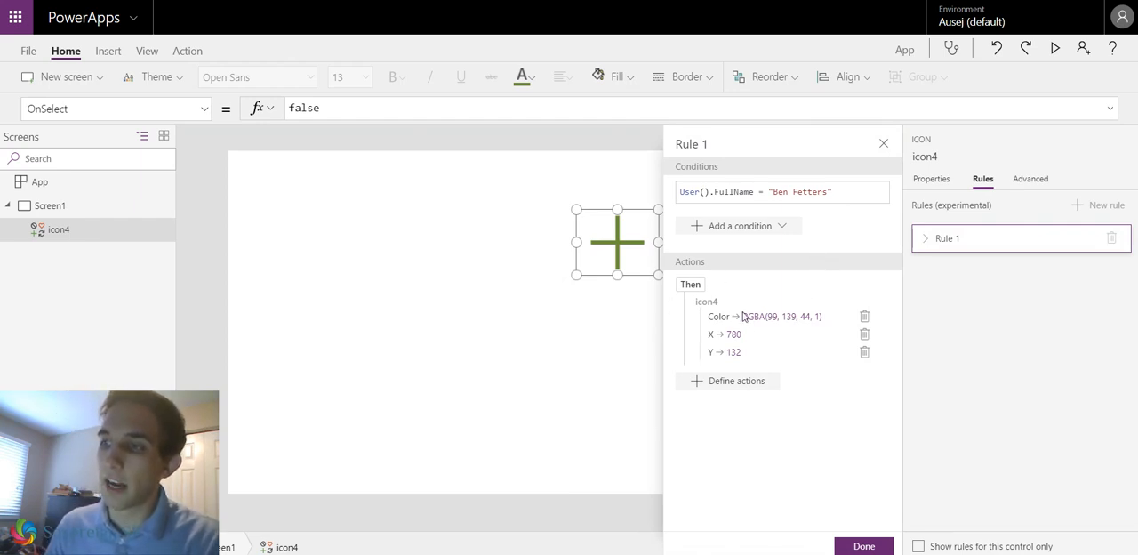
pyautogui.moveTo(700, 224)
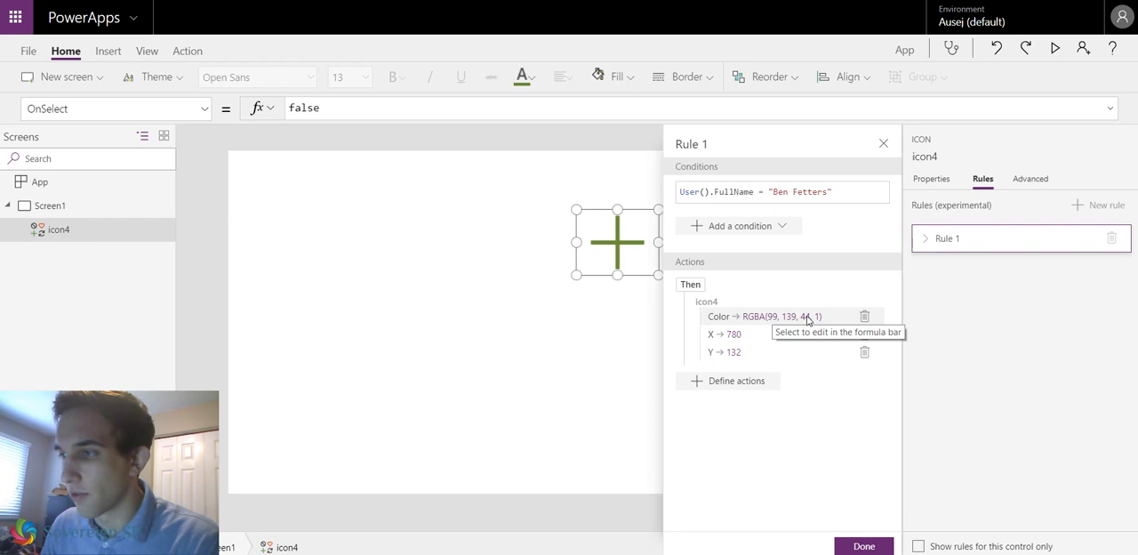
pyautogui.moveTo(738, 341)
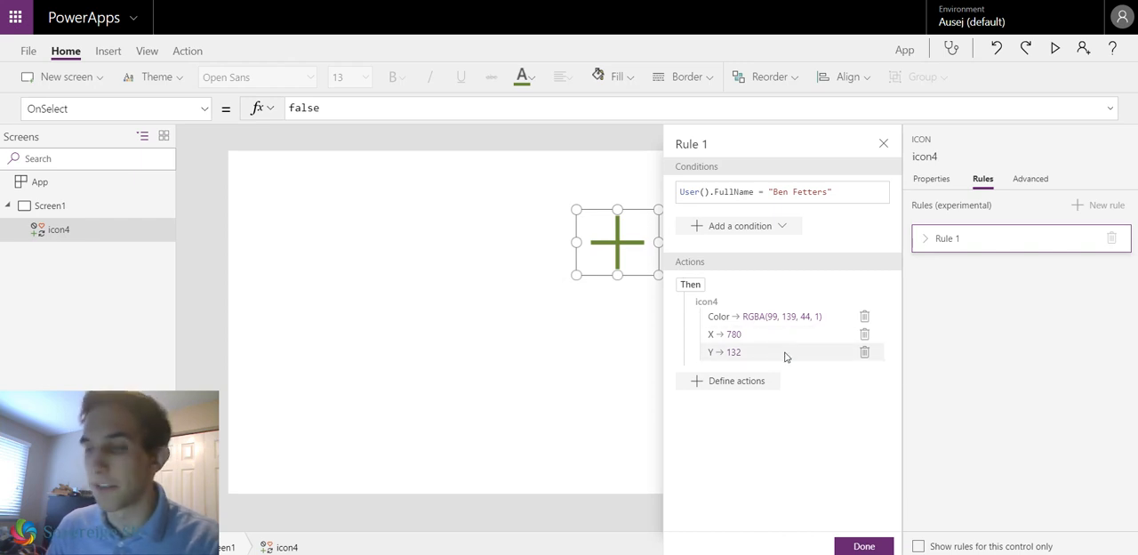
pyautogui.moveTo(752, 419)
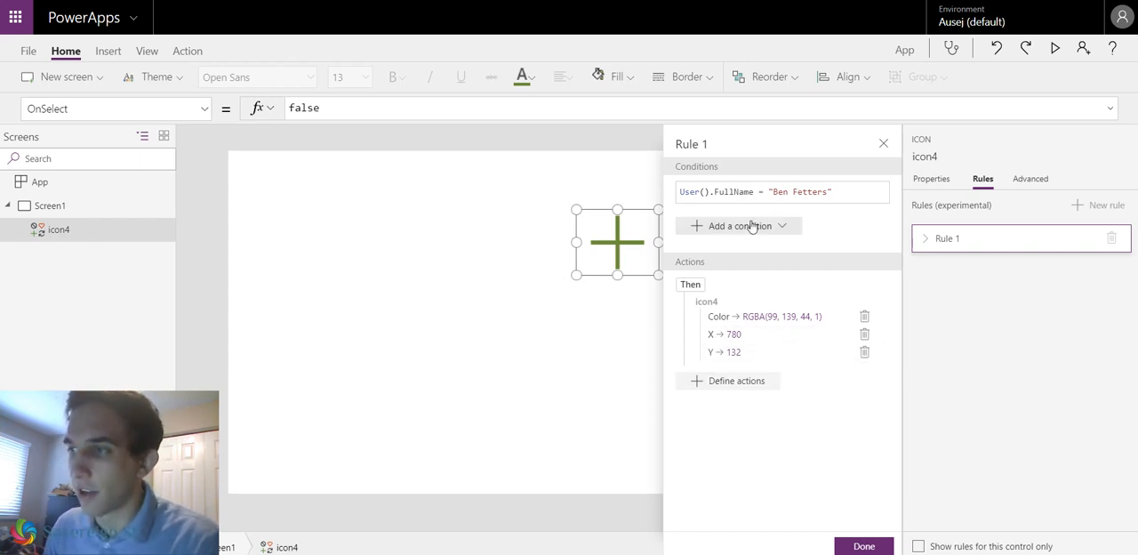
pyautogui.moveTo(736, 245)
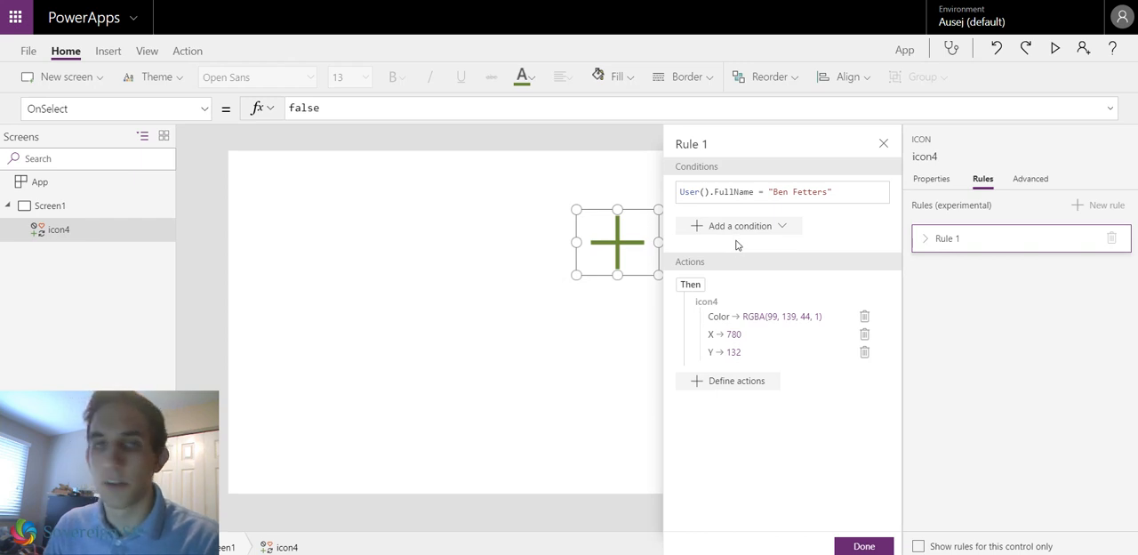
pyautogui.moveTo(870, 242)
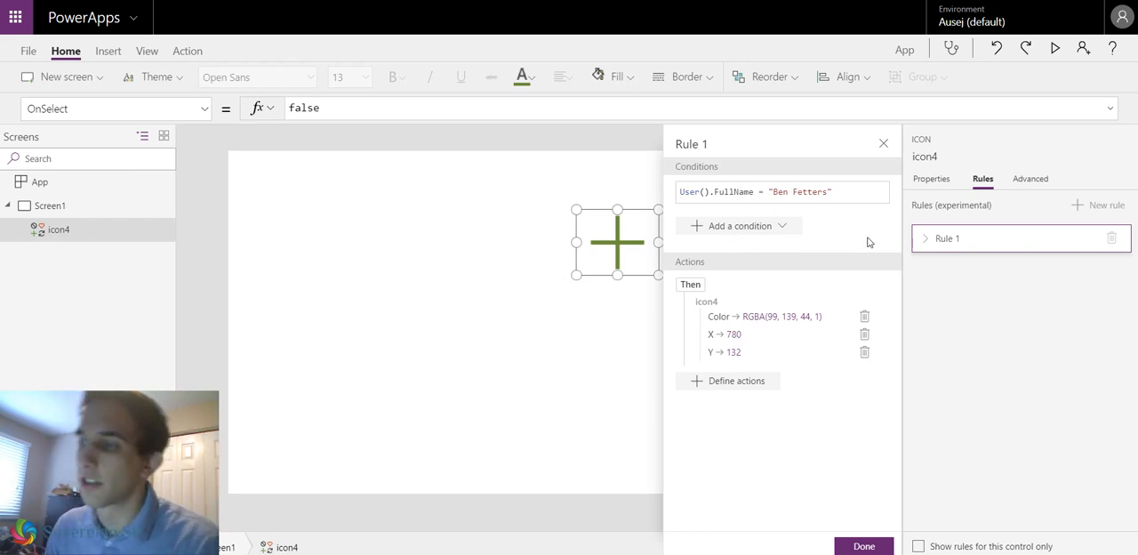
pyautogui.moveTo(807, 270)
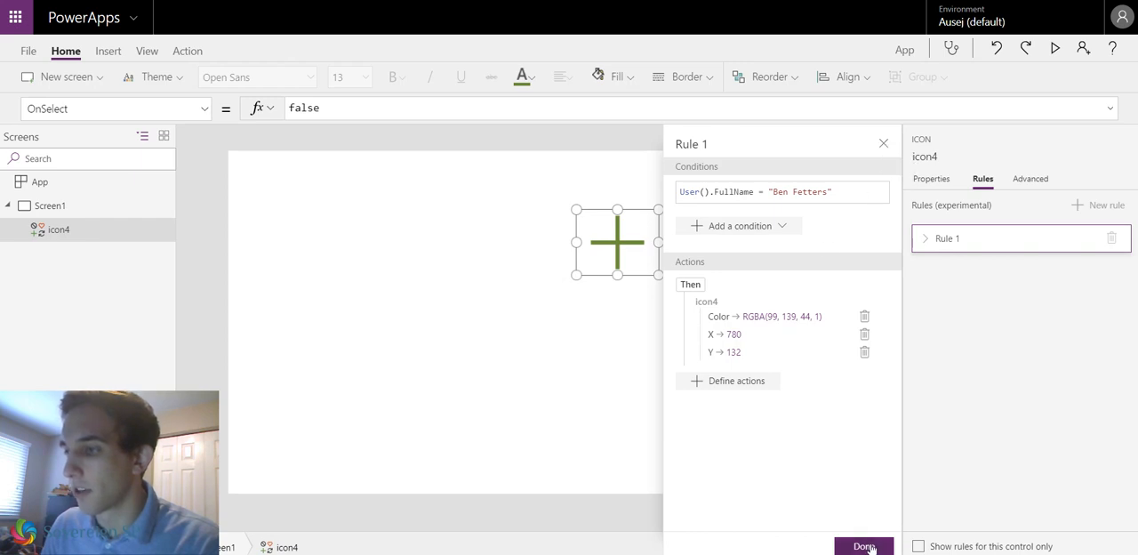
pyautogui.click(864, 545)
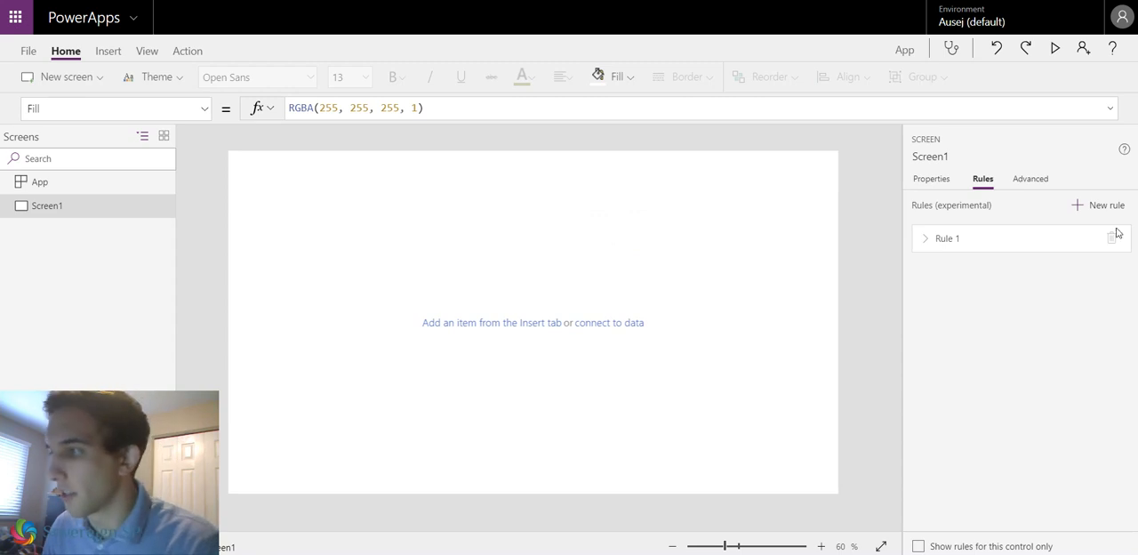
# Insert a text input box onto the blank screen.
pyautogui.click(1117, 238)
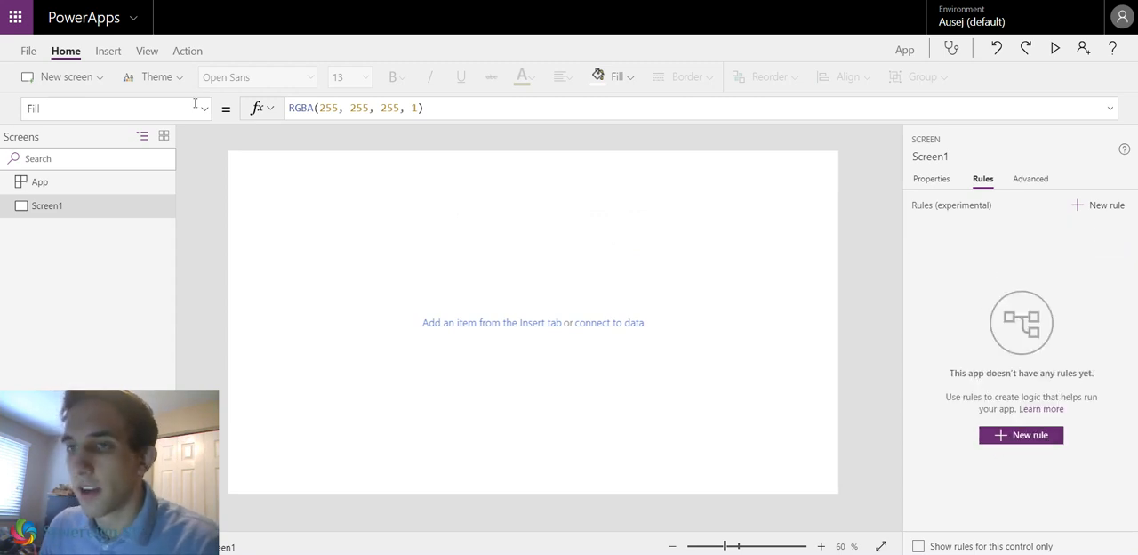
pyautogui.click(107, 50)
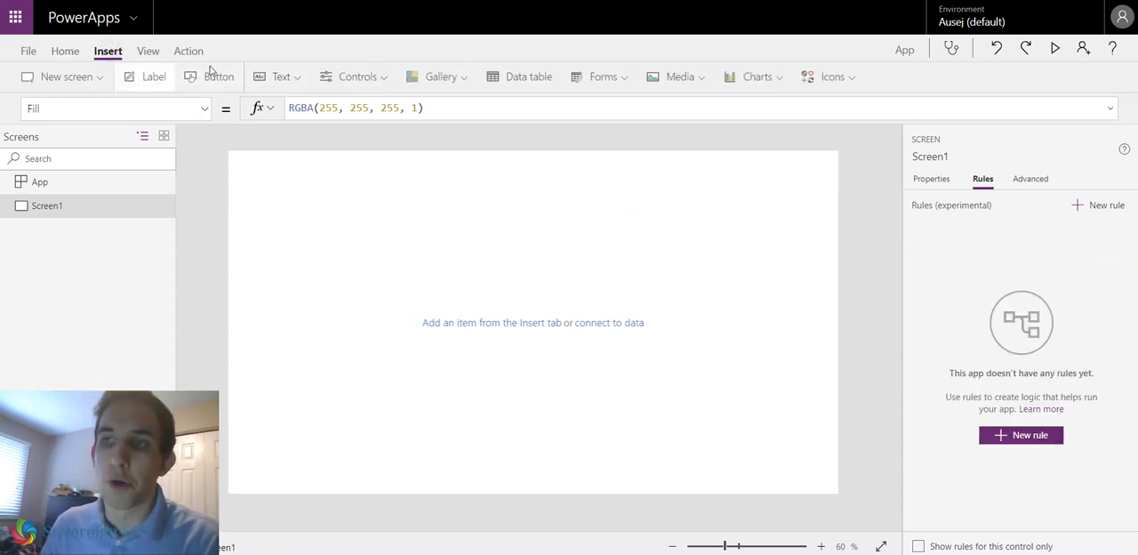
pyautogui.click(281, 76)
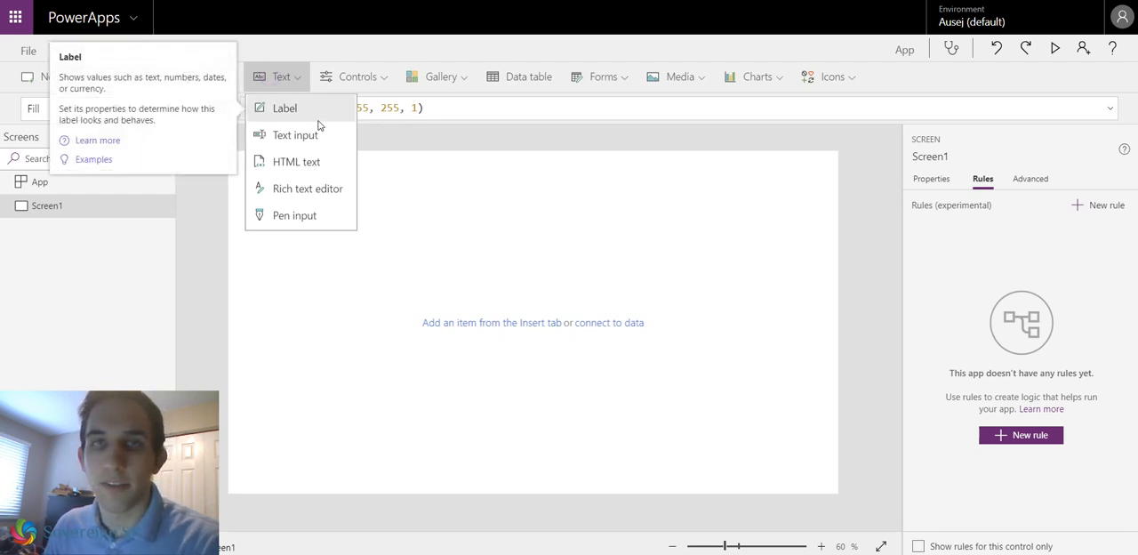
pyautogui.click(295, 135)
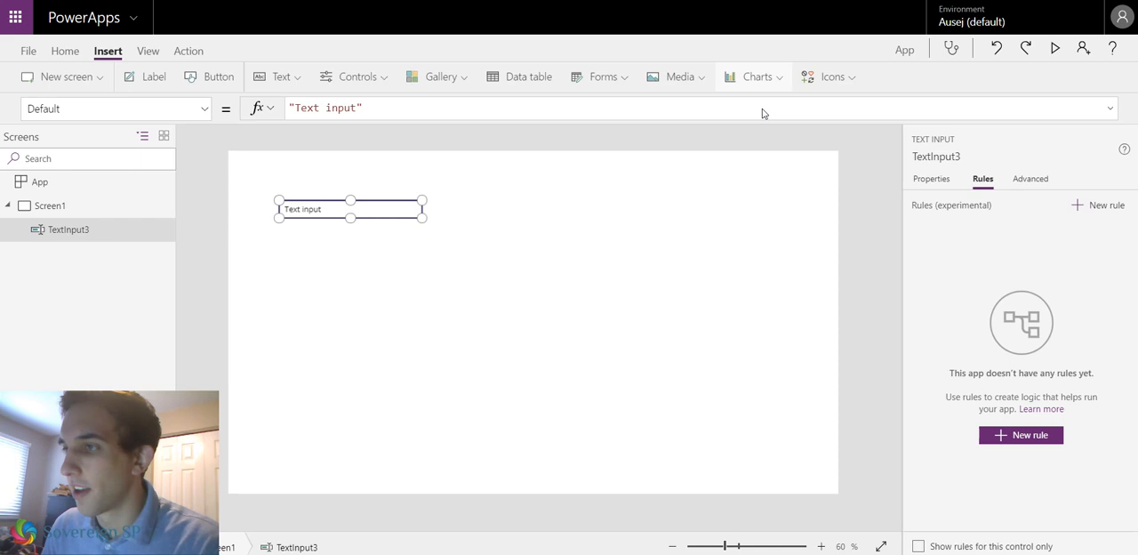
# Insert a Check icon (icon5) and select it.
pyautogui.click(828, 77)
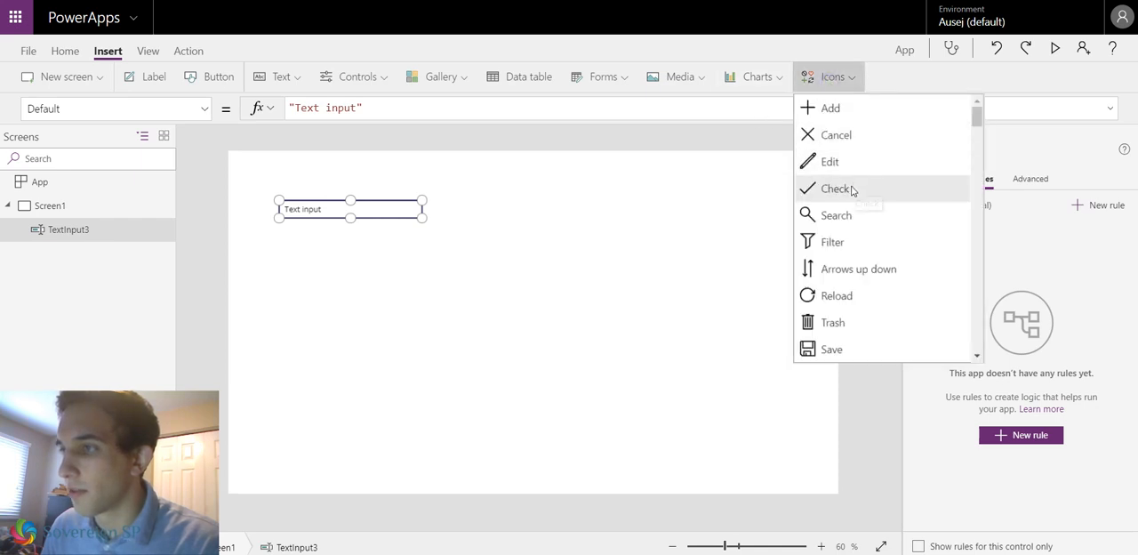
pyautogui.click(835, 188)
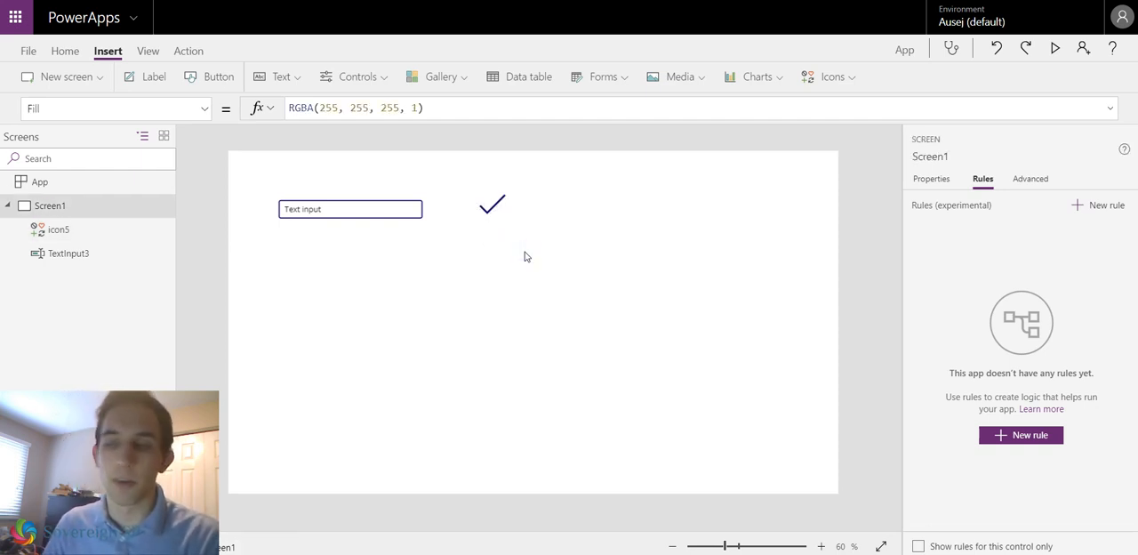
pyautogui.click(491, 204)
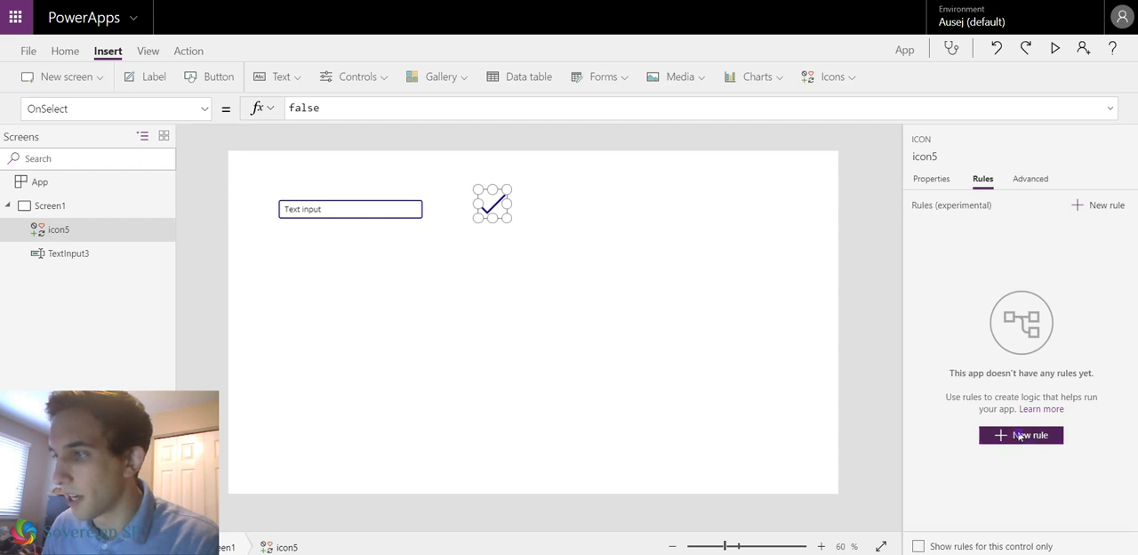
# Create a new rule for the check icon with a custom condition.
pyautogui.click(1021, 434)
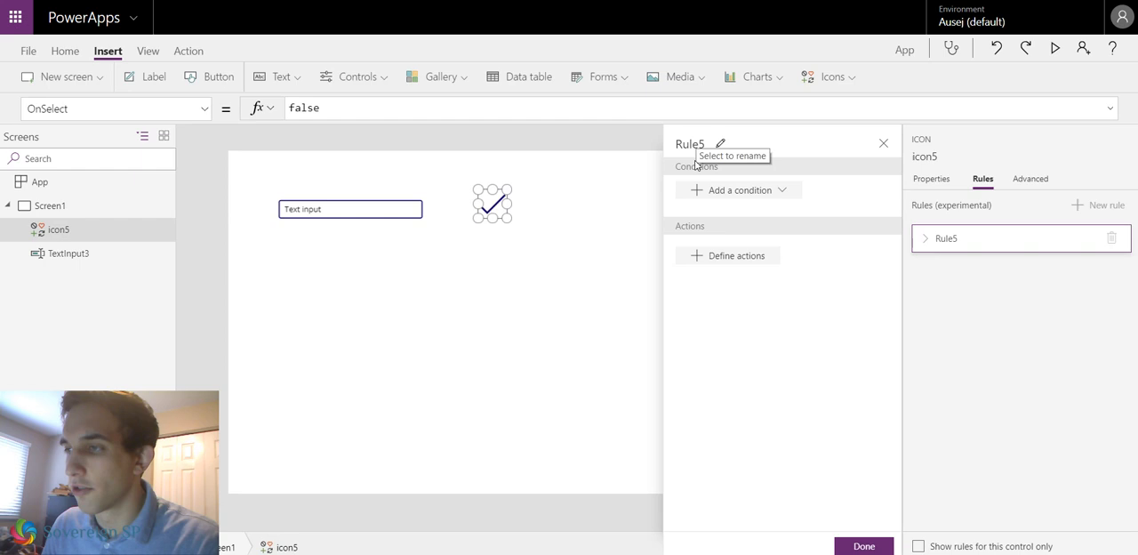
pyautogui.click(740, 188)
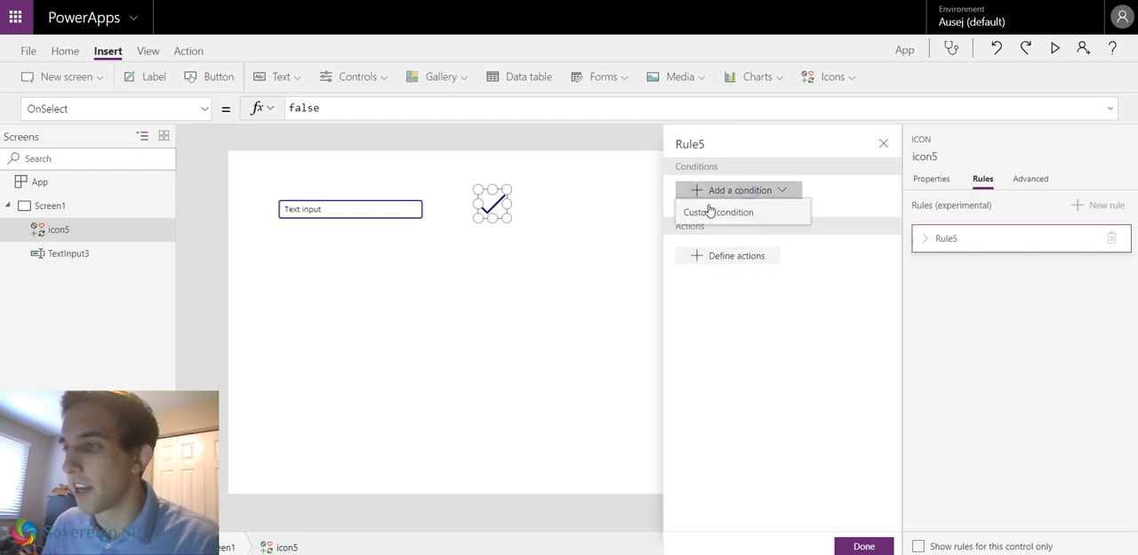
pyautogui.click(718, 212)
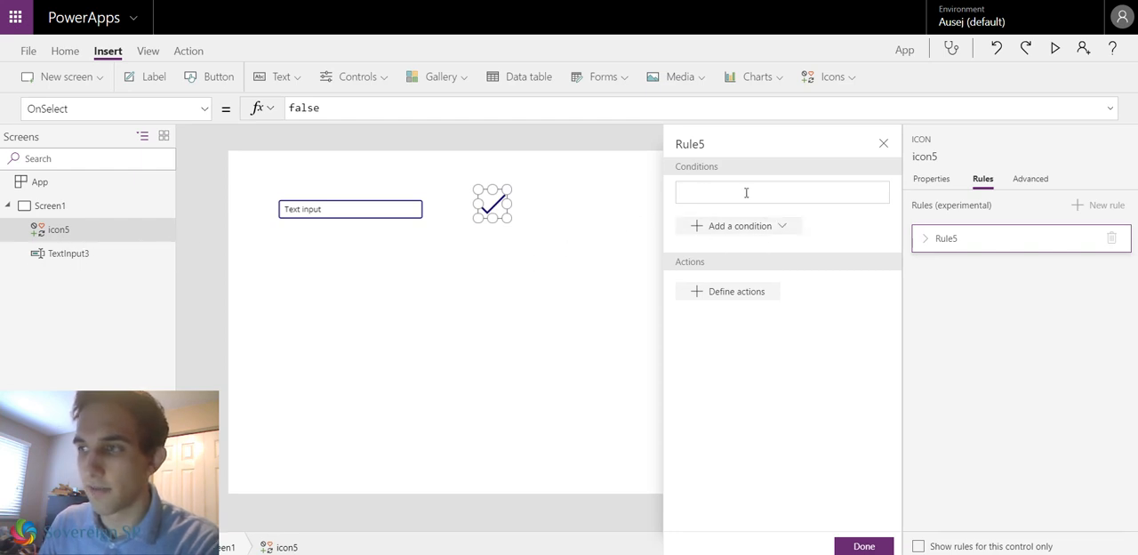
# Enter the condition formula TextInput3.Text = "Yes".
pyautogui.write('Te')
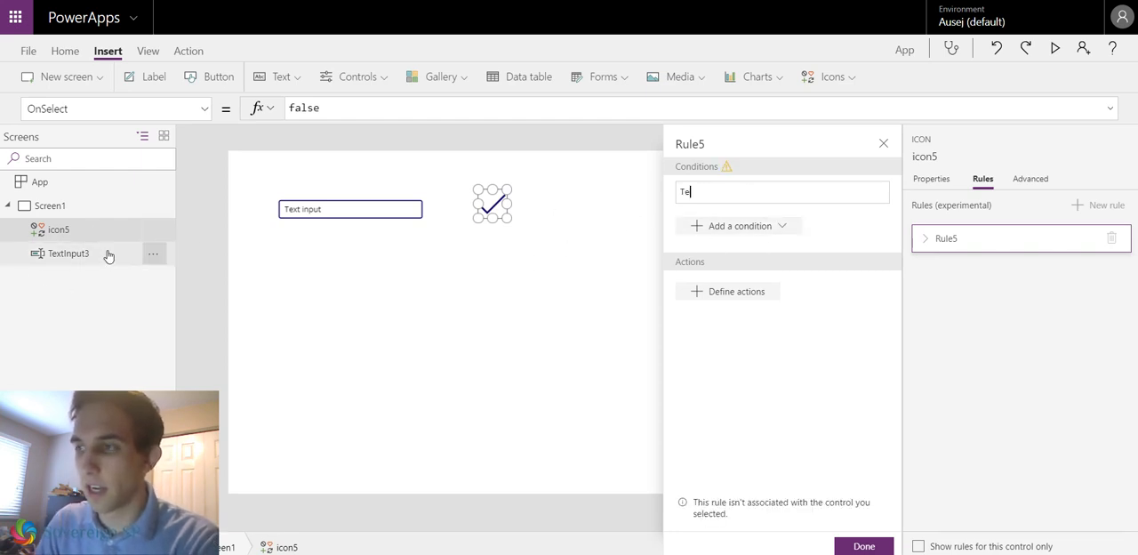
pyautogui.write('TextInput2')
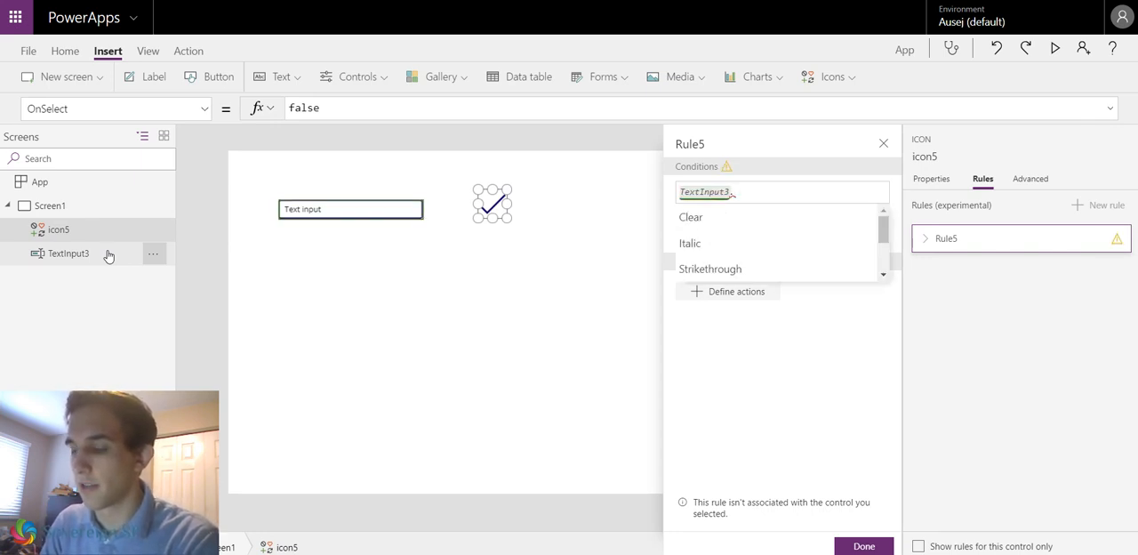
pyautogui.moveTo(748, 256)
pyautogui.write('Text')
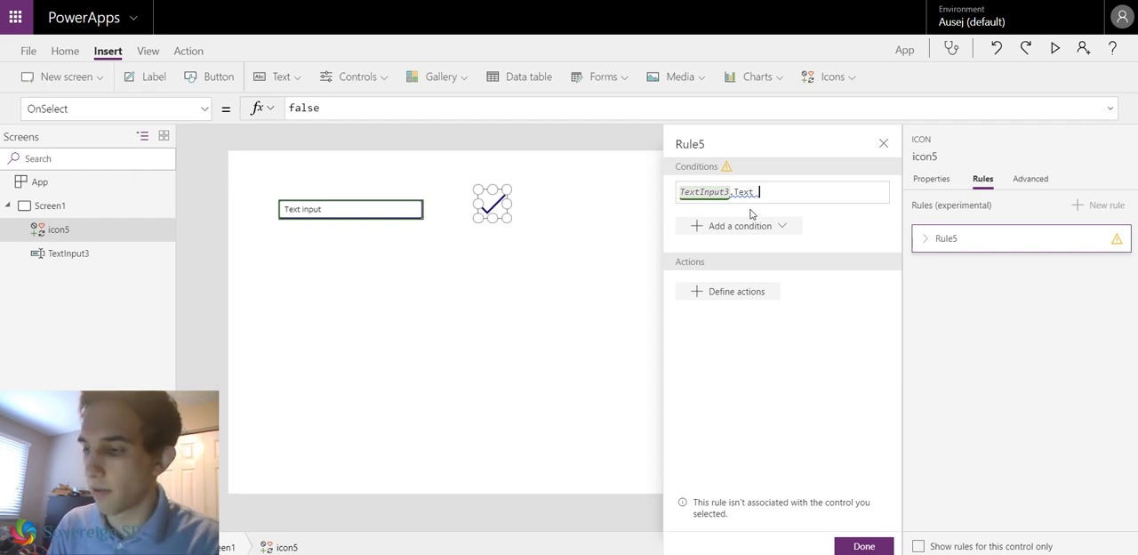
pyautogui.write('+')
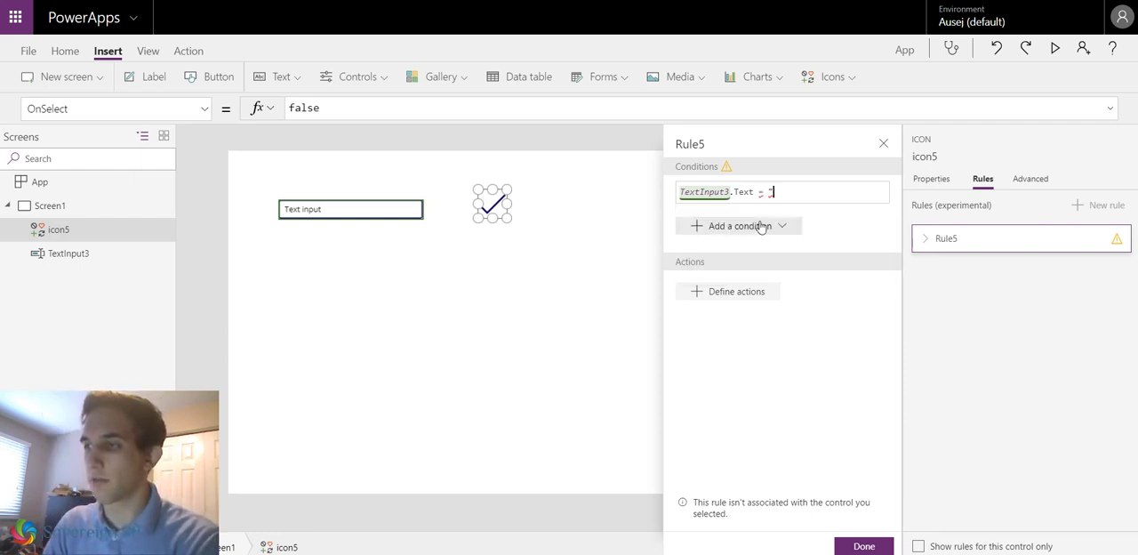
pyautogui.write('"Yes"')
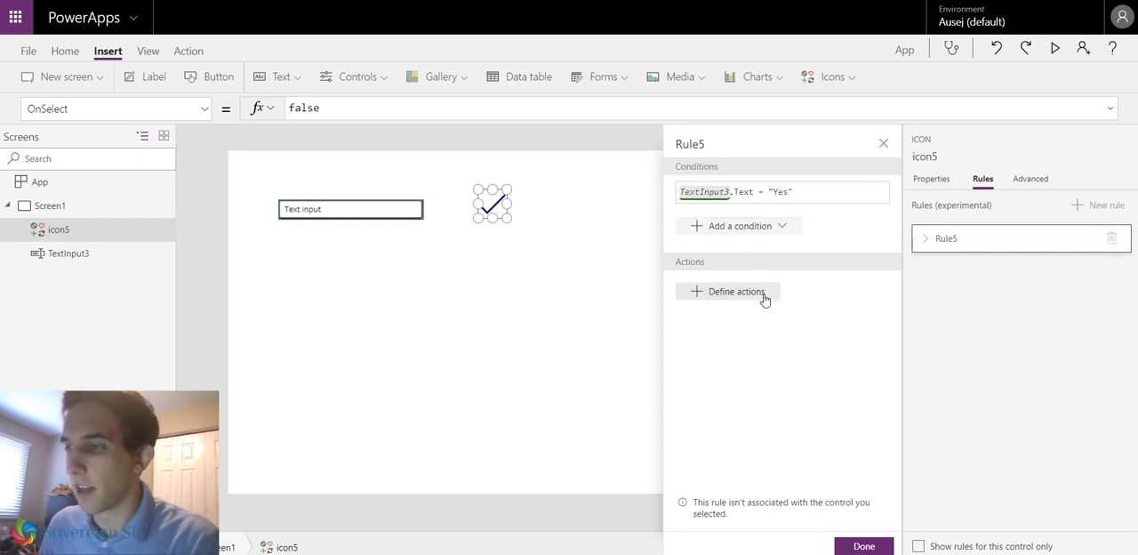
# Define actions enlarging the check icon and turning it green, then save Rule5.
pyautogui.click(736, 291)
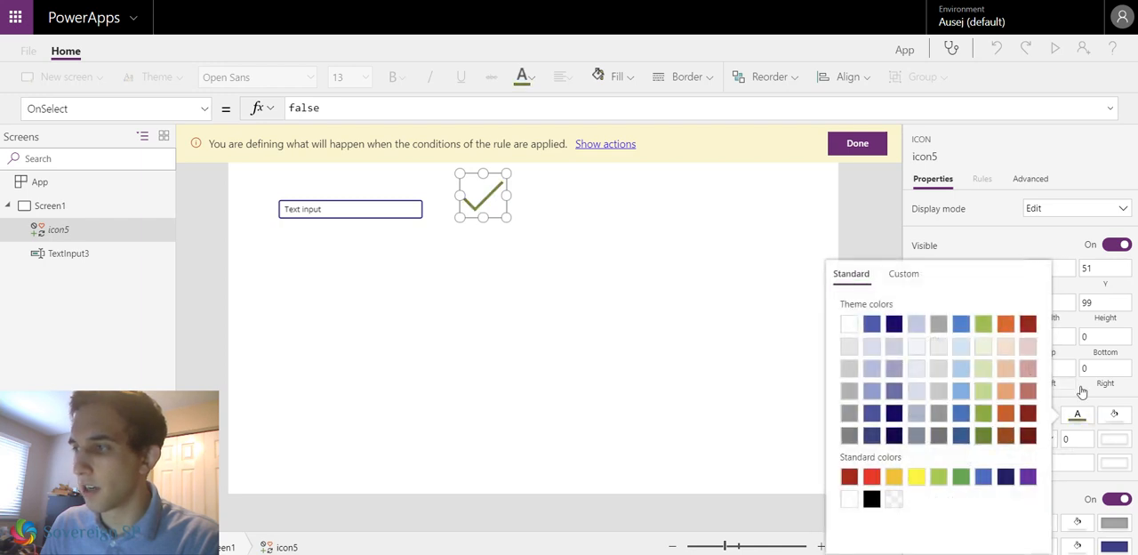
pyautogui.click(857, 144)
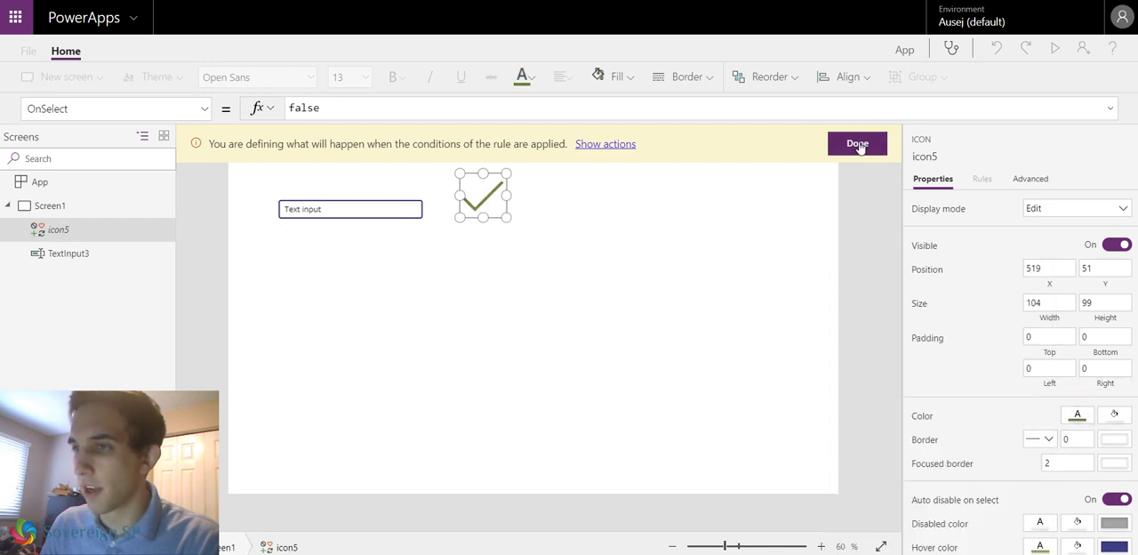
pyautogui.click(857, 144)
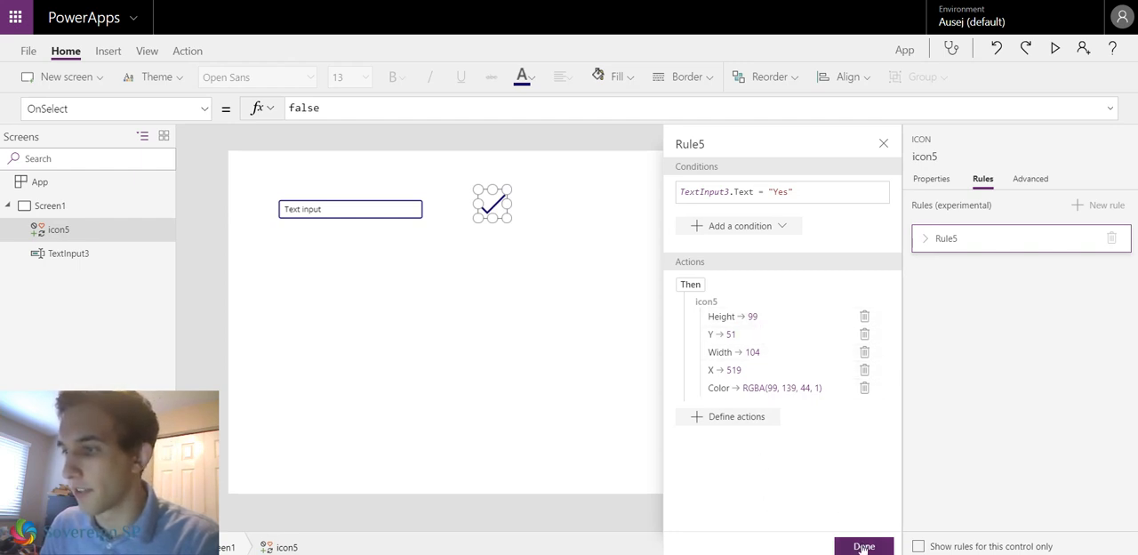
pyautogui.click(862, 546)
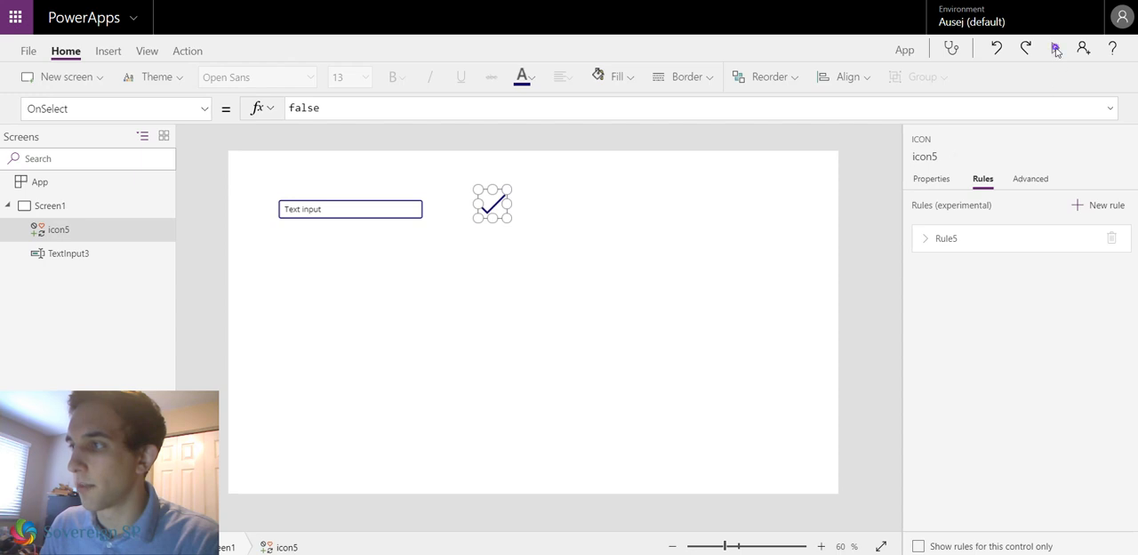
# Preview the app, enter Yes in the text box to trigger the rule, then exit preview.
pyautogui.click(1056, 48)
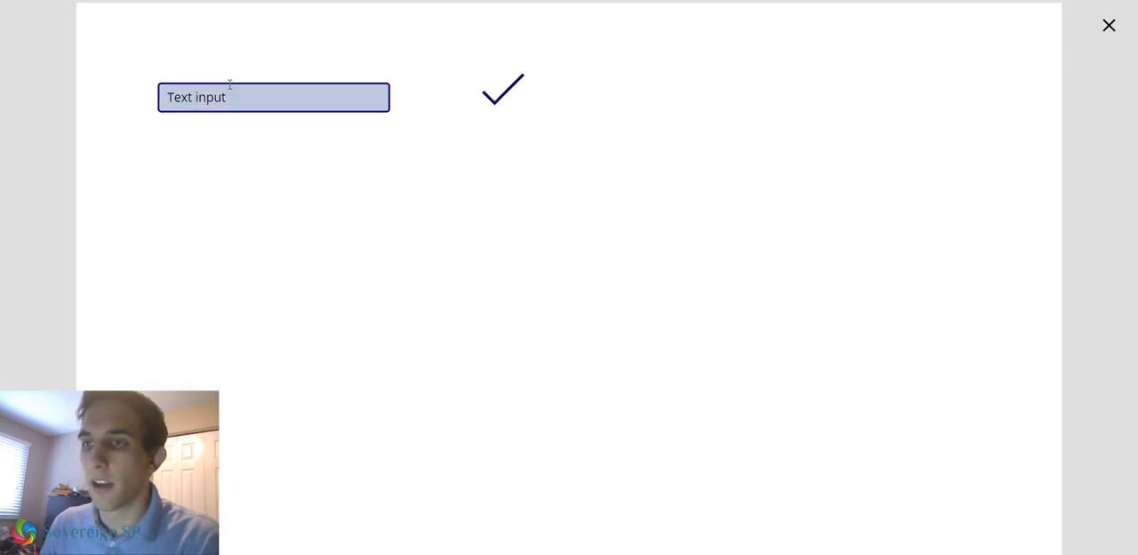
pyautogui.click(267, 96)
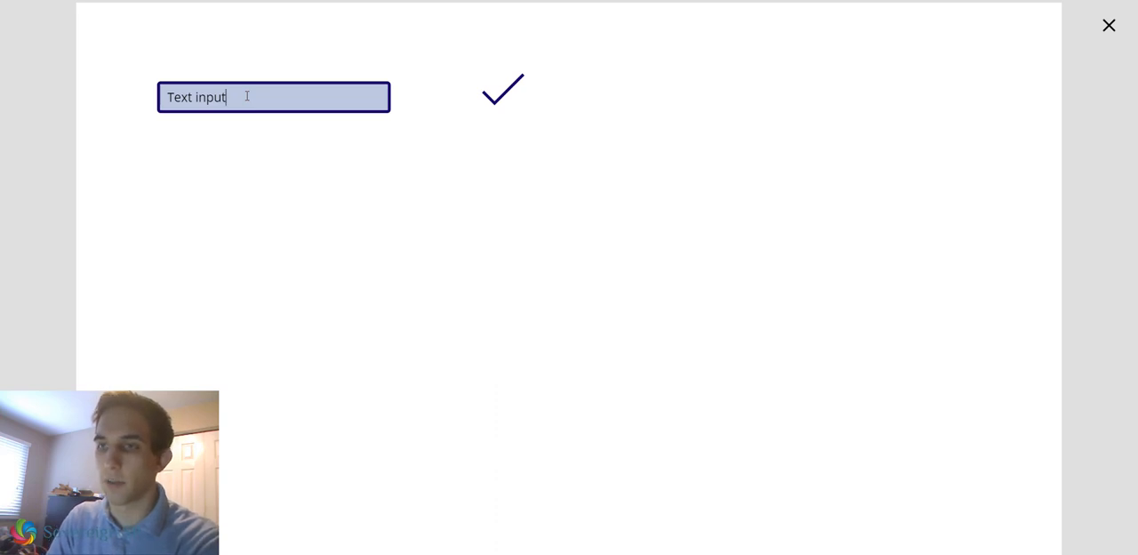
pyautogui.press('BackSpace')
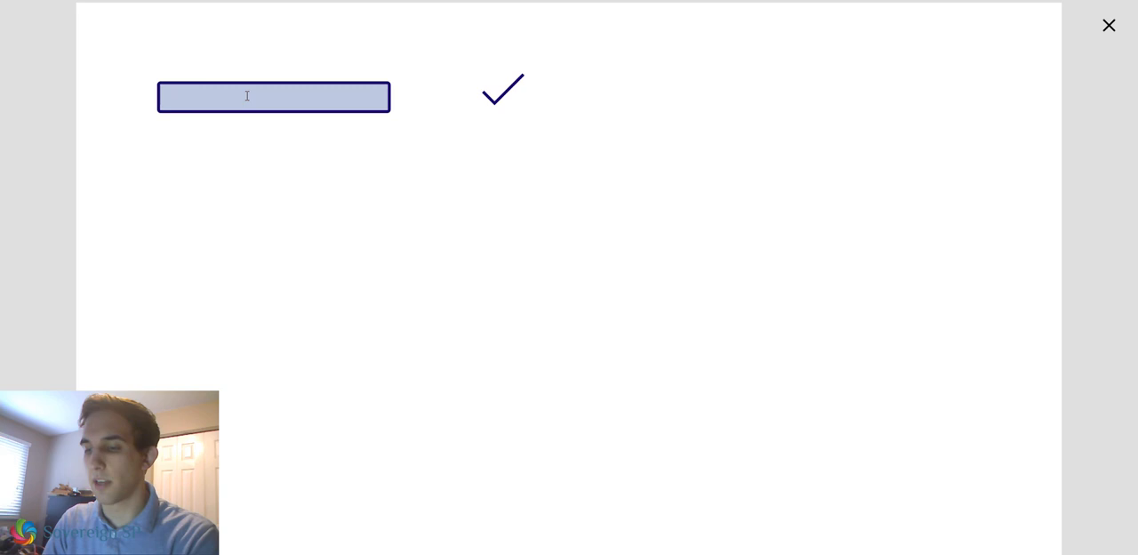
pyautogui.write('Yes')
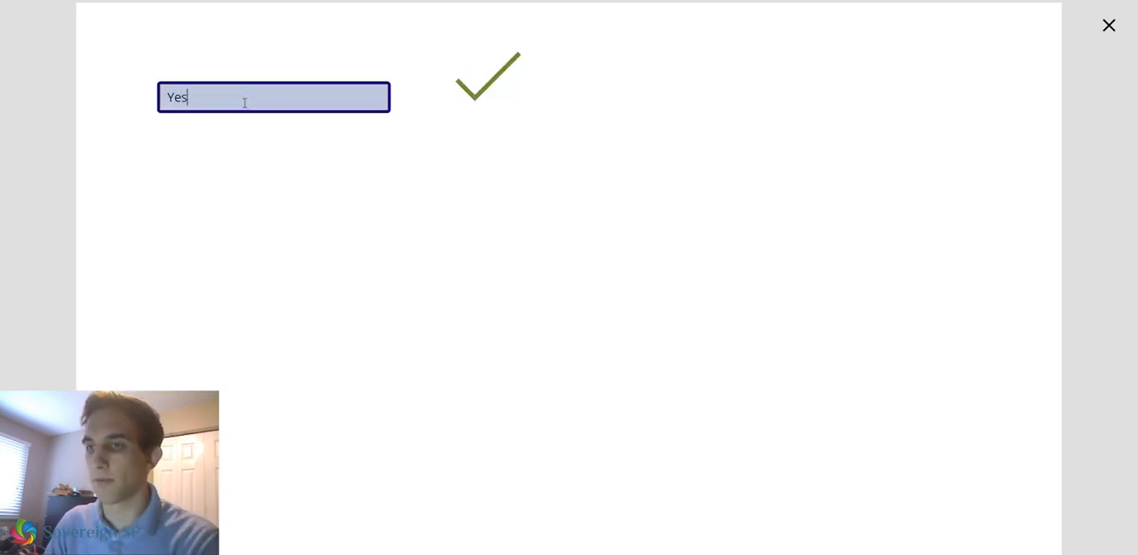
pyautogui.press('Backspace')
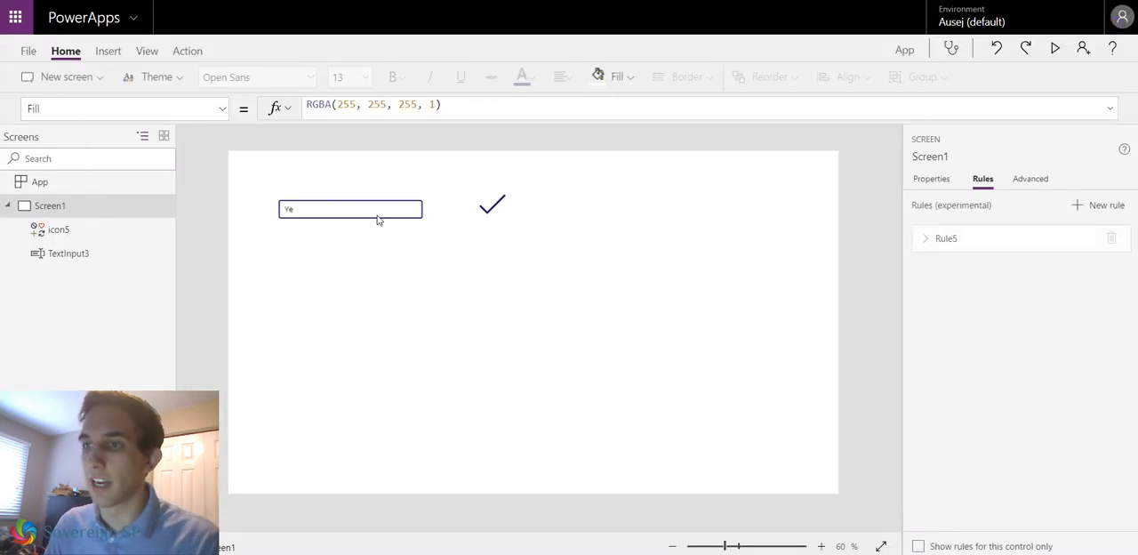
# Reopen Rule5 on the check icon, review it and close the rule editor.
pyautogui.click(491, 205)
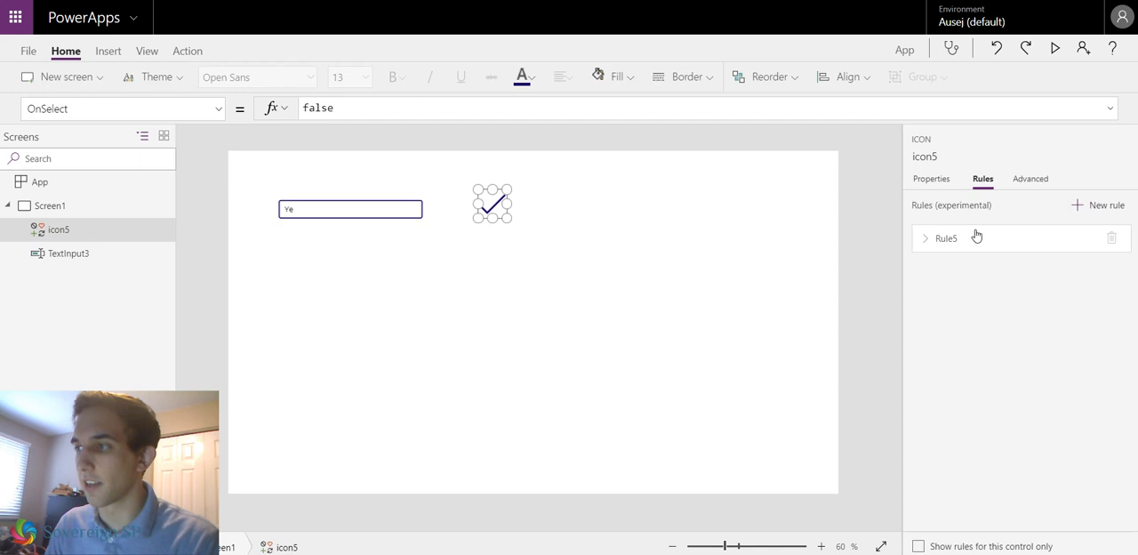
pyautogui.click(932, 178)
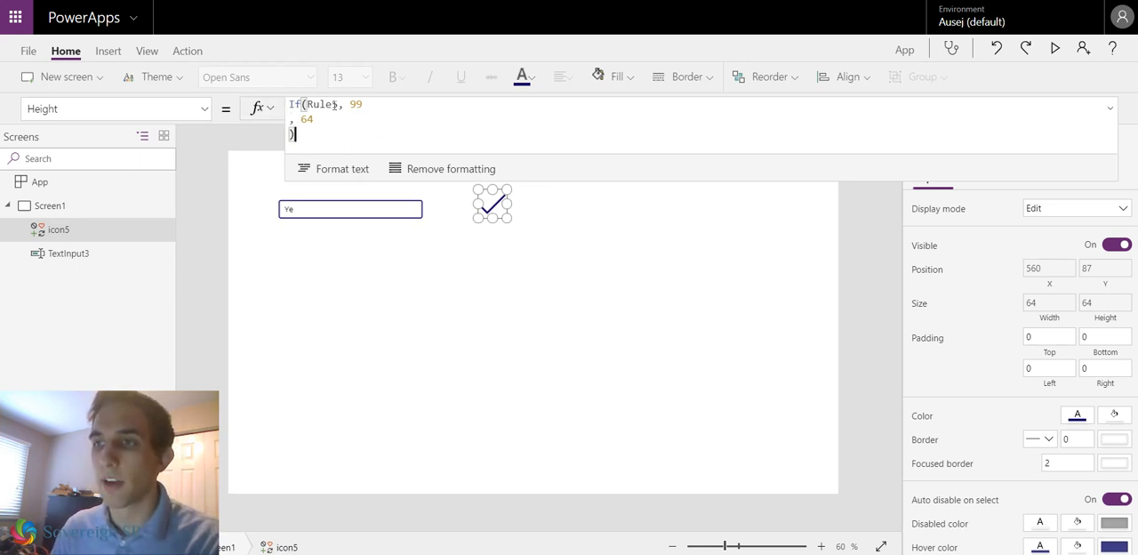
pyautogui.click(775, 210)
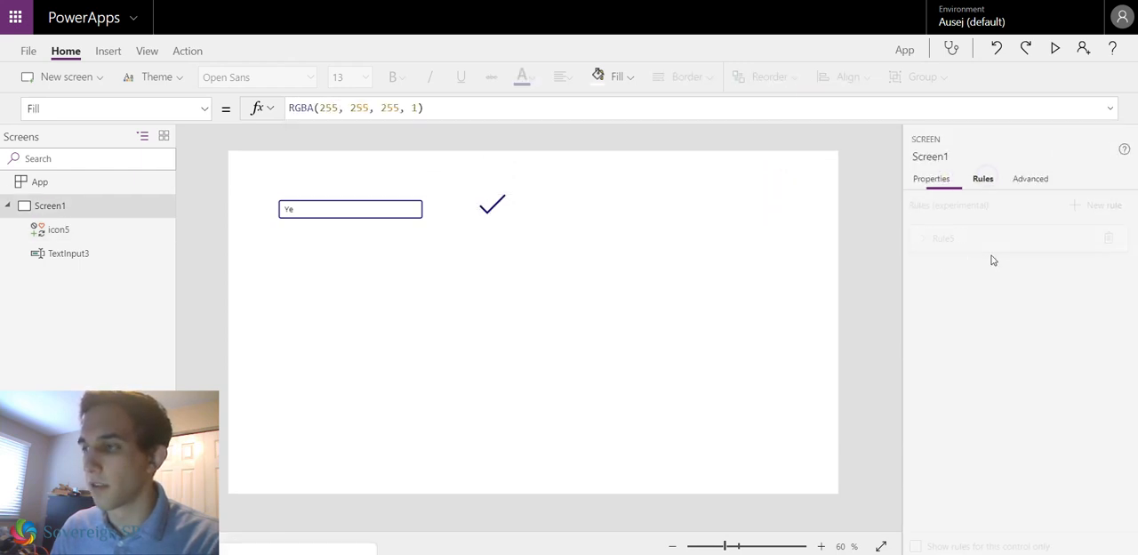
pyautogui.click(946, 238)
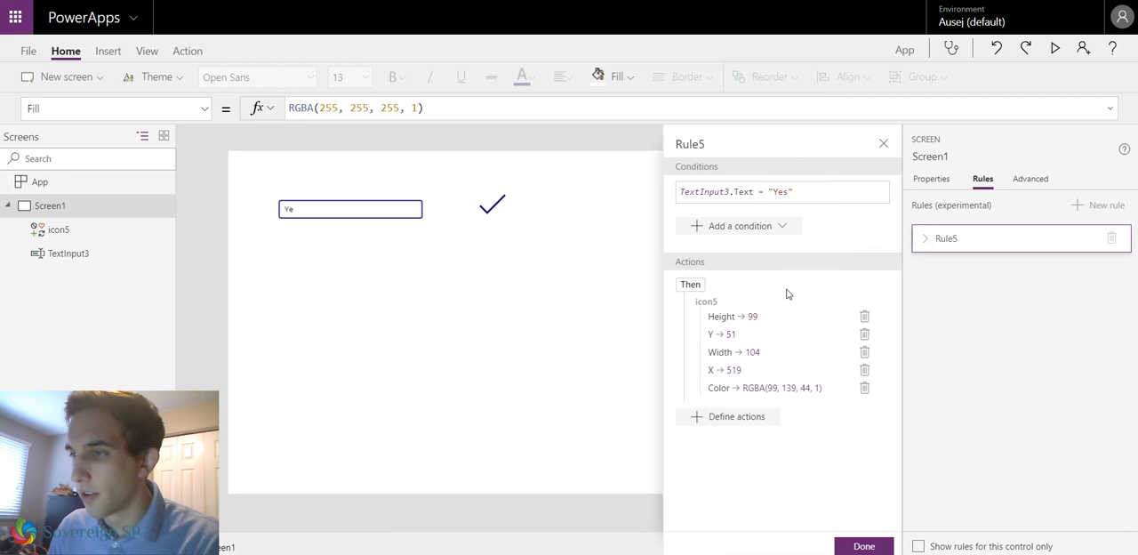
pyautogui.click(736, 192)
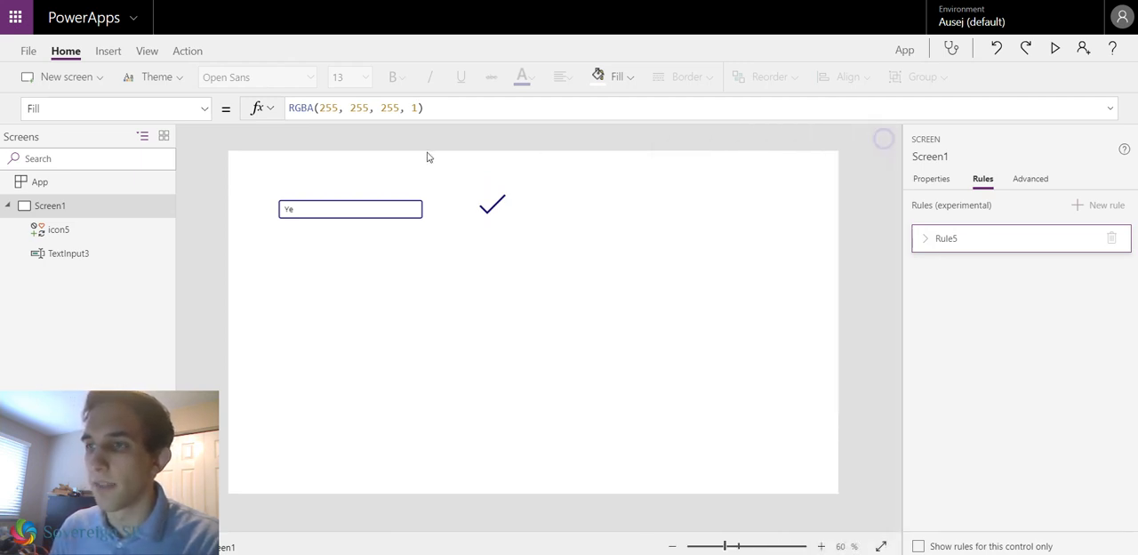
# Inspect the check icon's If(Rule5, …) Height property, then remove the icon.
pyautogui.click(491, 205)
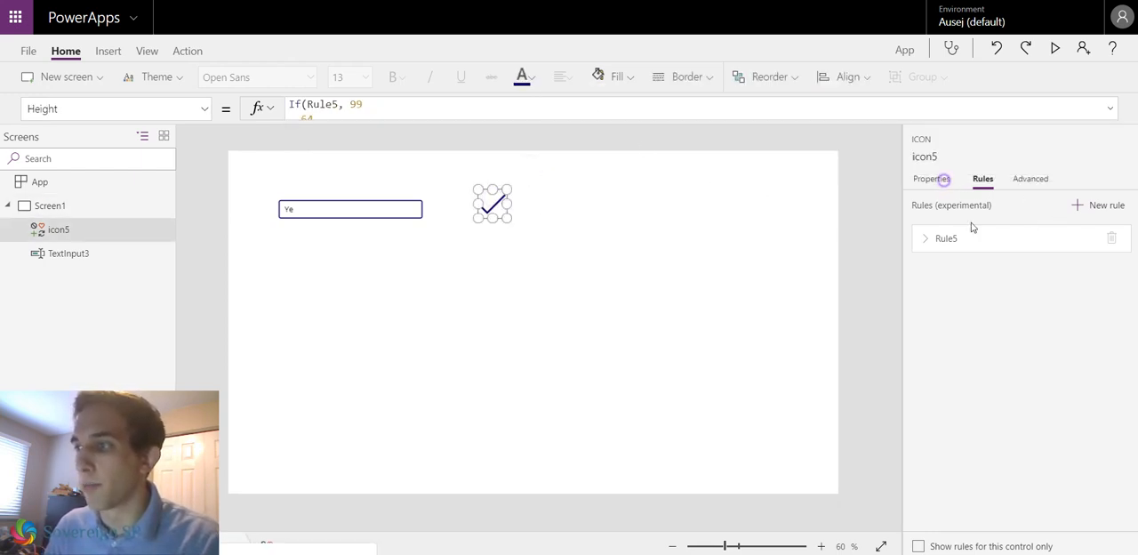
pyautogui.click(932, 177)
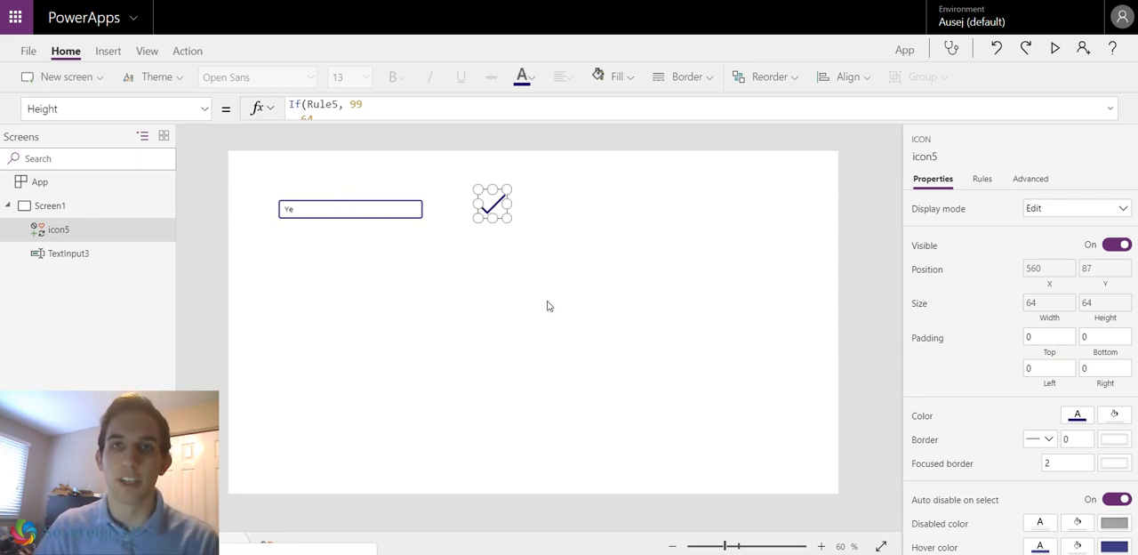
pyautogui.moveTo(549, 299)
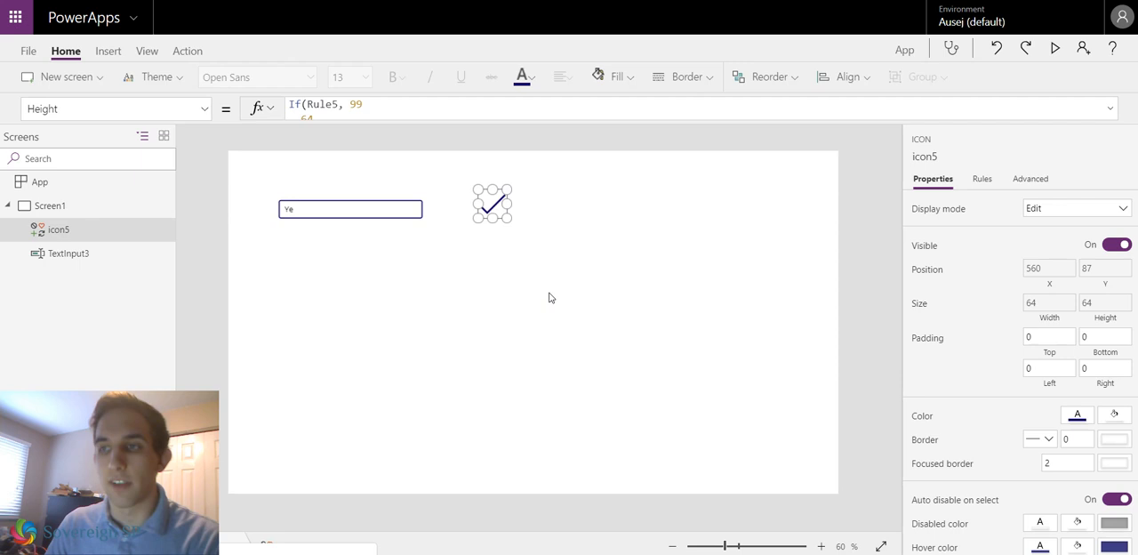
pyautogui.moveTo(523, 283)
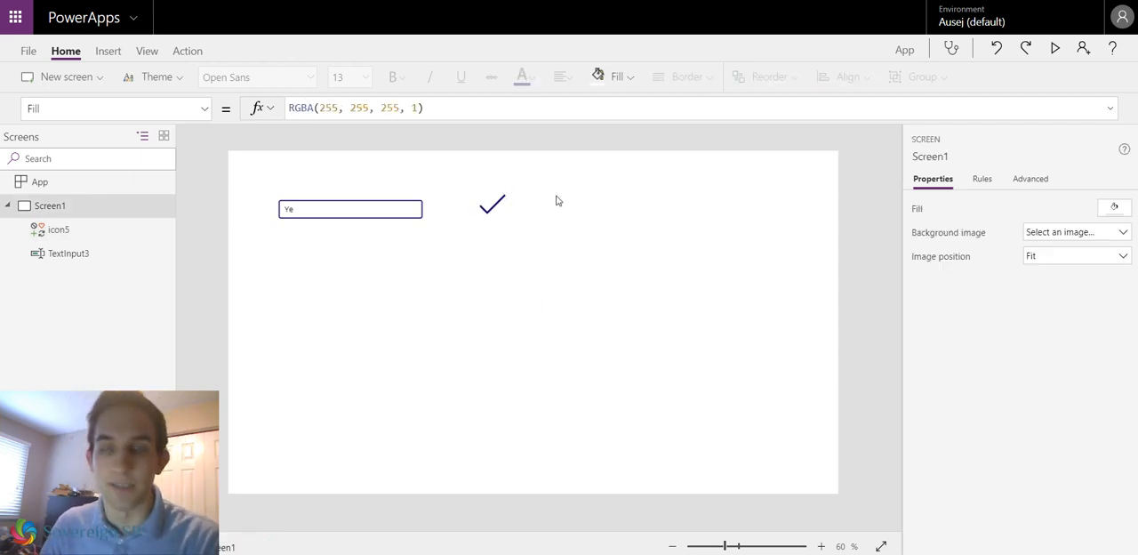
pyautogui.click(350, 208)
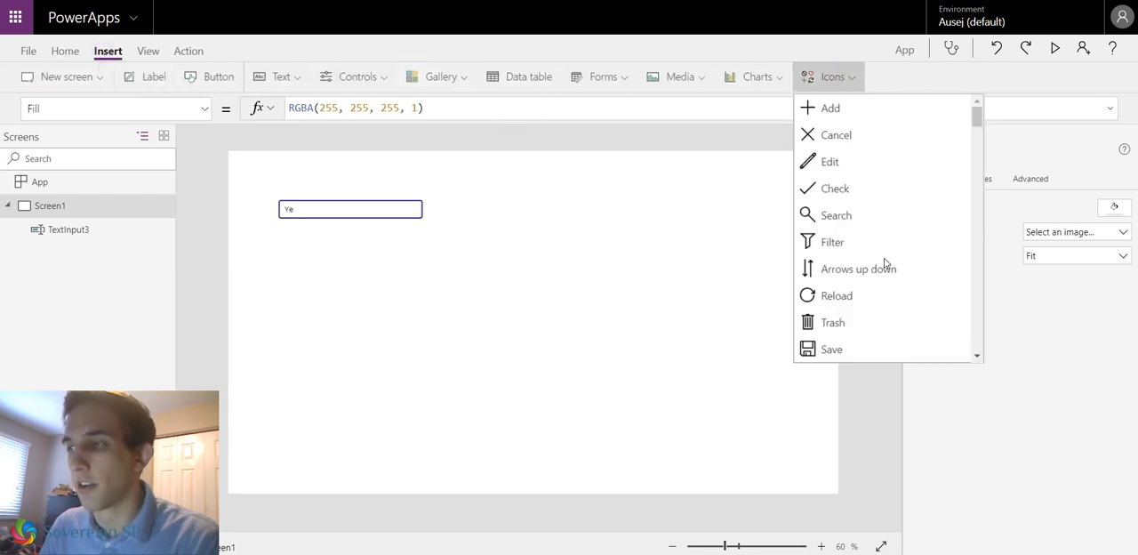
# Add TextInput4 below TextInput3 and switch its Visible property Off.
pyautogui.scroll(-3)
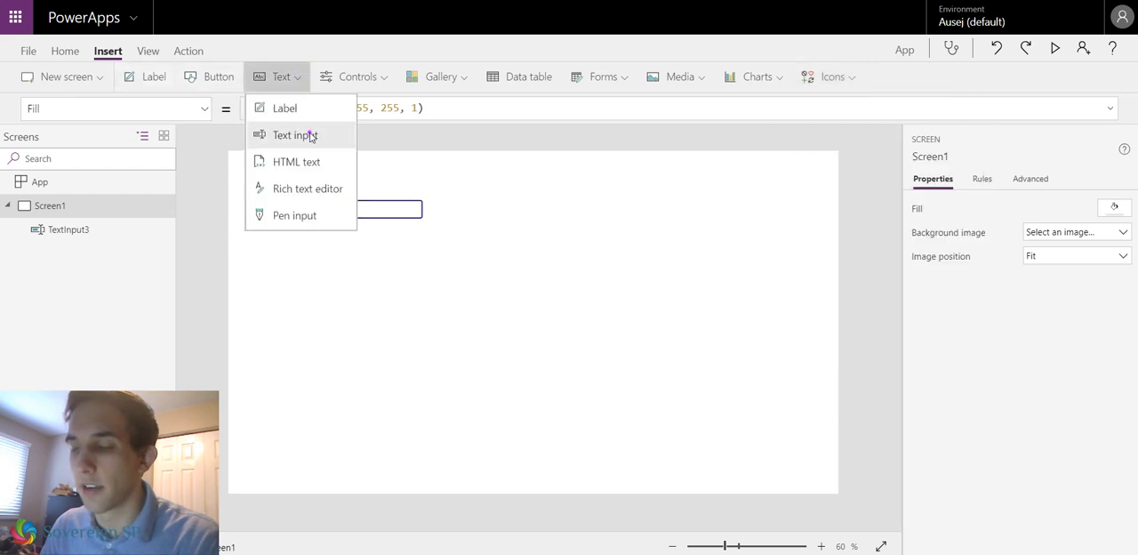
pyautogui.click(295, 135)
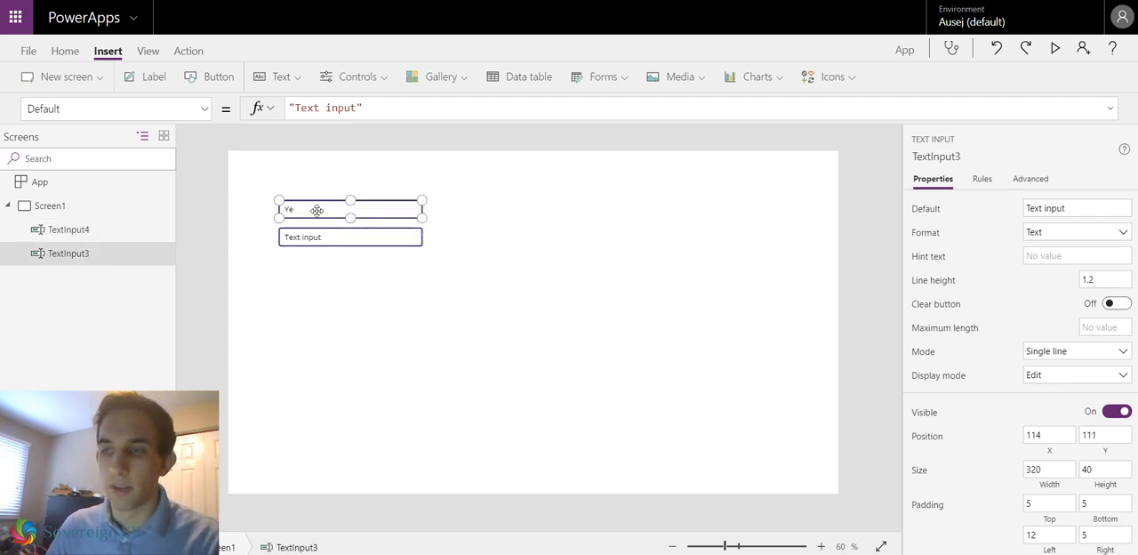
pyautogui.moveTo(310, 240)
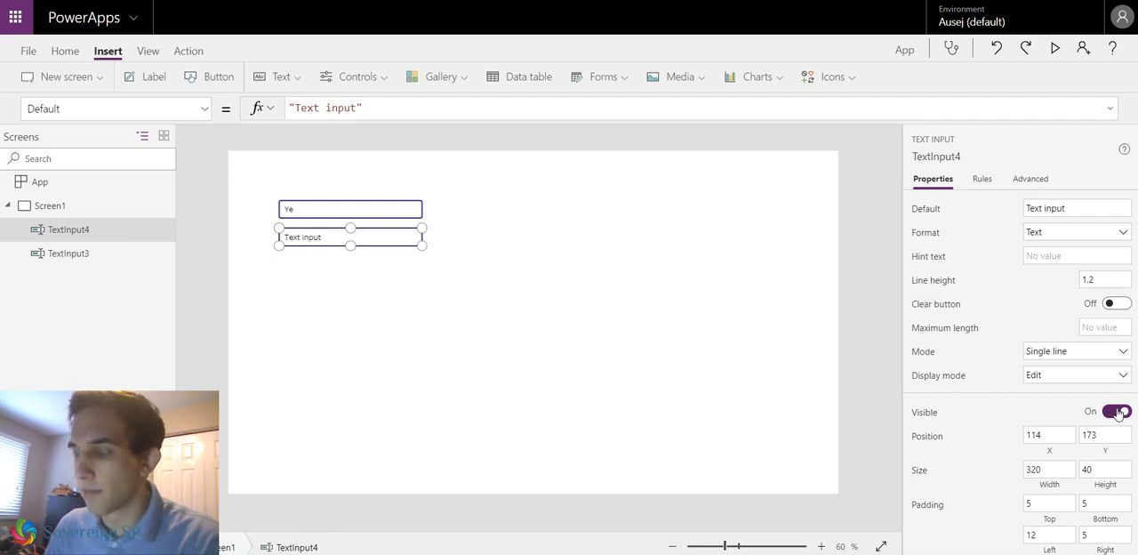
pyautogui.click(1116, 410)
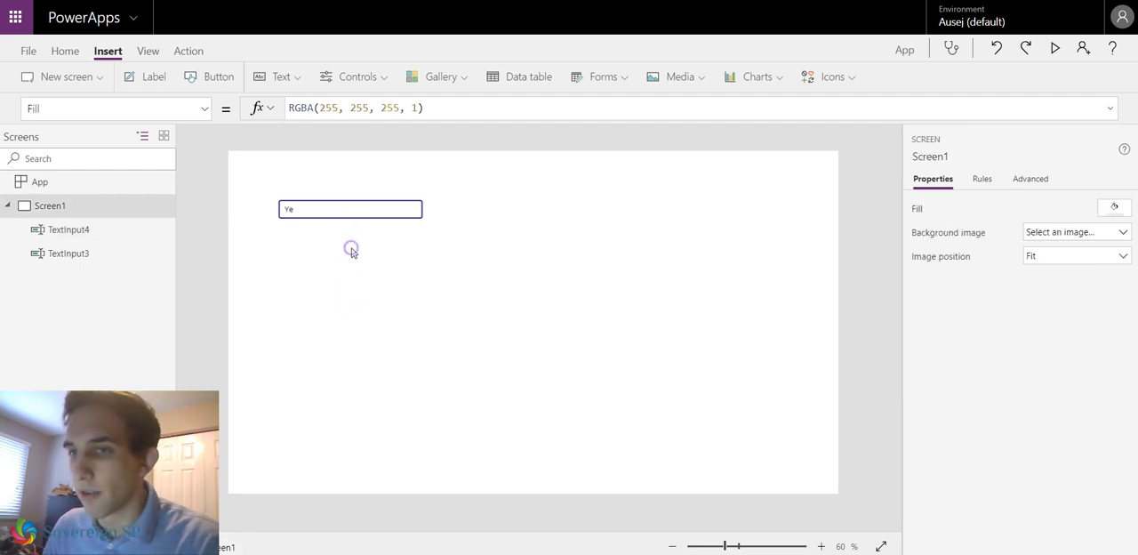
pyautogui.click(350, 210)
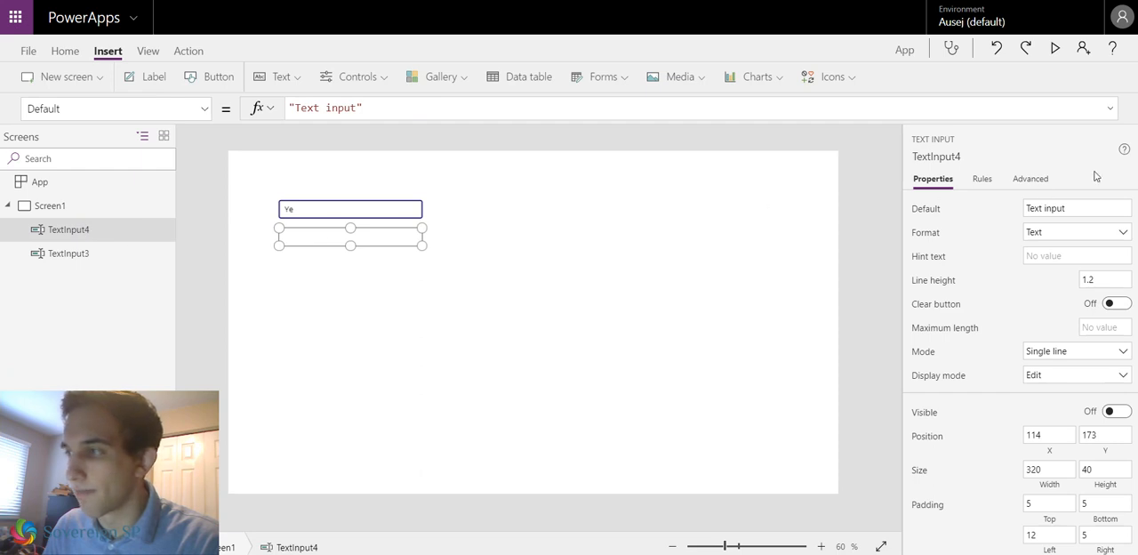
# Create Rule6 on TextInput4 with an empty Custom condition field ready for a formula.
pyautogui.click(981, 178)
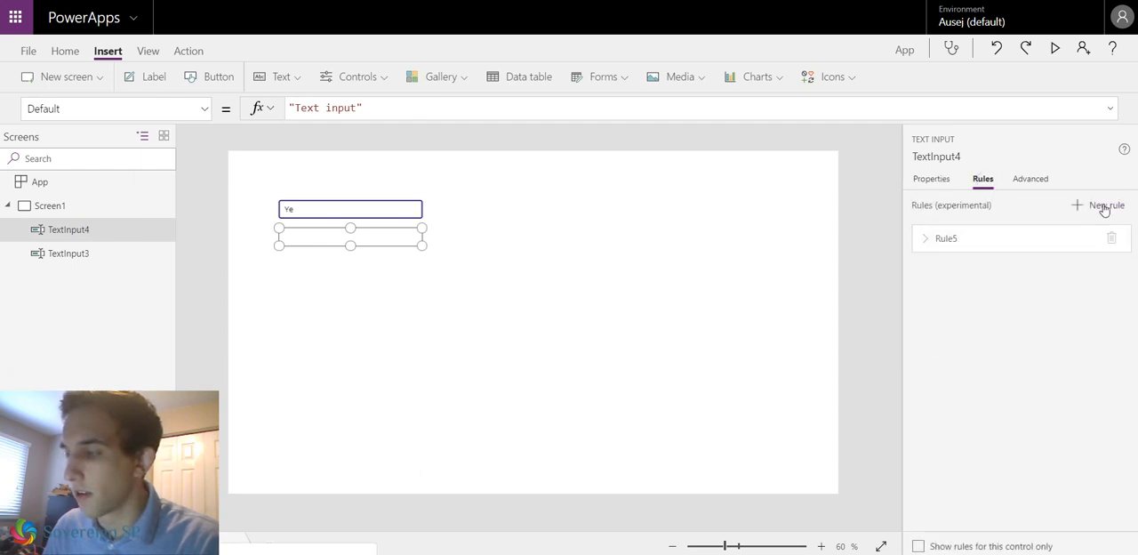
pyautogui.click(1106, 206)
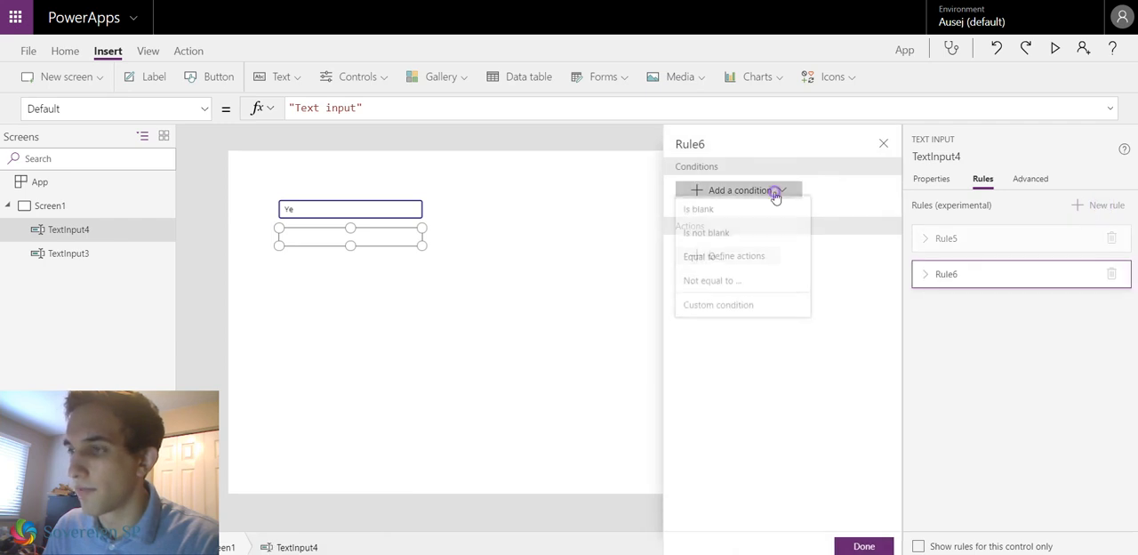
pyautogui.click(743, 189)
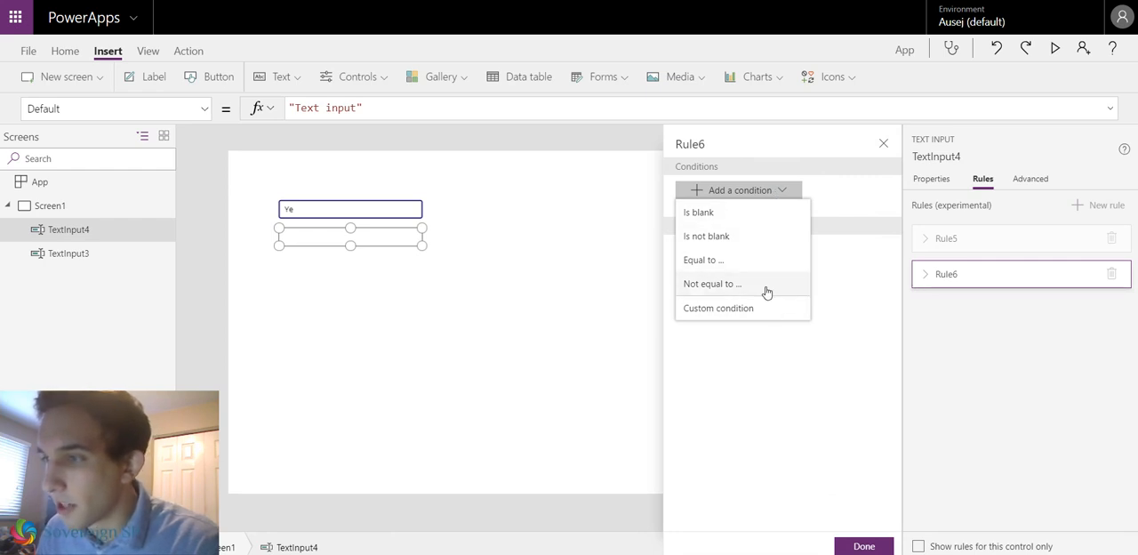
pyautogui.moveTo(761, 284)
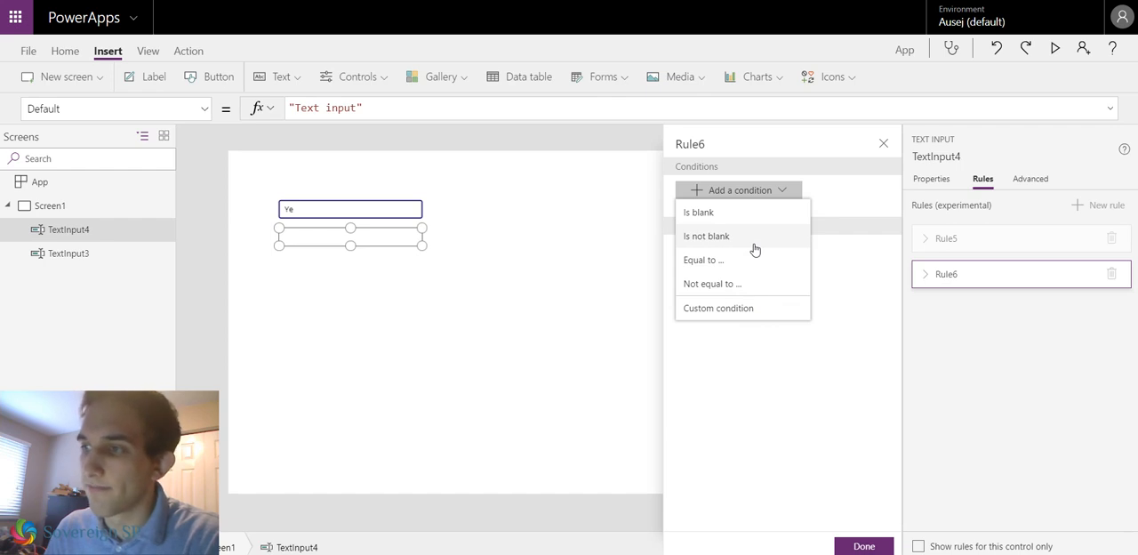
pyautogui.moveTo(757, 245)
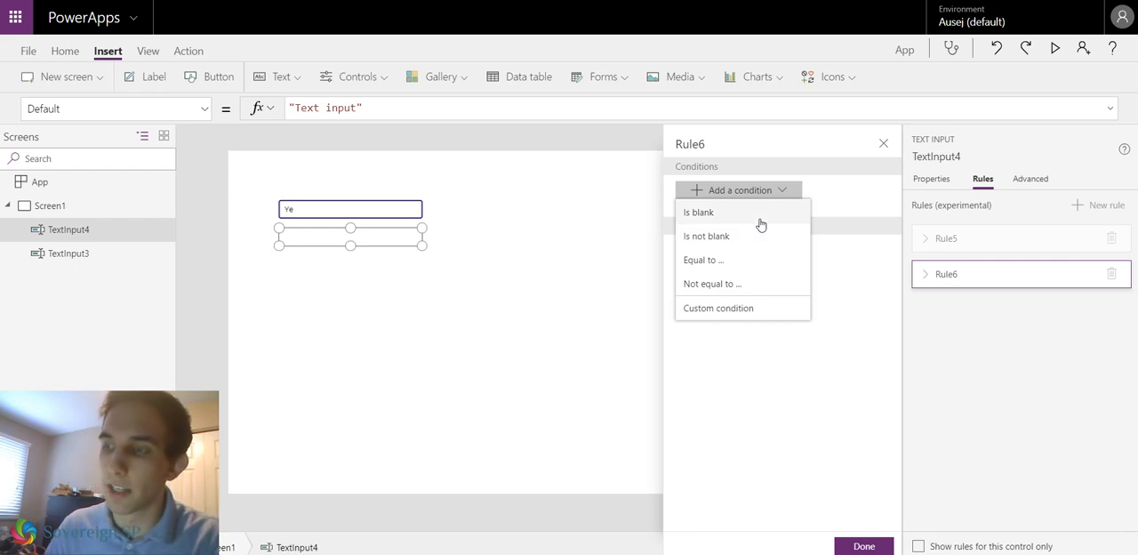
pyautogui.moveTo(779, 224)
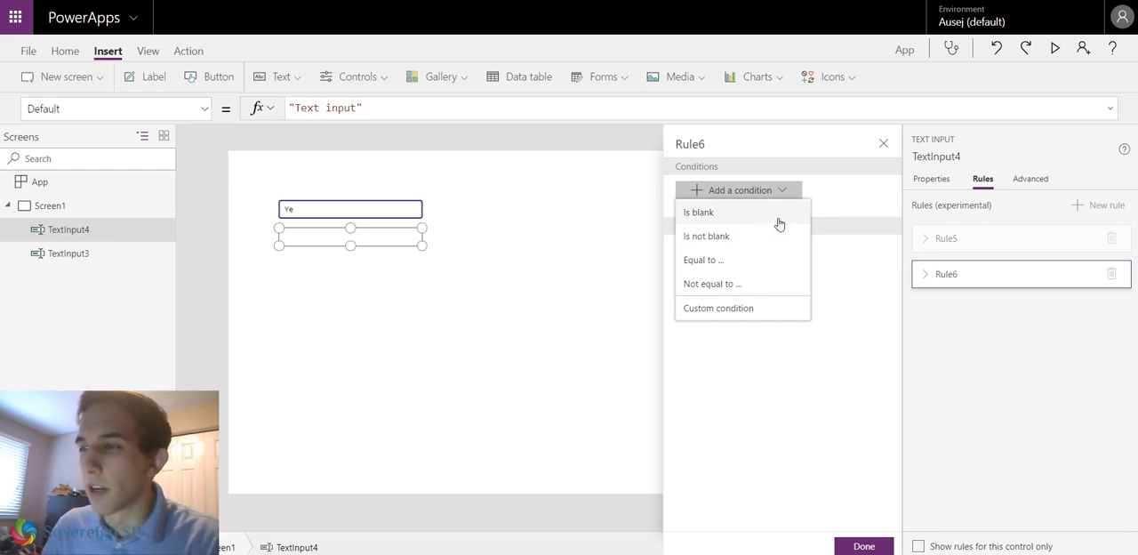
pyautogui.moveTo(736, 307)
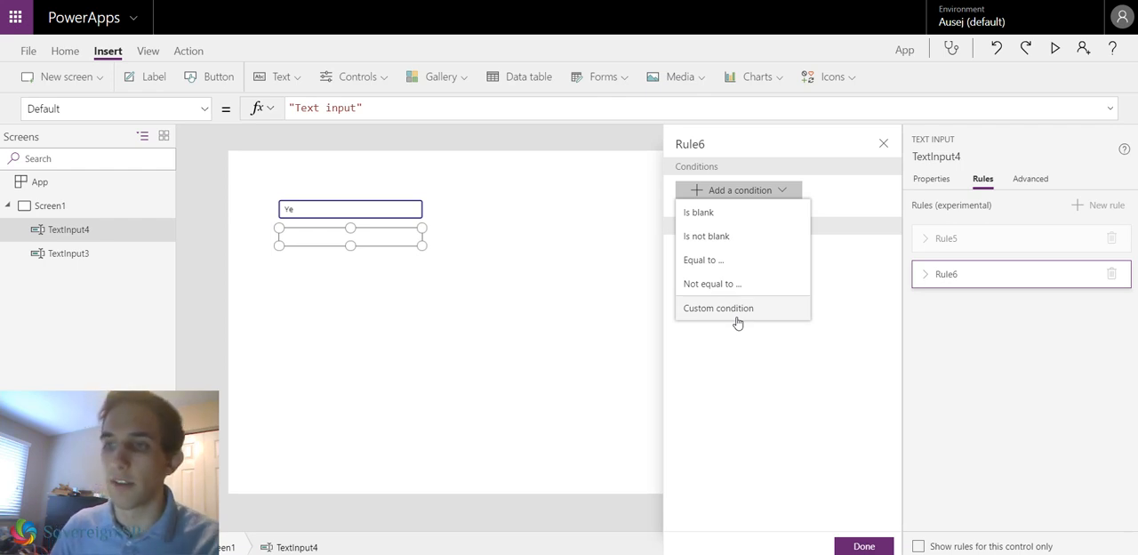
pyautogui.moveTo(724, 245)
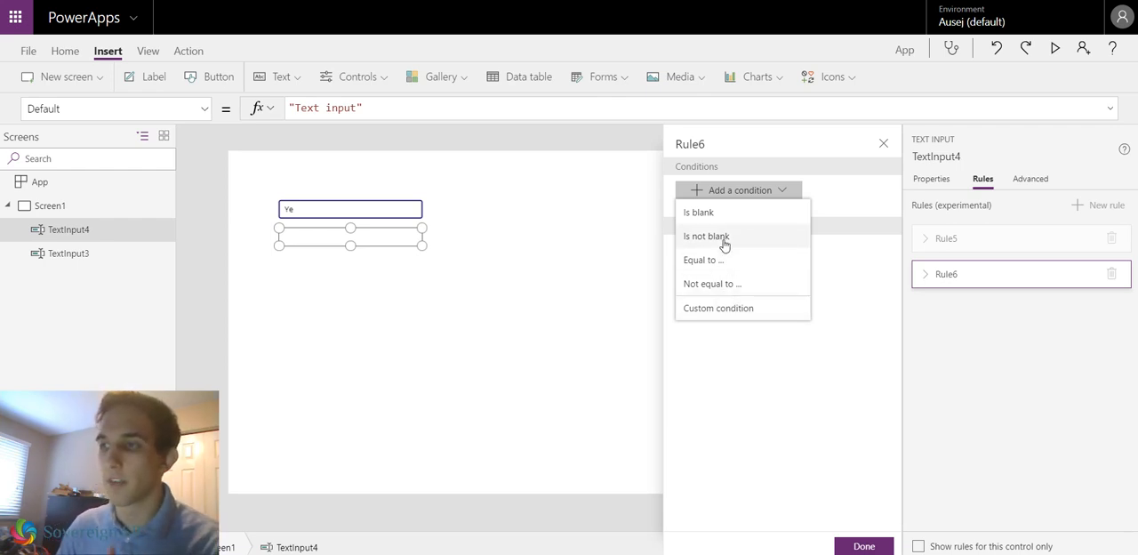
pyautogui.moveTo(735, 214)
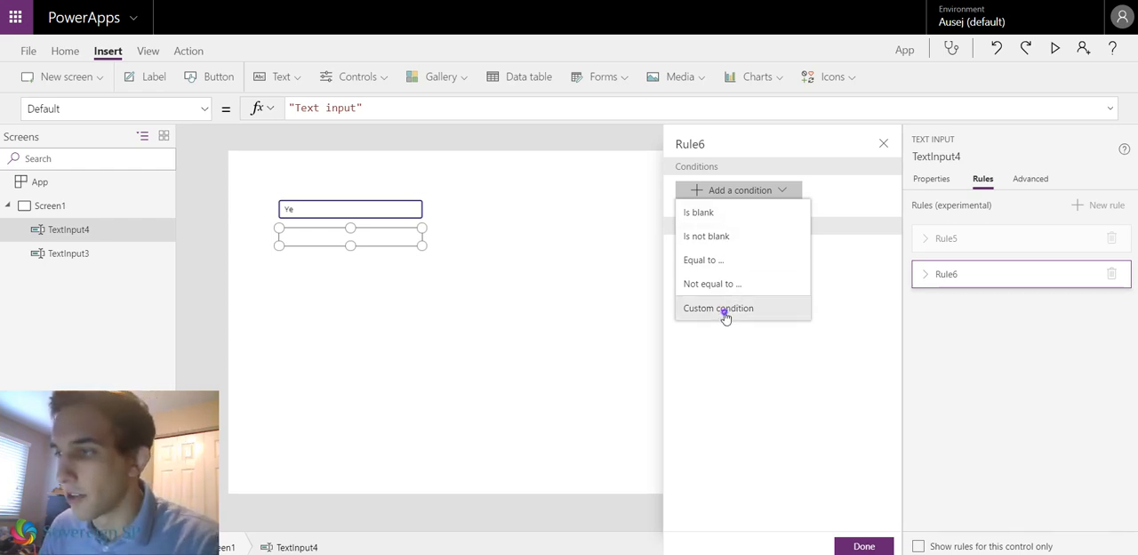
pyautogui.click(719, 308)
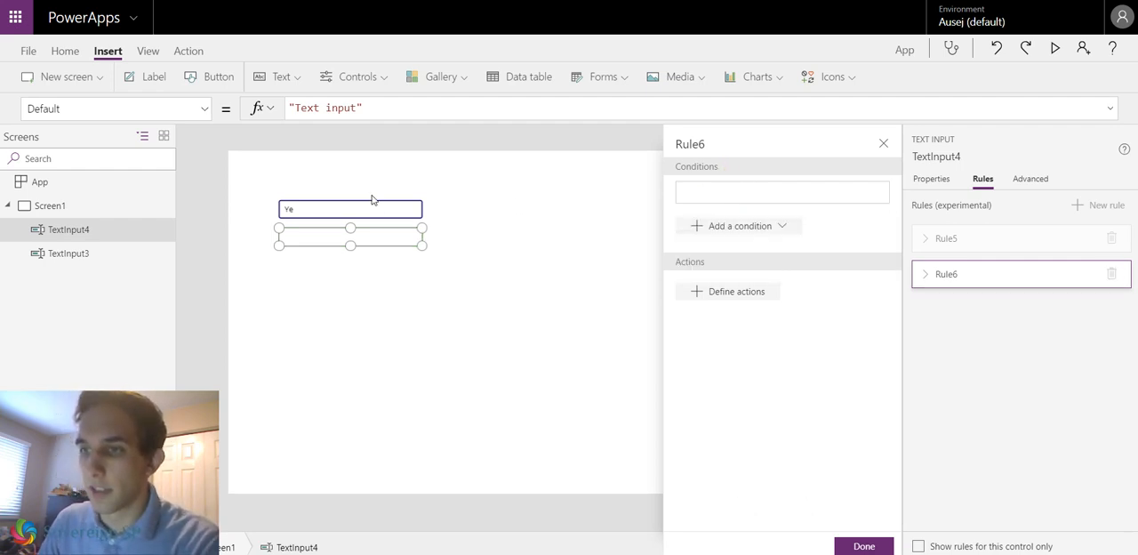
pyautogui.moveTo(114, 272)
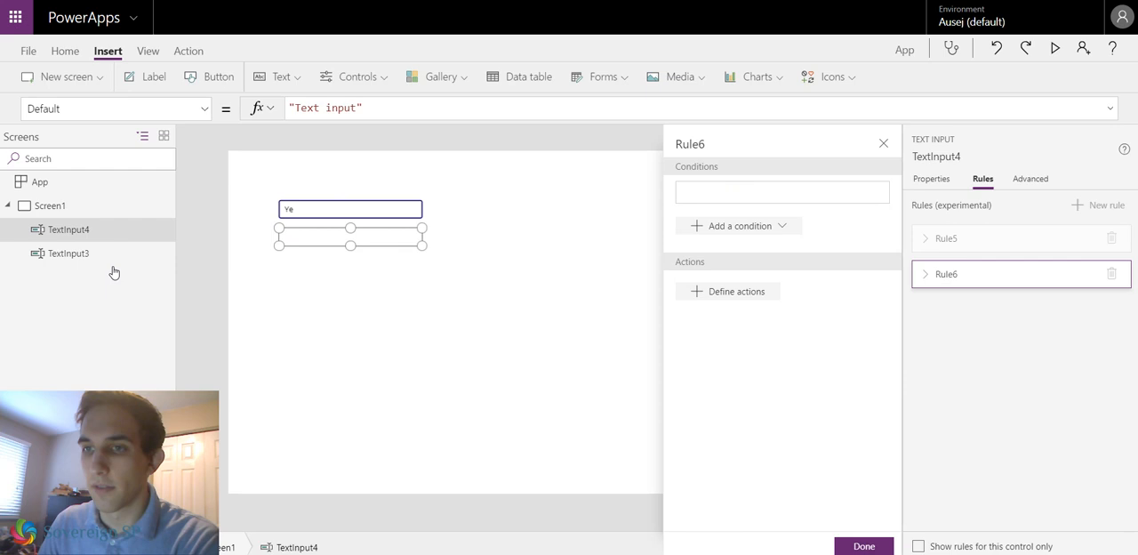
pyautogui.moveTo(728, 174)
pyautogui.write('TextInput3')
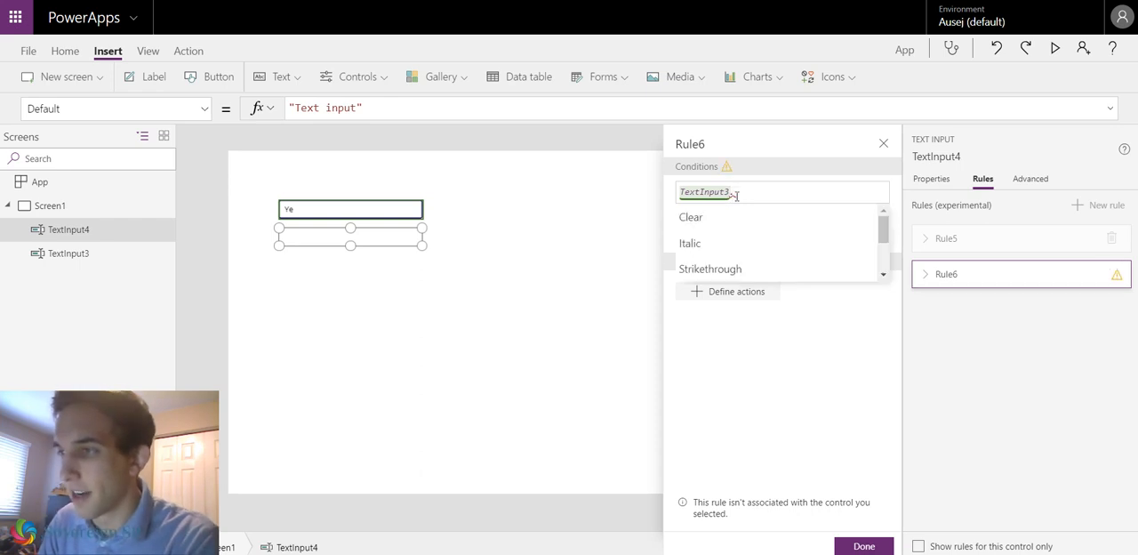
pyautogui.write('.Text')
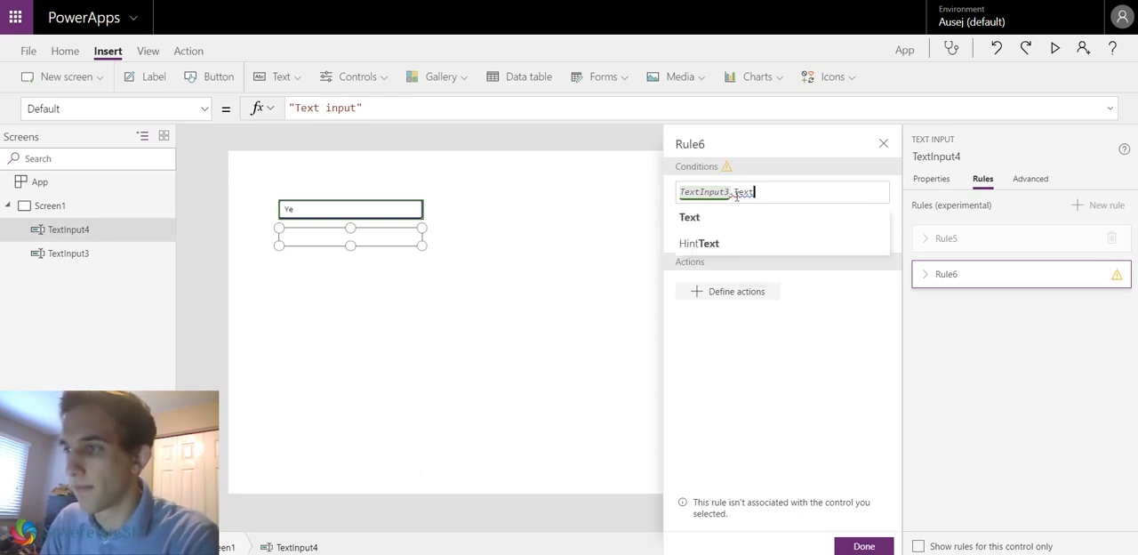
pyautogui.press('BackSpace')
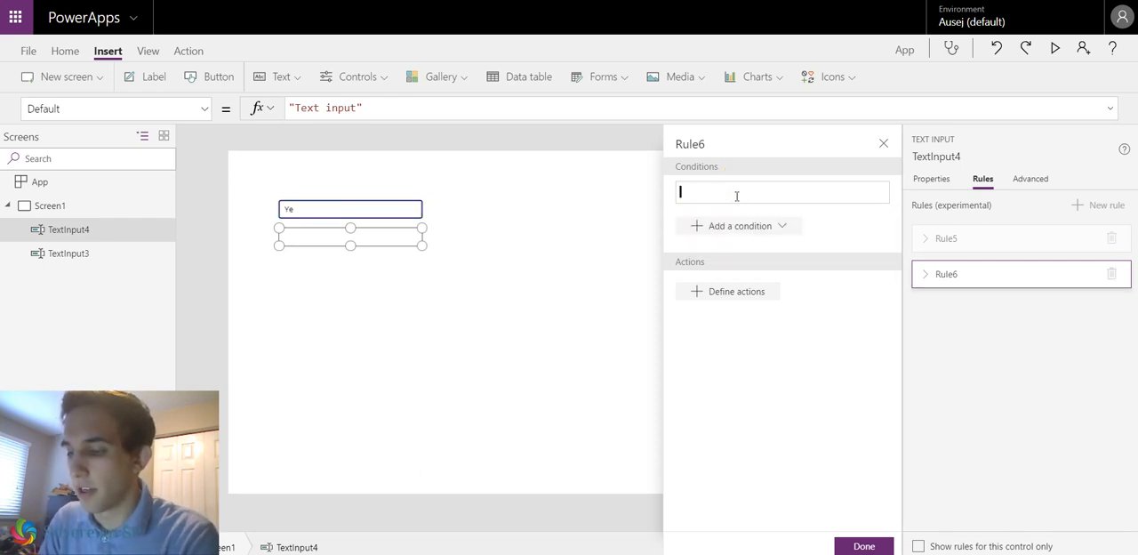
# Set Rule6's condition to !IsBlank(TextInput3.Text).
pyautogui.write('IsBlank(')
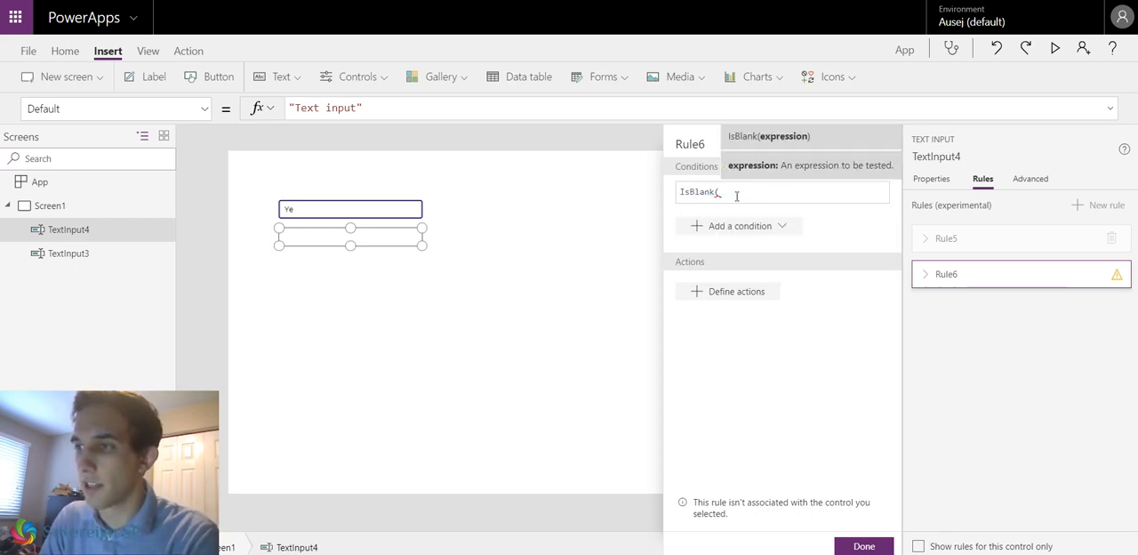
pyautogui.write('TextInput')
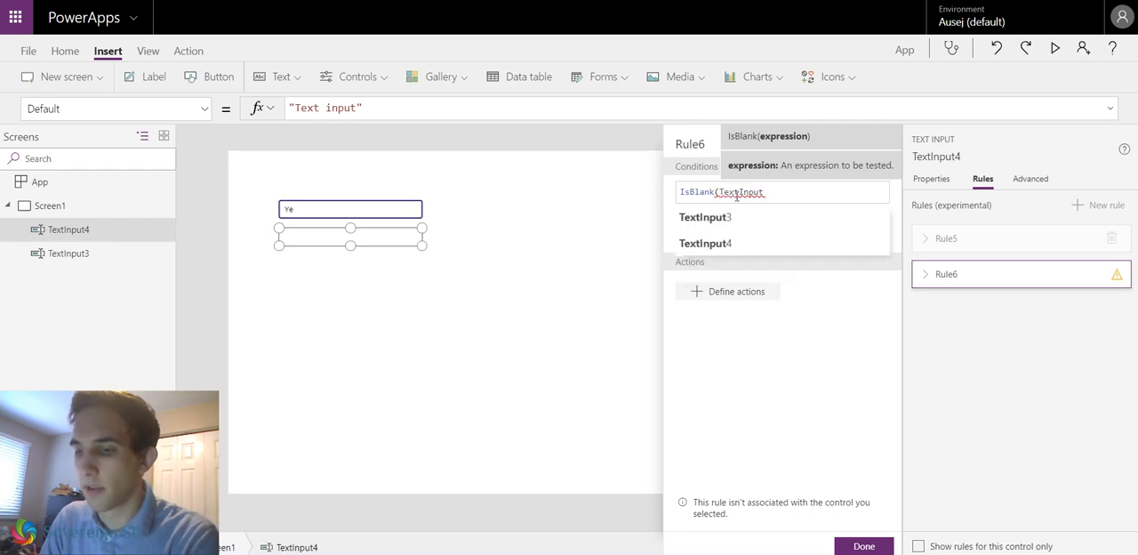
pyautogui.click(704, 216)
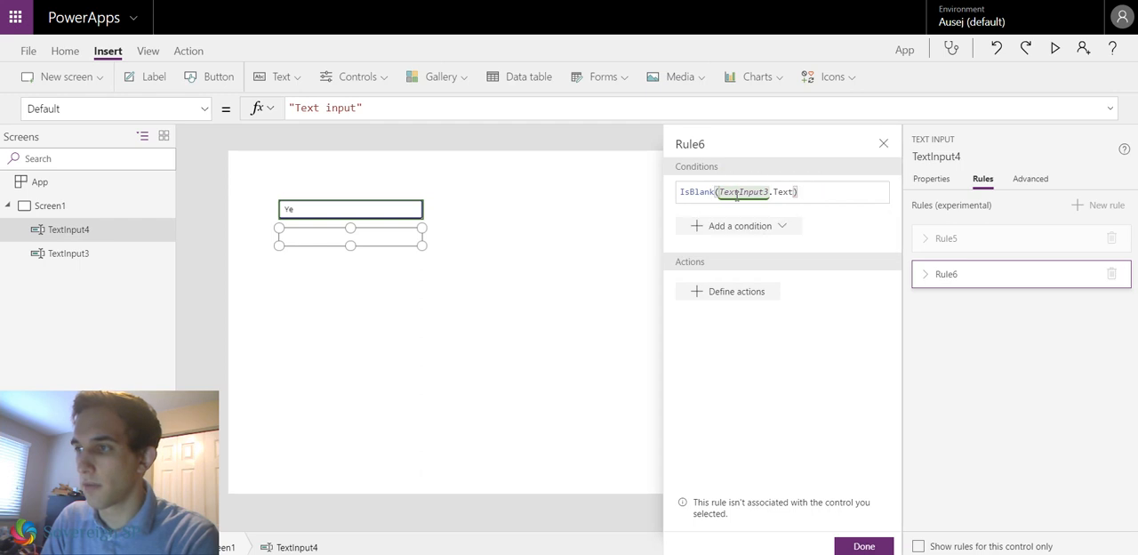
pyautogui.moveTo(736, 291)
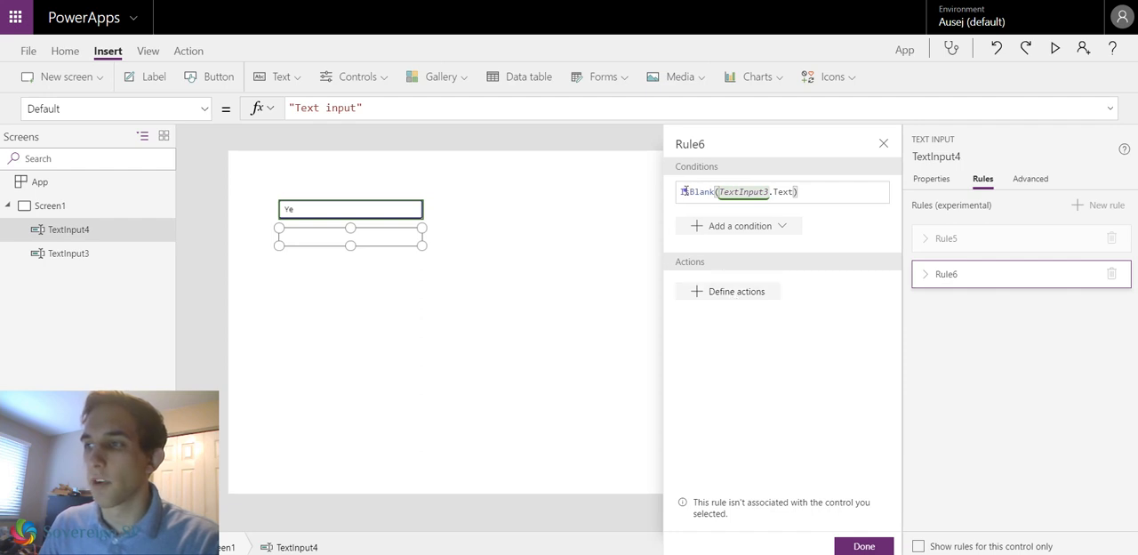
pyautogui.click(782, 192)
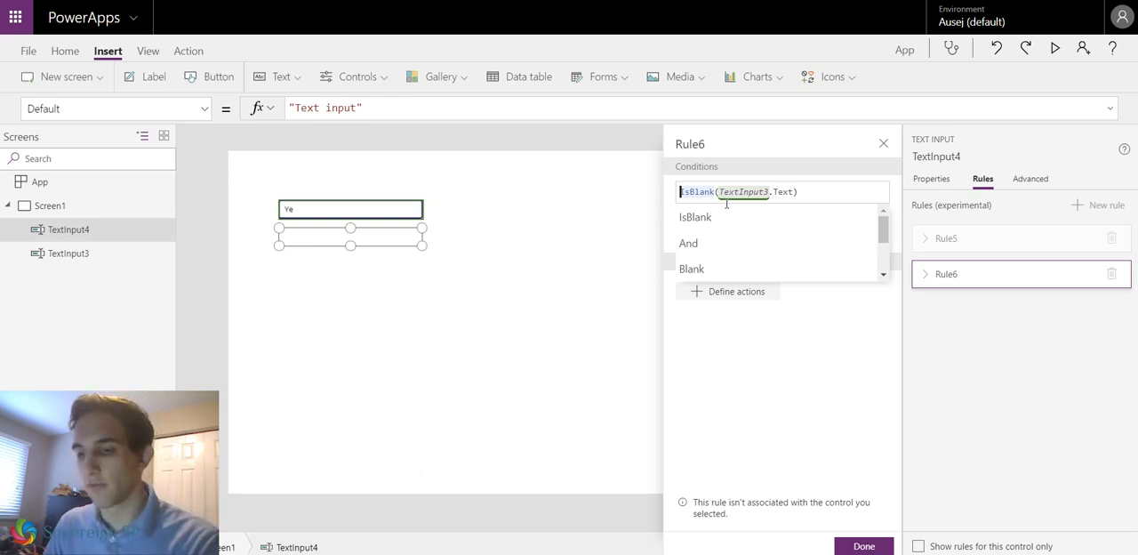
pyautogui.write('!')
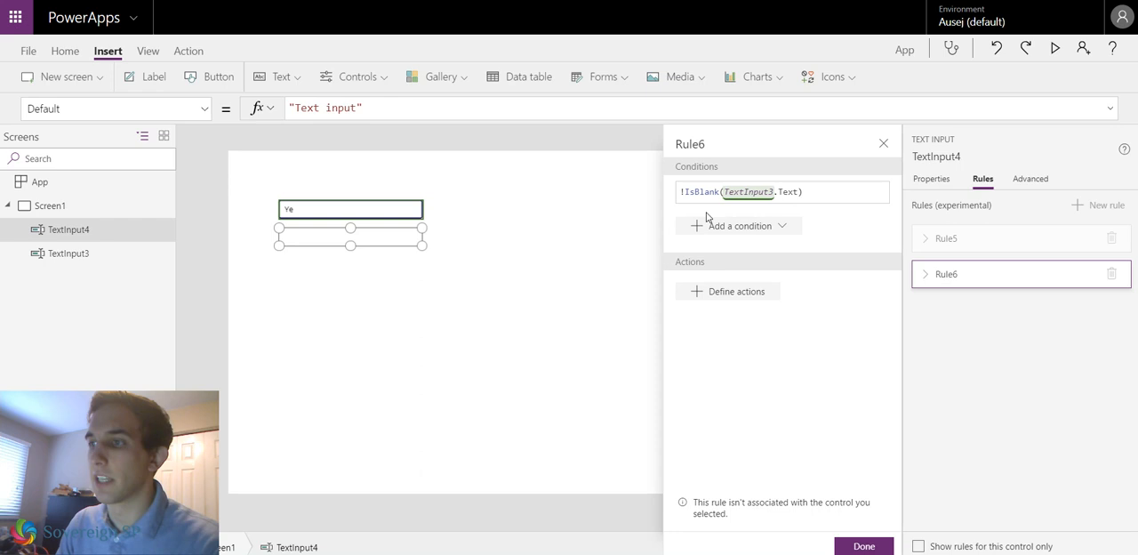
pyautogui.moveTo(761, 212)
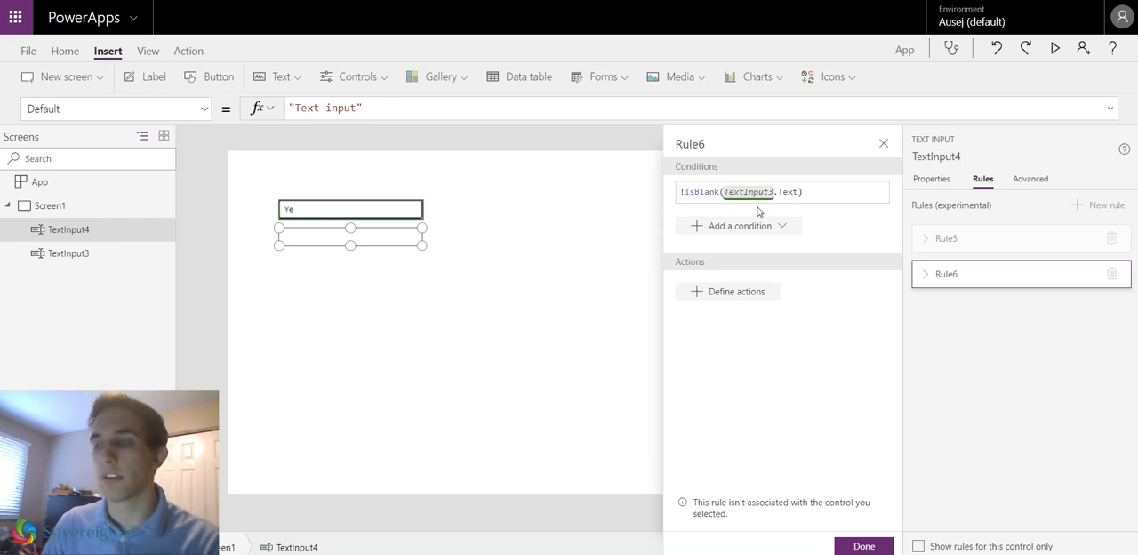
pyautogui.moveTo(761, 213)
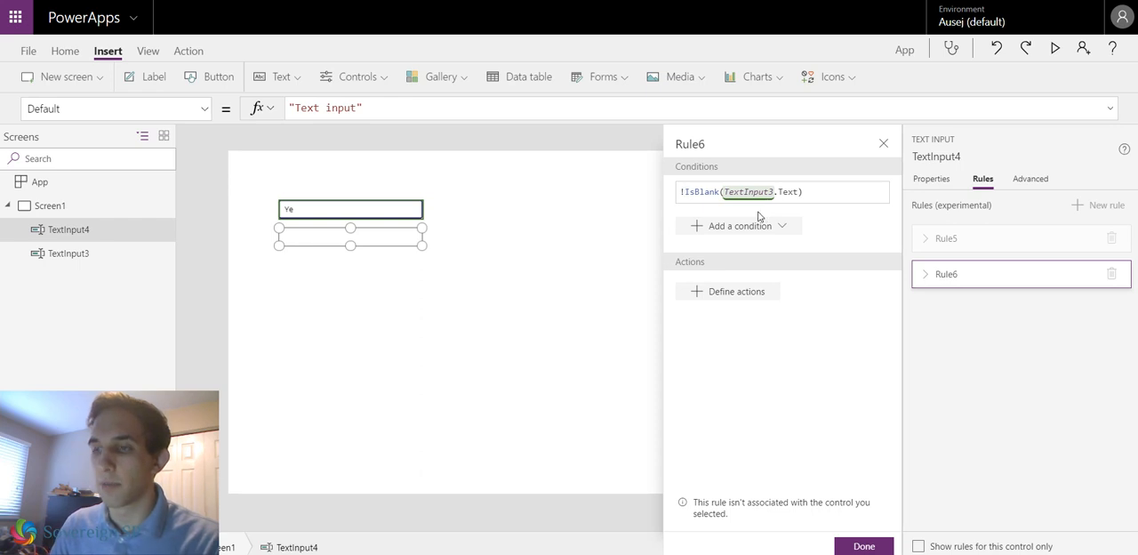
pyautogui.moveTo(335, 221)
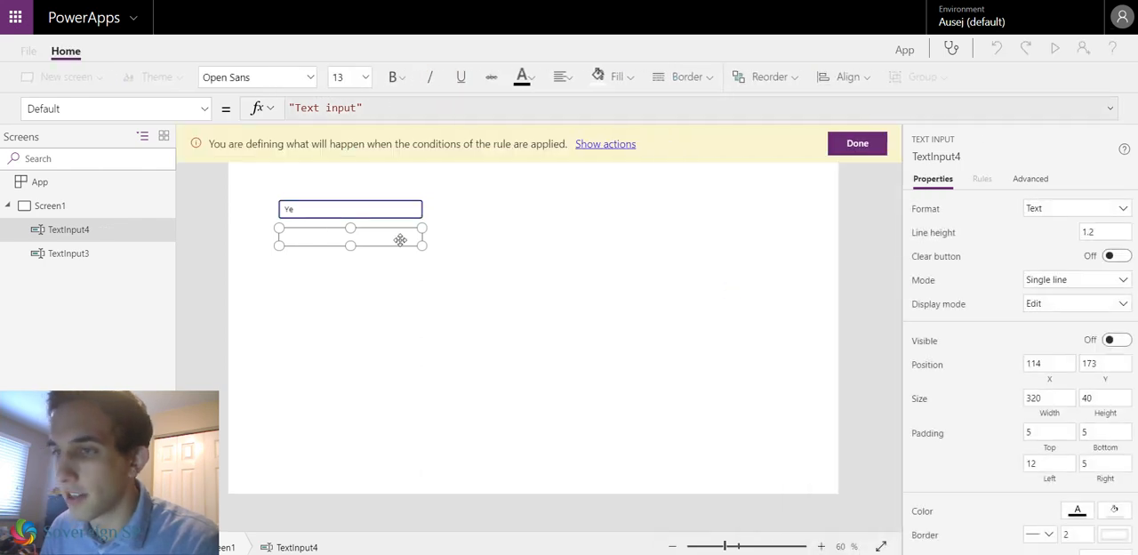
pyautogui.moveTo(701, 262)
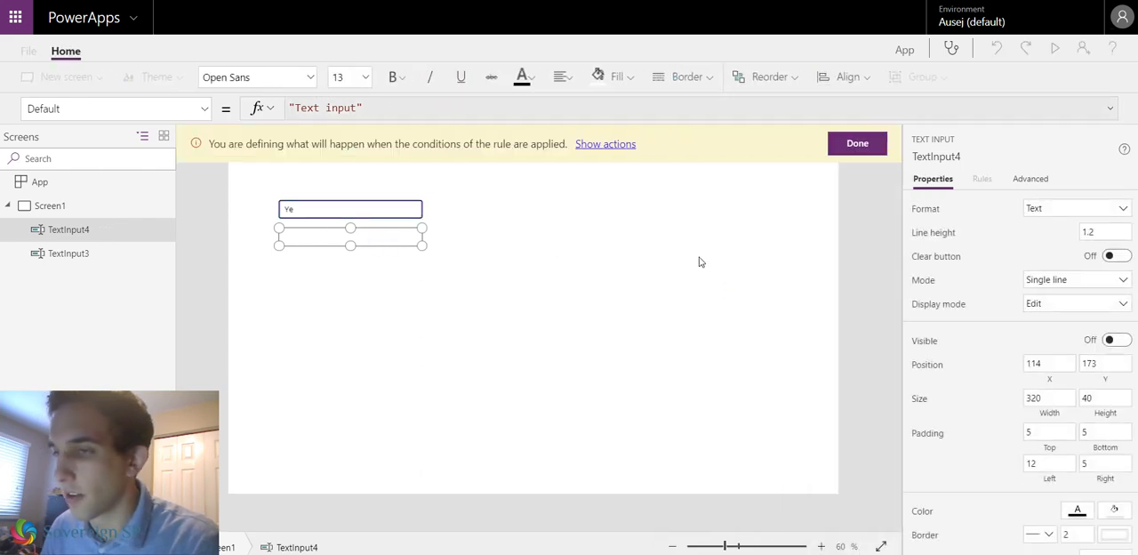
# Make Rule6's action switch TextInput4's Visible On, then save and close the rule.
pyautogui.click(1117, 340)
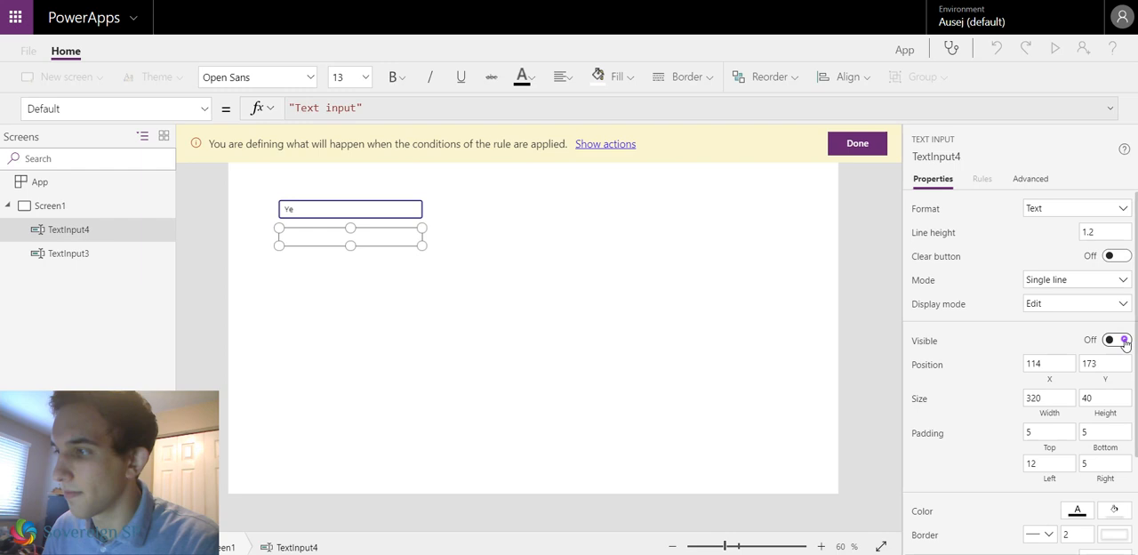
pyautogui.click(1117, 340)
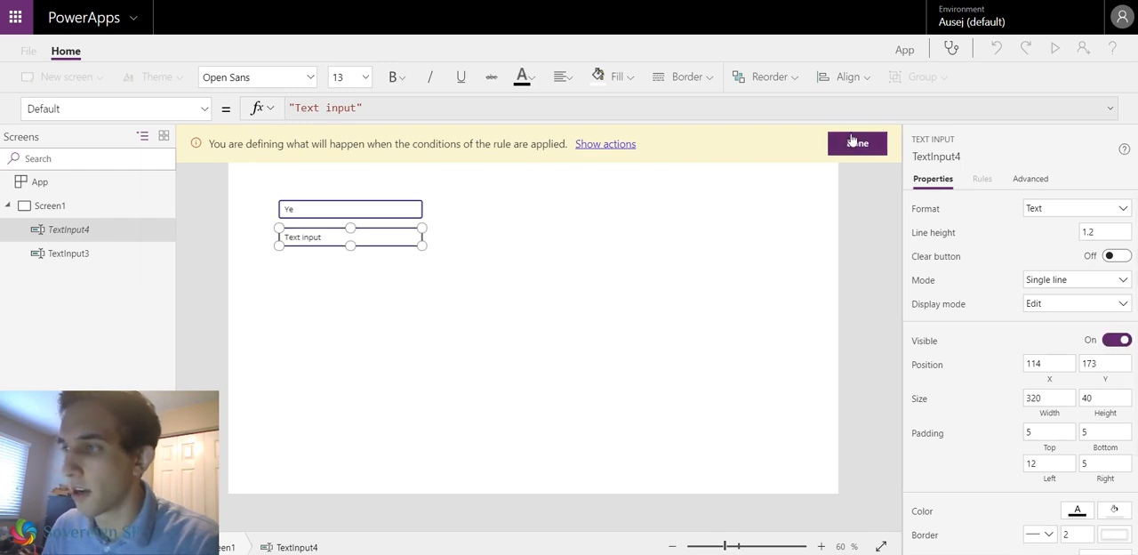
pyautogui.click(857, 144)
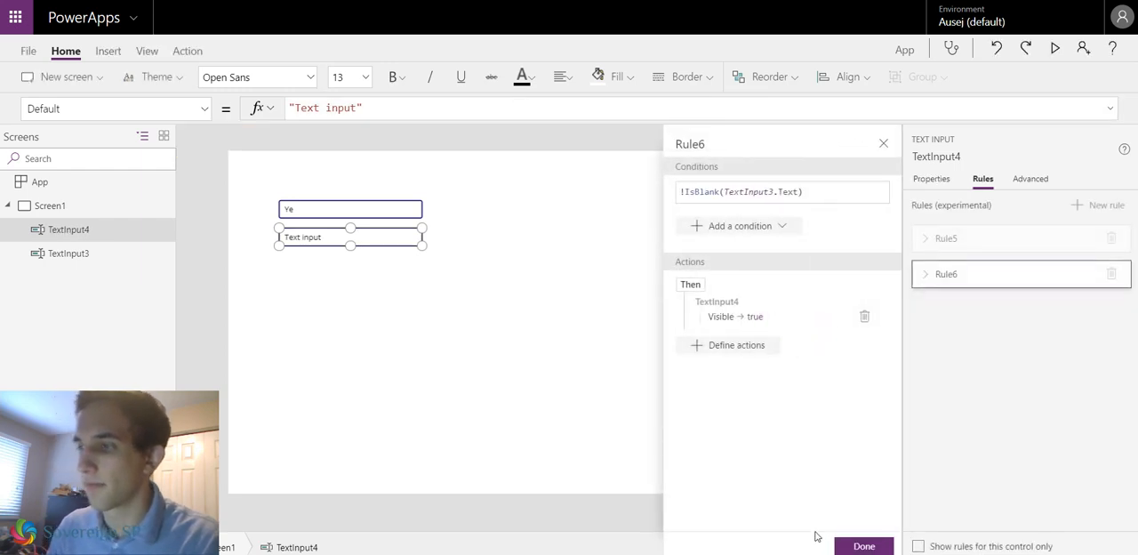
pyautogui.click(864, 546)
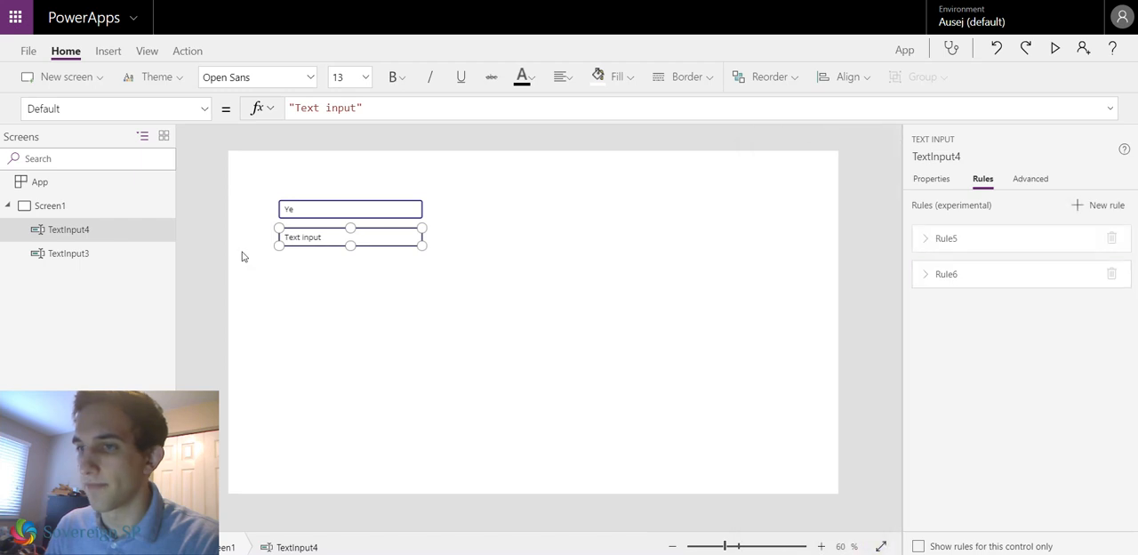
pyautogui.moveTo(417, 310)
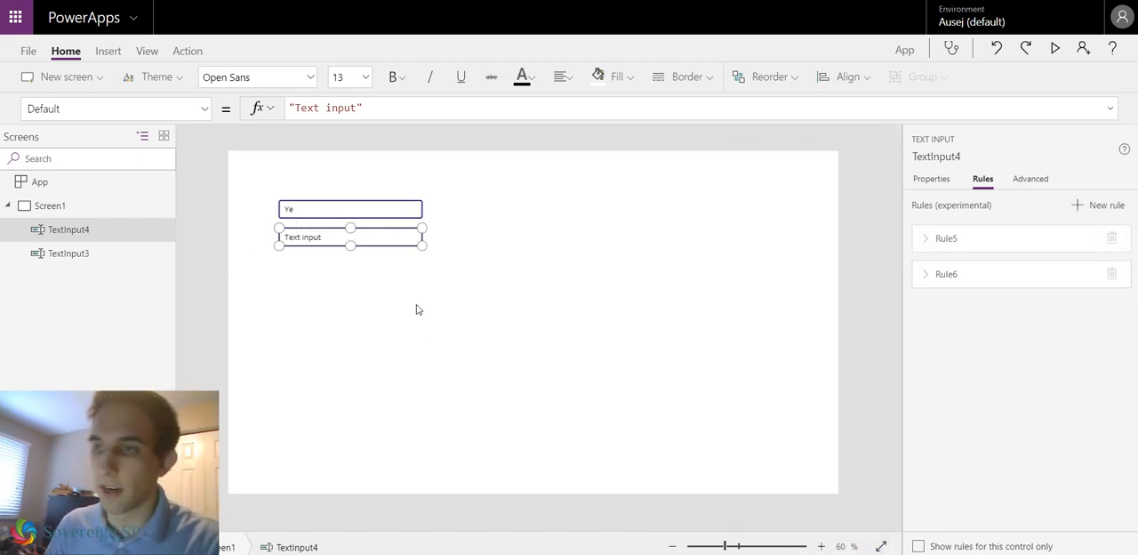
pyautogui.moveTo(1054, 48)
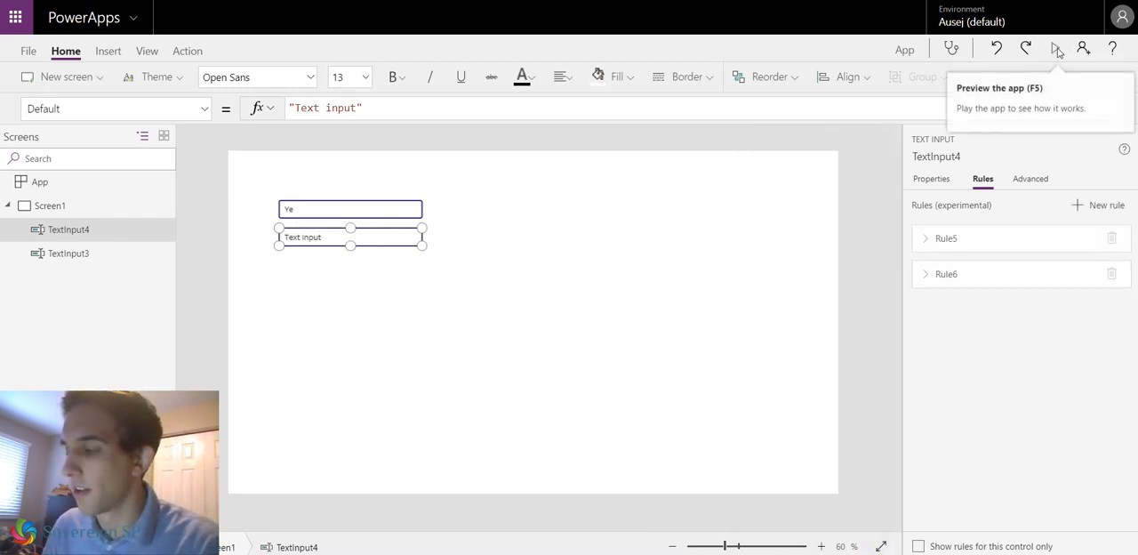
# Preview the app, then filter the rules list to TextInput3's Rule5 and Rule6.
pyautogui.click(1056, 48)
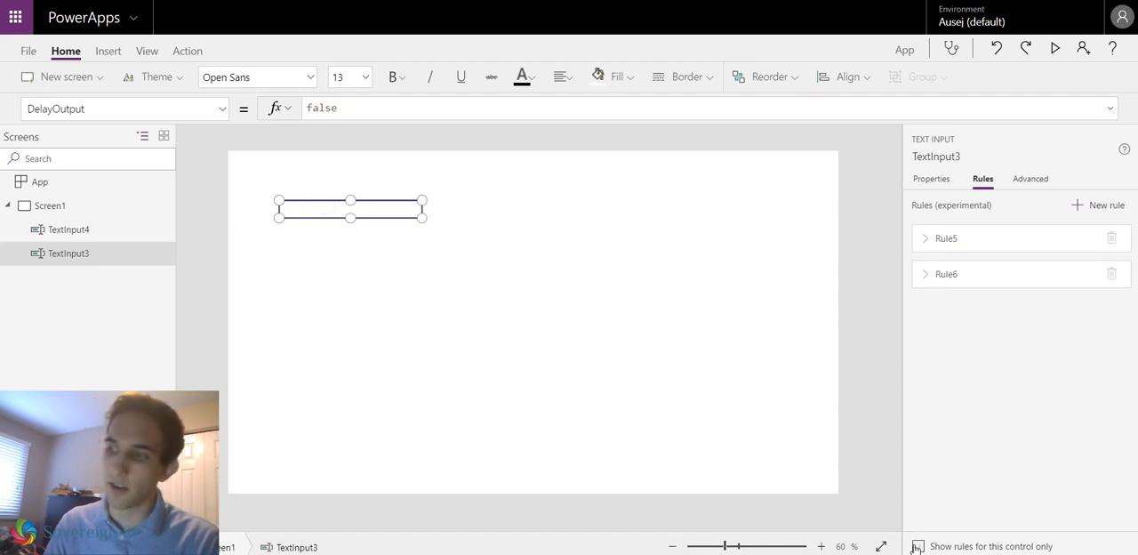
pyautogui.click(918, 545)
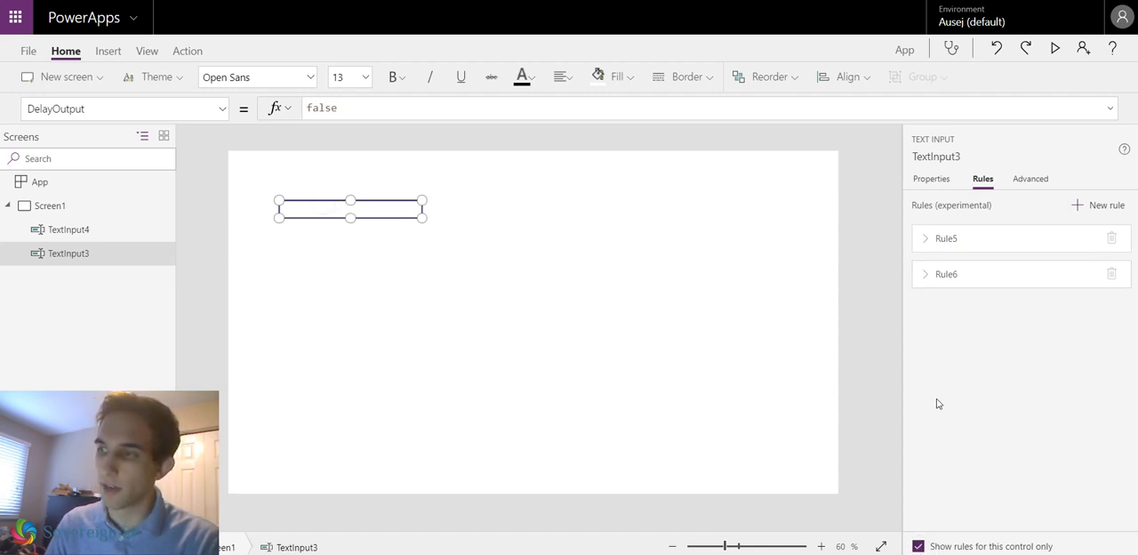
pyautogui.moveTo(995, 259)
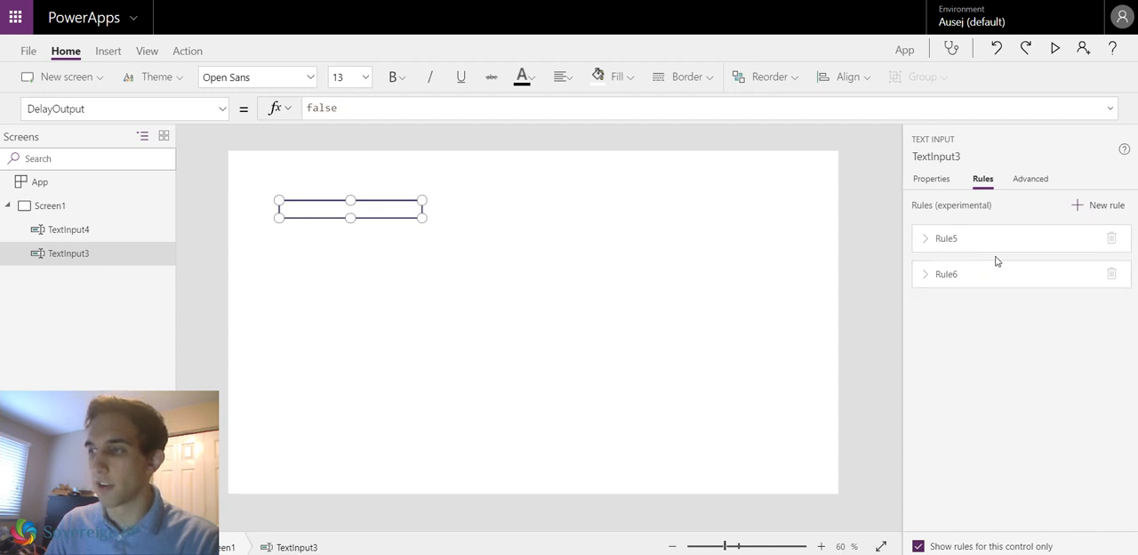
pyautogui.moveTo(982, 251)
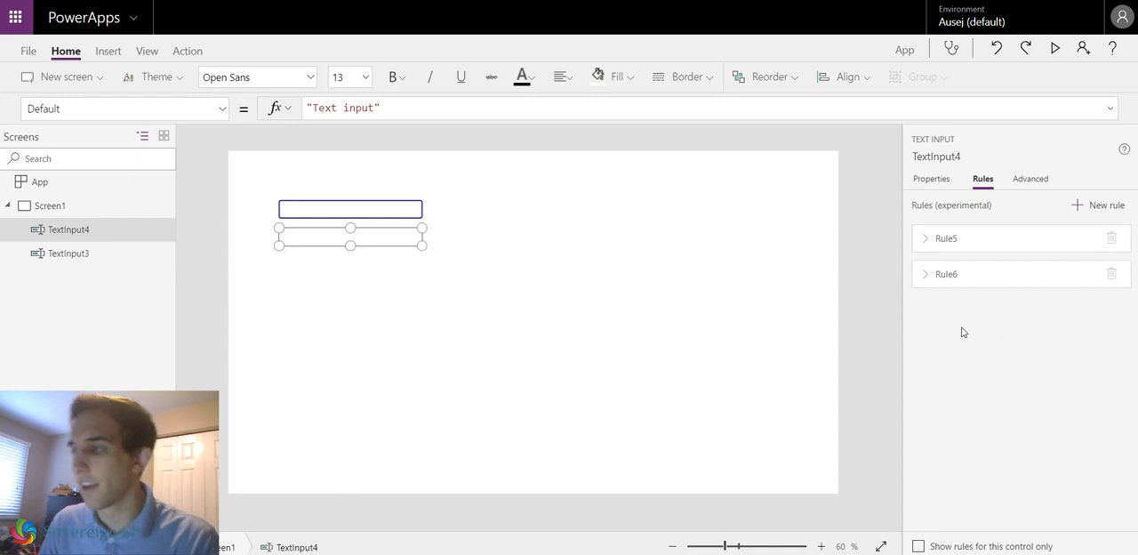
# Delete Rule6 and Rule5, leaving the app with no rules.
pyautogui.click(1110, 239)
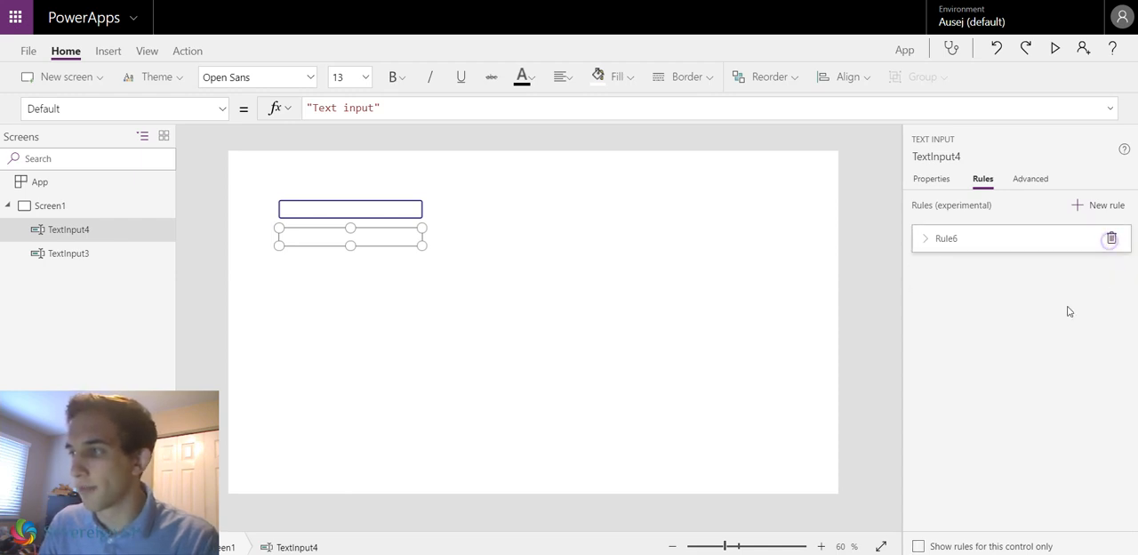
pyautogui.click(1109, 239)
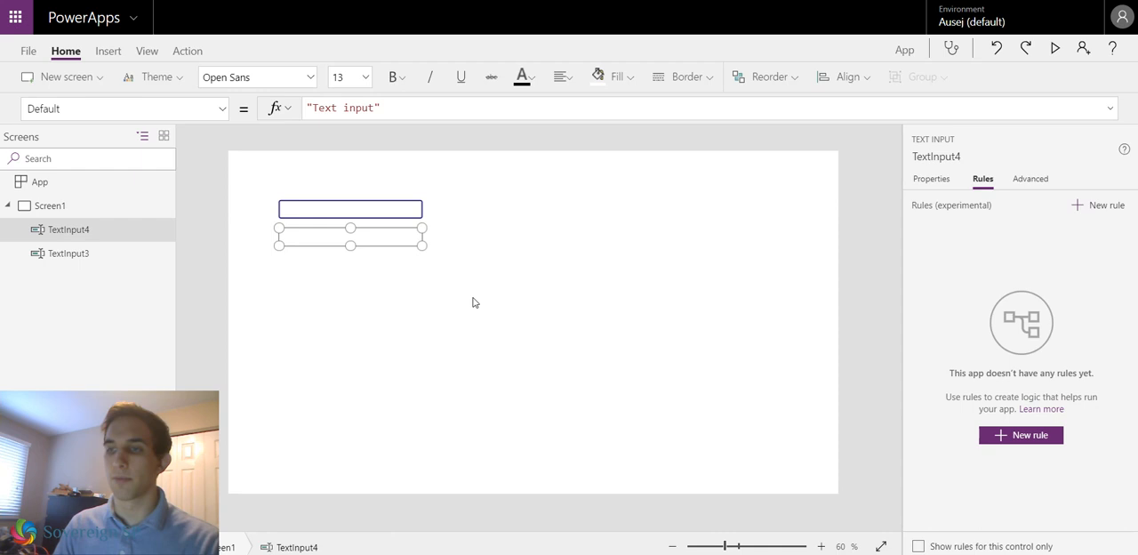
pyautogui.moveTo(386, 270)
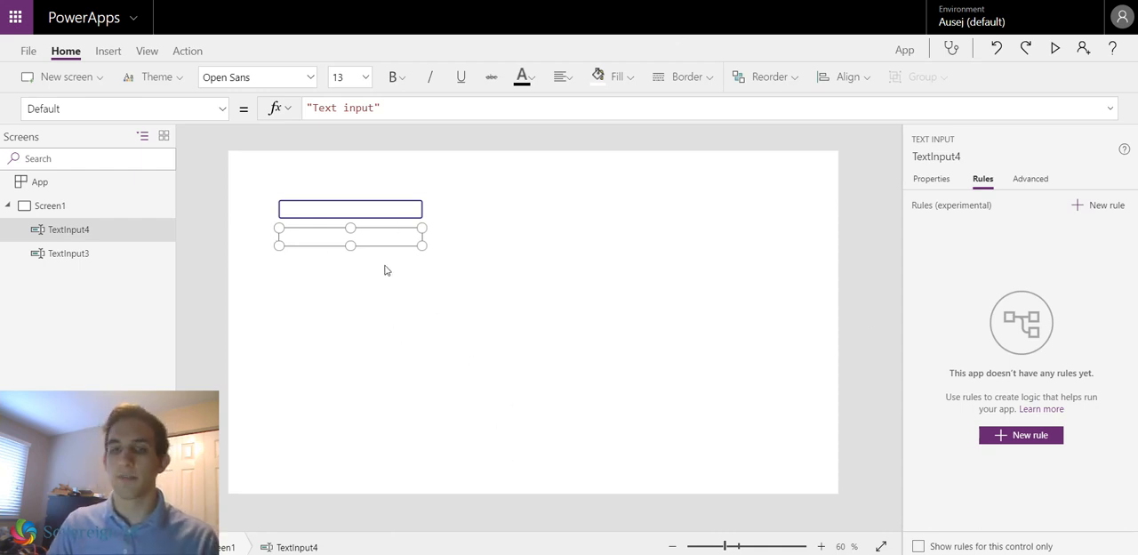
pyautogui.moveTo(497, 329)
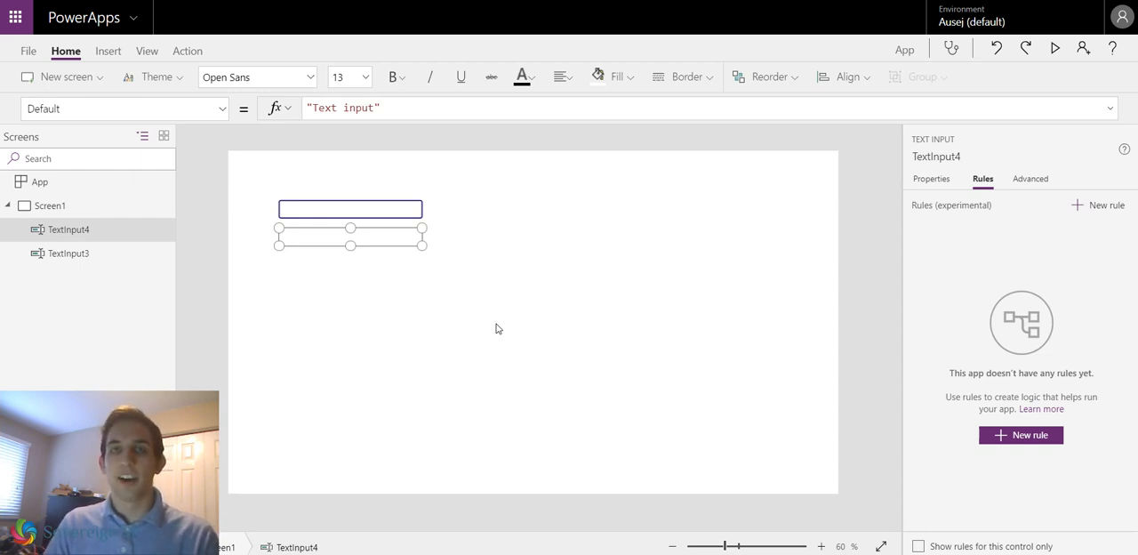
pyautogui.moveTo(510, 331)
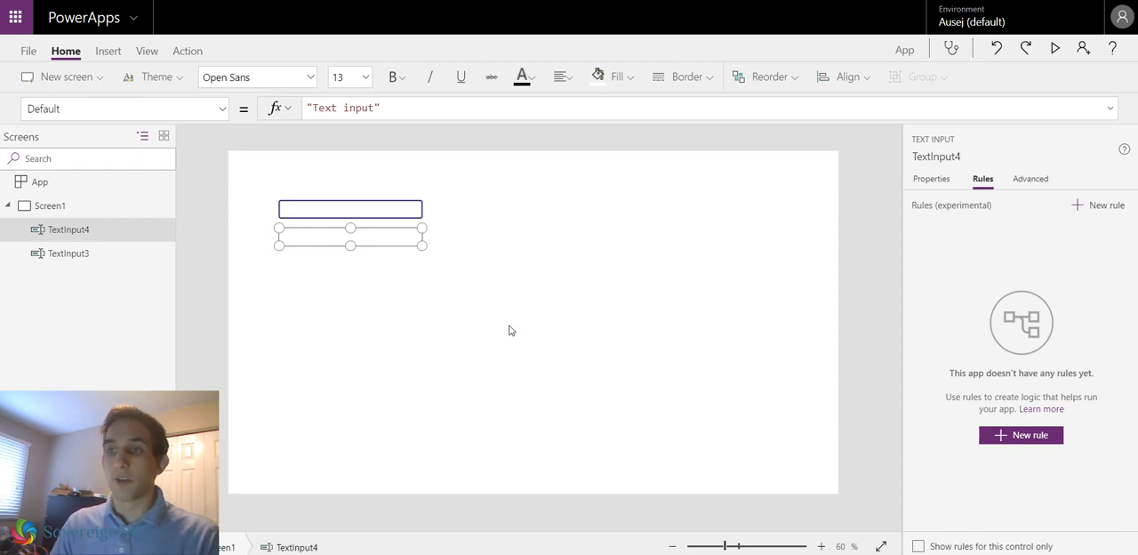
pyautogui.moveTo(469, 349)
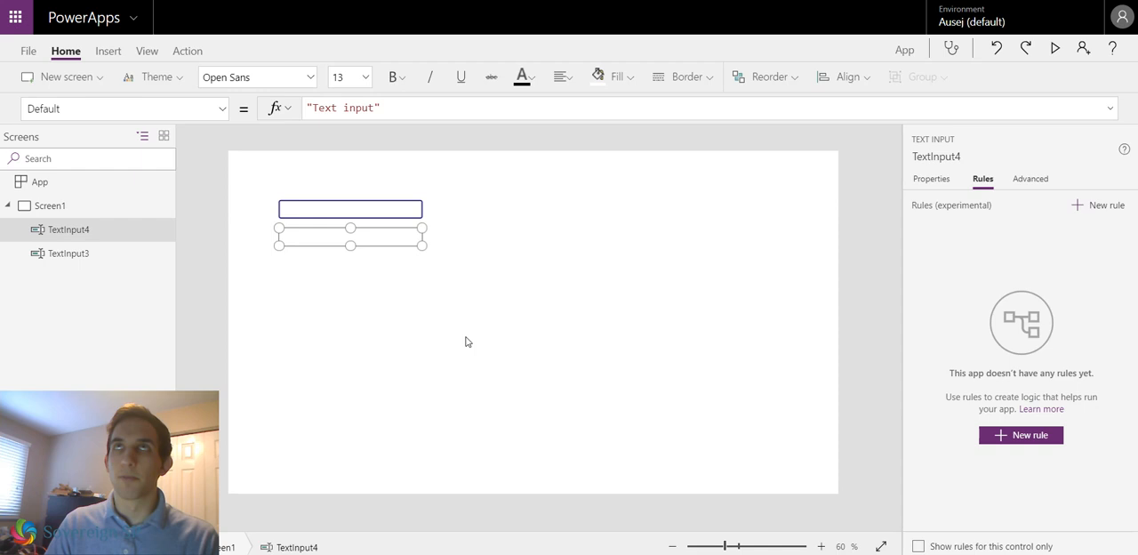
pyautogui.moveTo(505, 304)
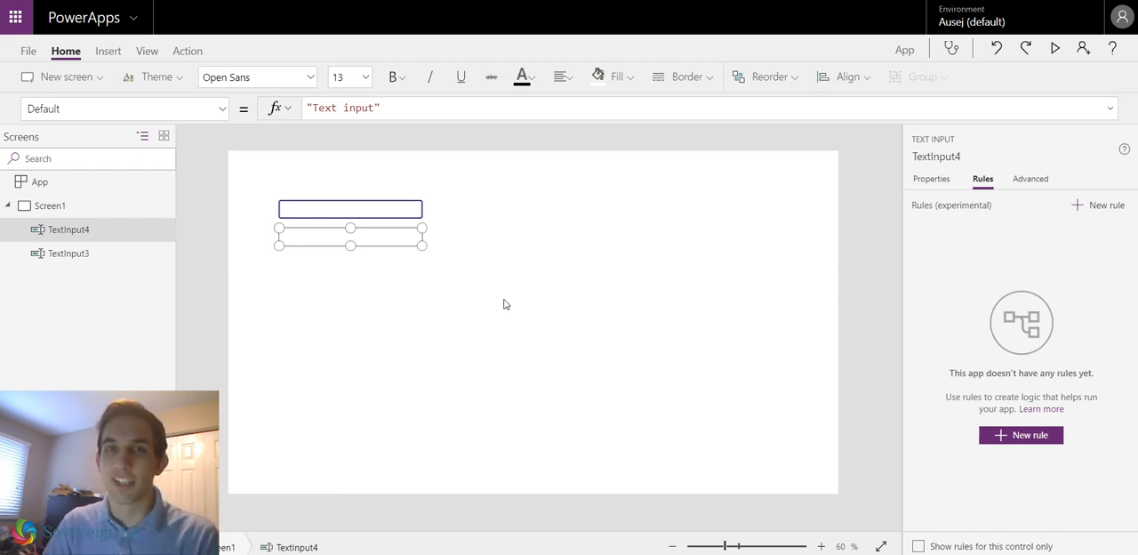
pyautogui.moveTo(501, 290)
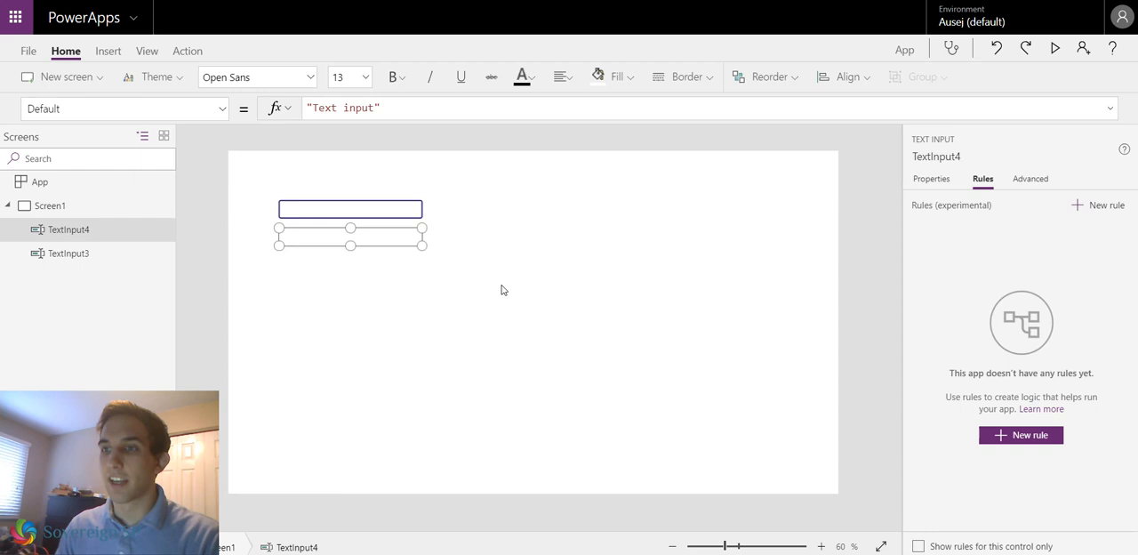
pyautogui.moveTo(462, 309)
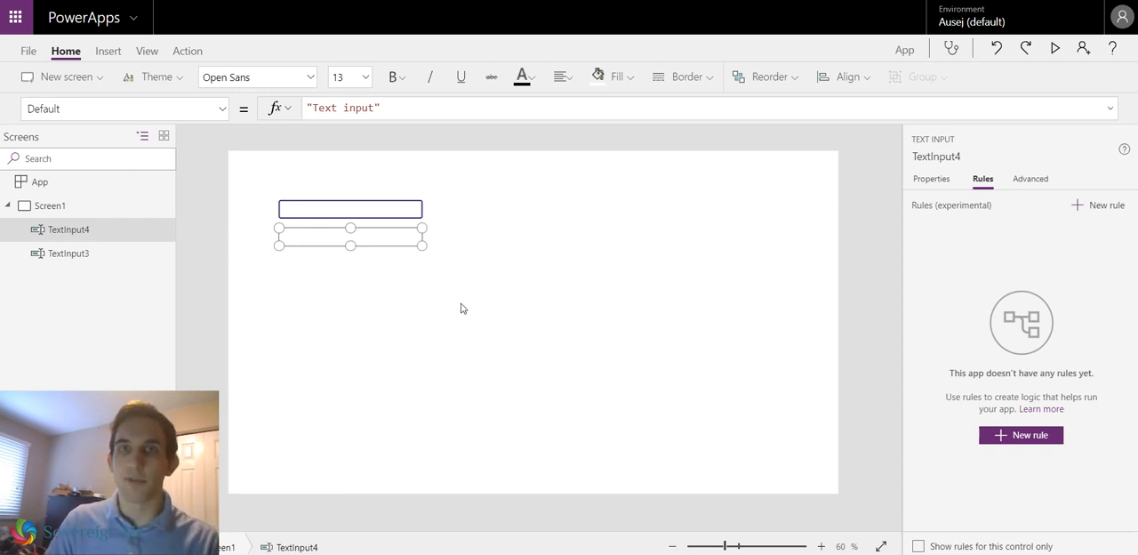
pyautogui.moveTo(498, 313)
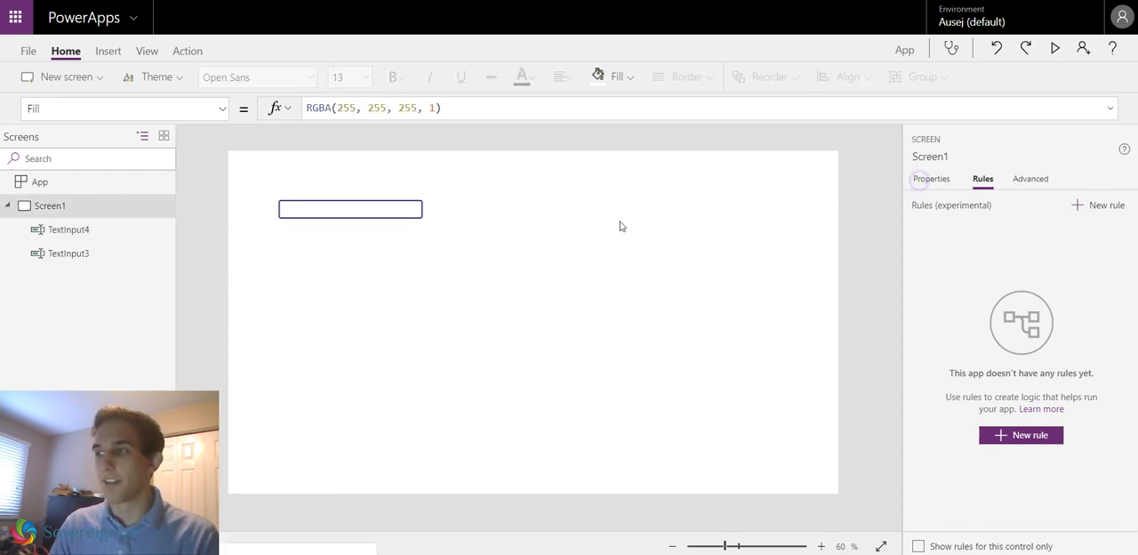
# Show Screen1's Properties pane with its Fill and background image settings.
pyautogui.click(931, 177)
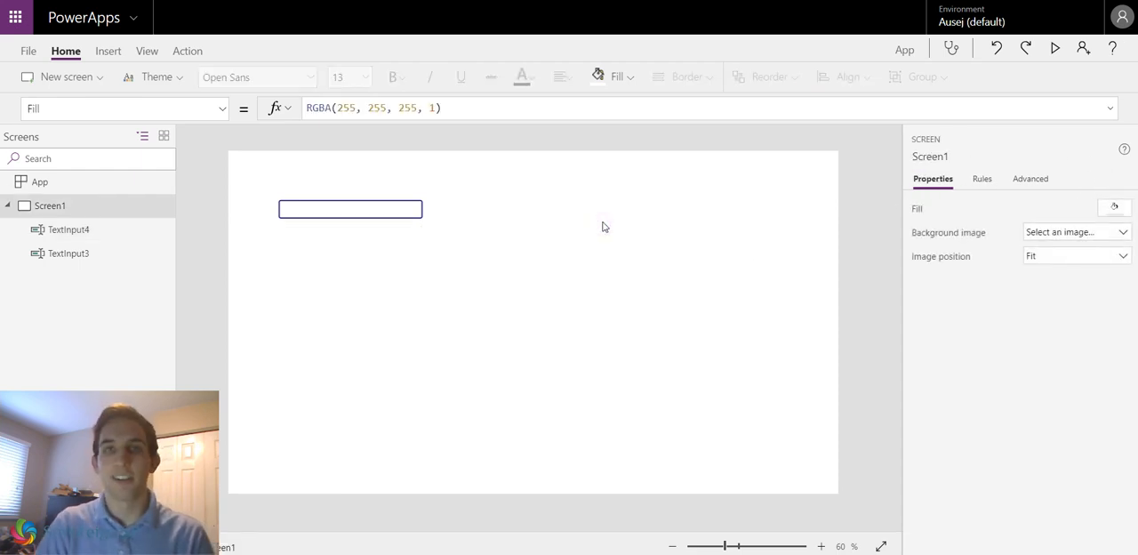